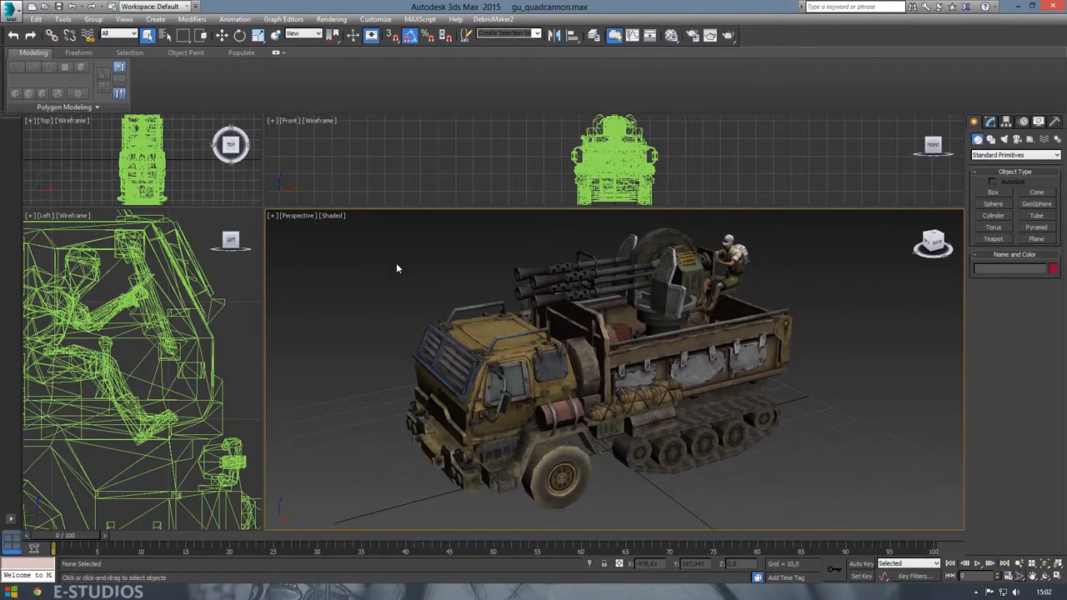
mouse_move(399, 269)
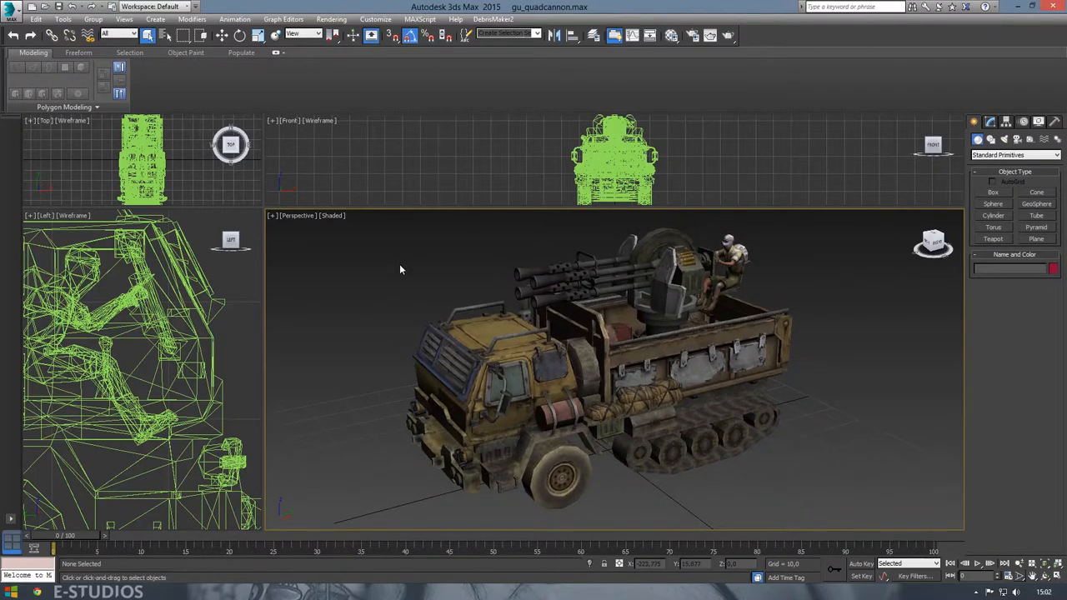
Step: Orbit around the truck in 3ds Max, briefly selecting the tracks and soldier figure
left_click_drag(400, 269, 813, 369)
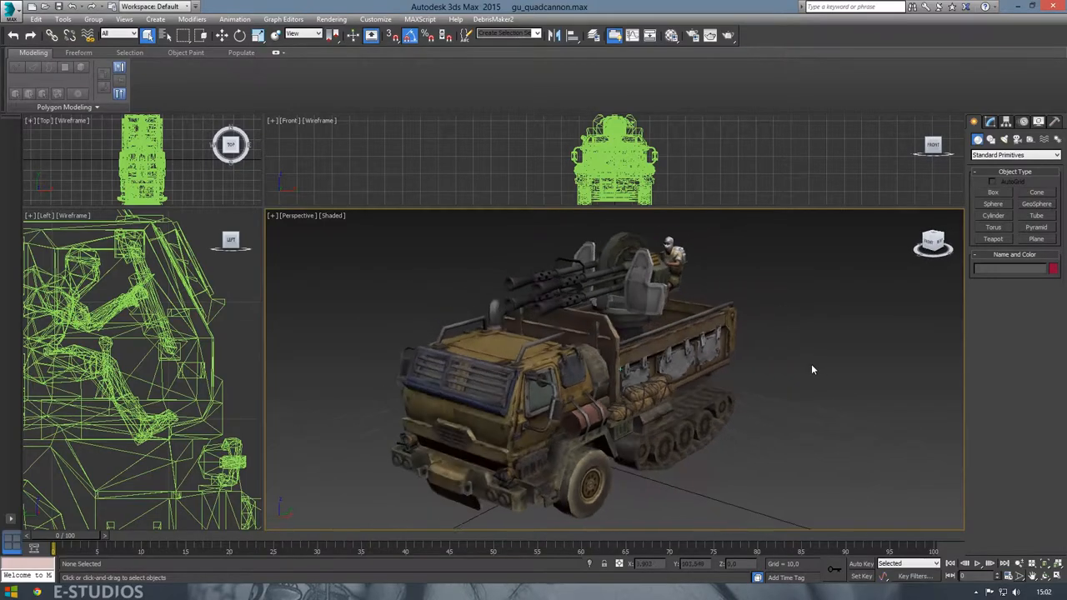
left_click_drag(614, 370, 813, 368)
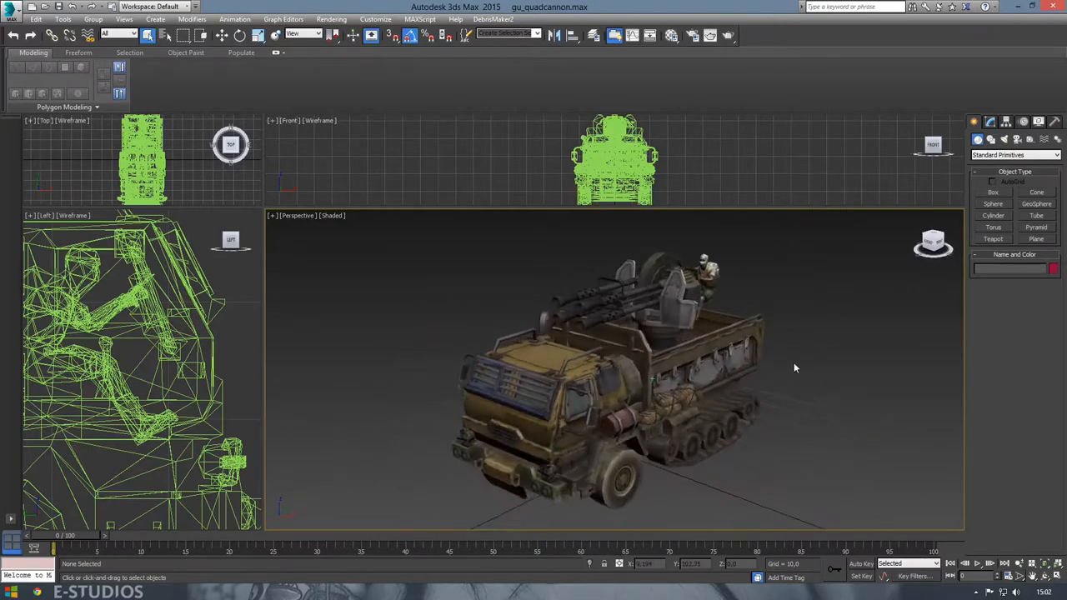
left_click_drag(794, 368, 767, 376)
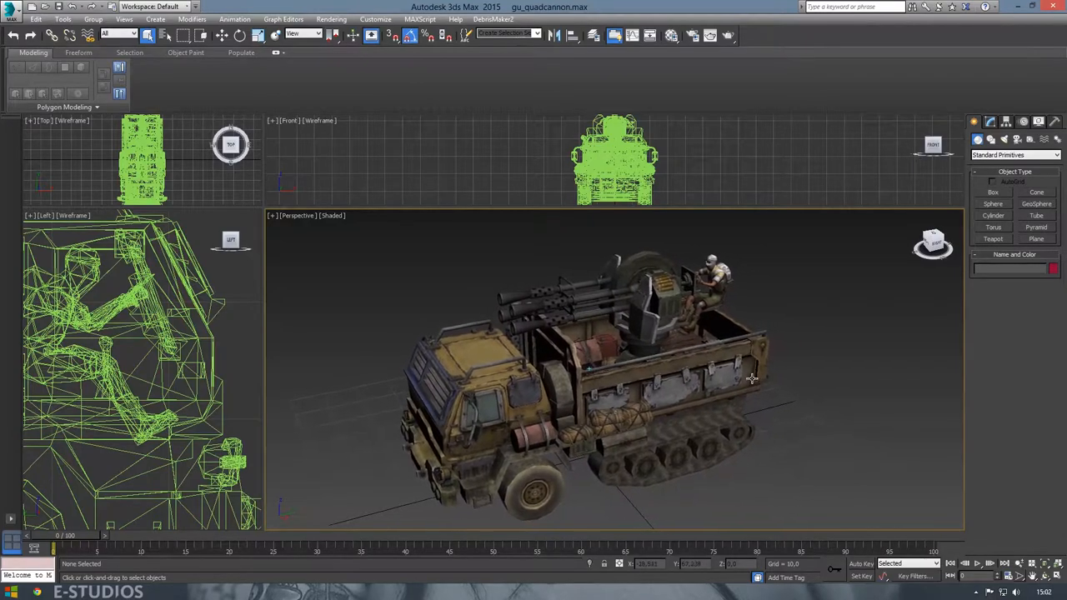
left_click(667, 441)
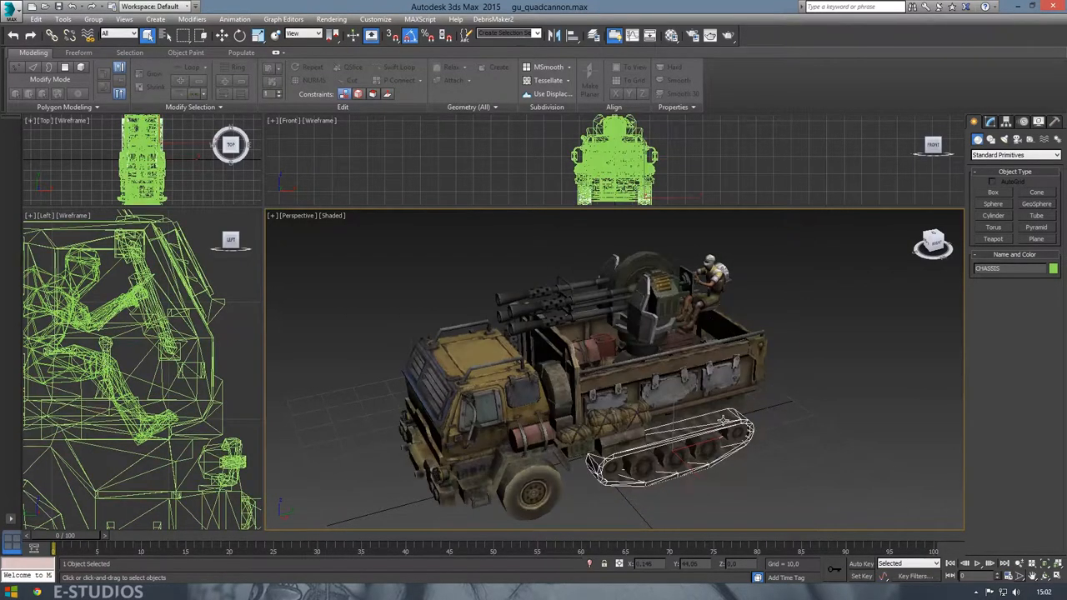
left_click(709, 283)
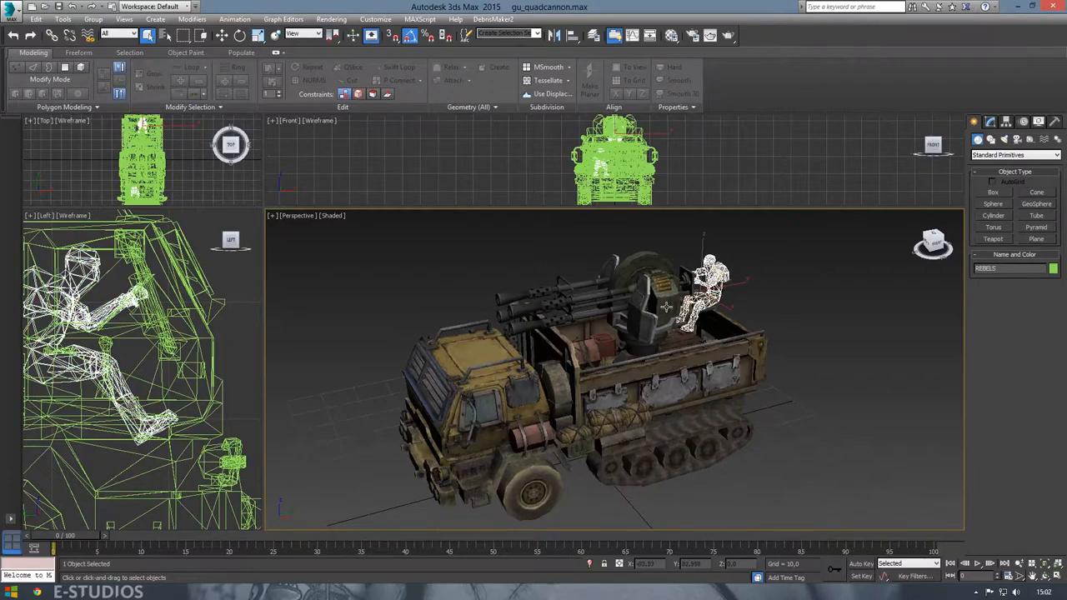
left_click(808, 368)
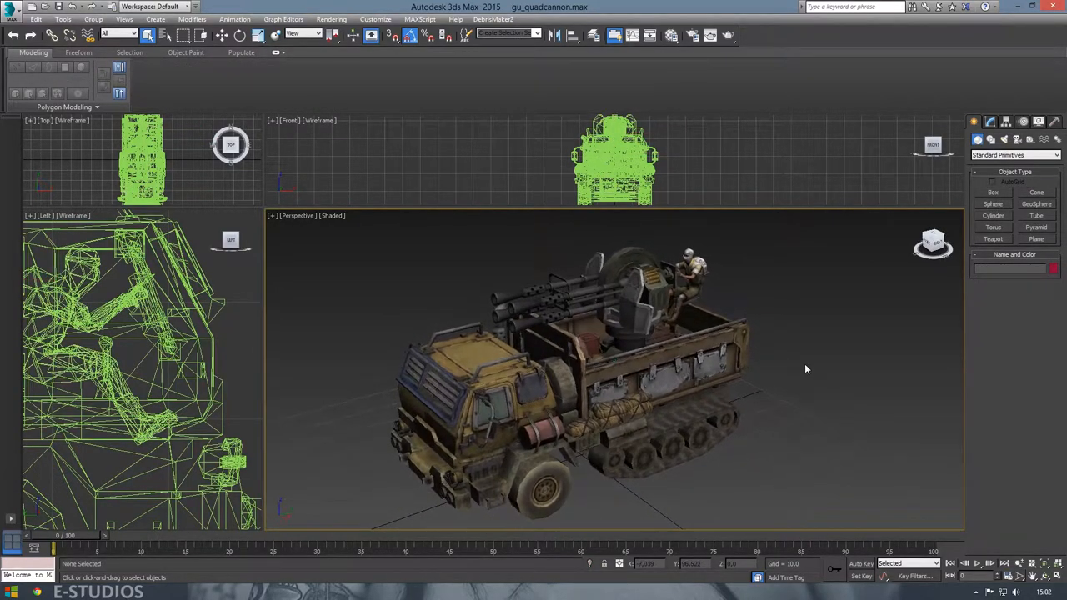
left_click_drag(613, 371, 612, 350)
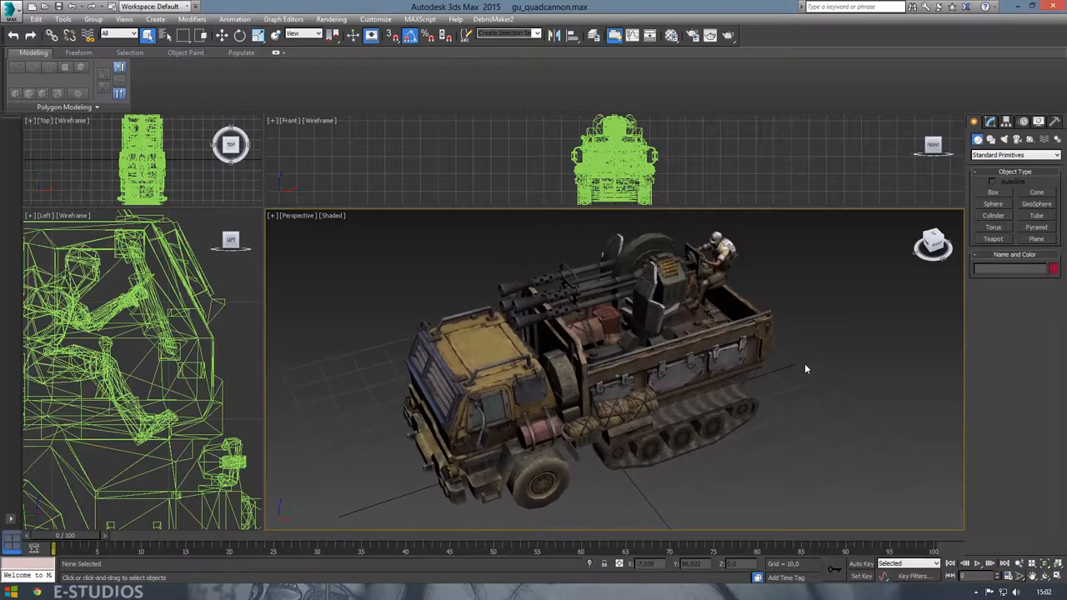
left_click_drag(806, 370, 337, 244)
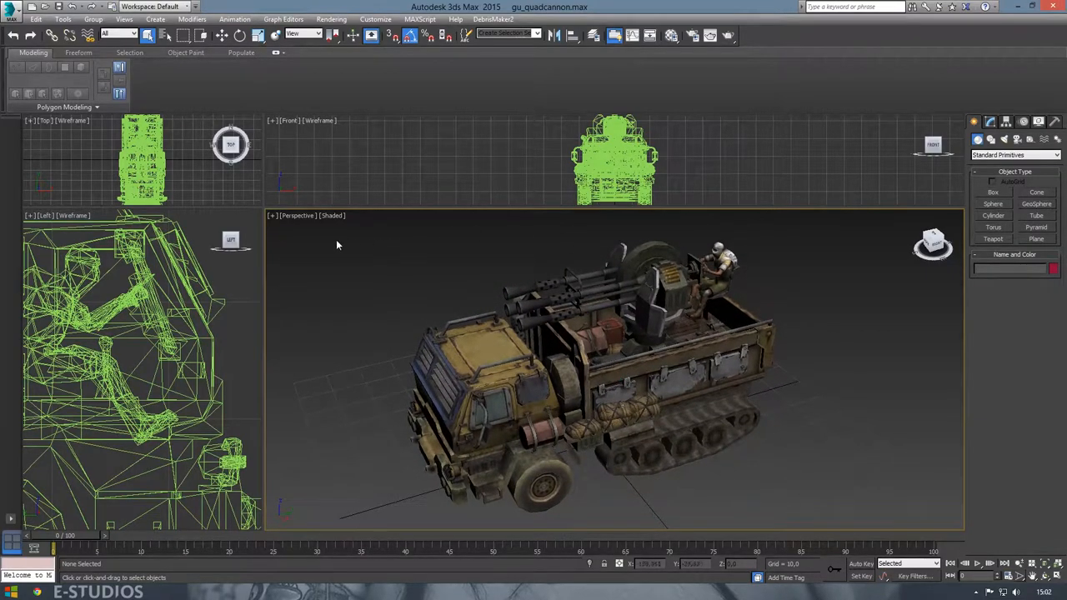
Step: Start exporting the scene as OBJ named 'gla' into the GLA Quad Cannon folder
left_click(10, 7)
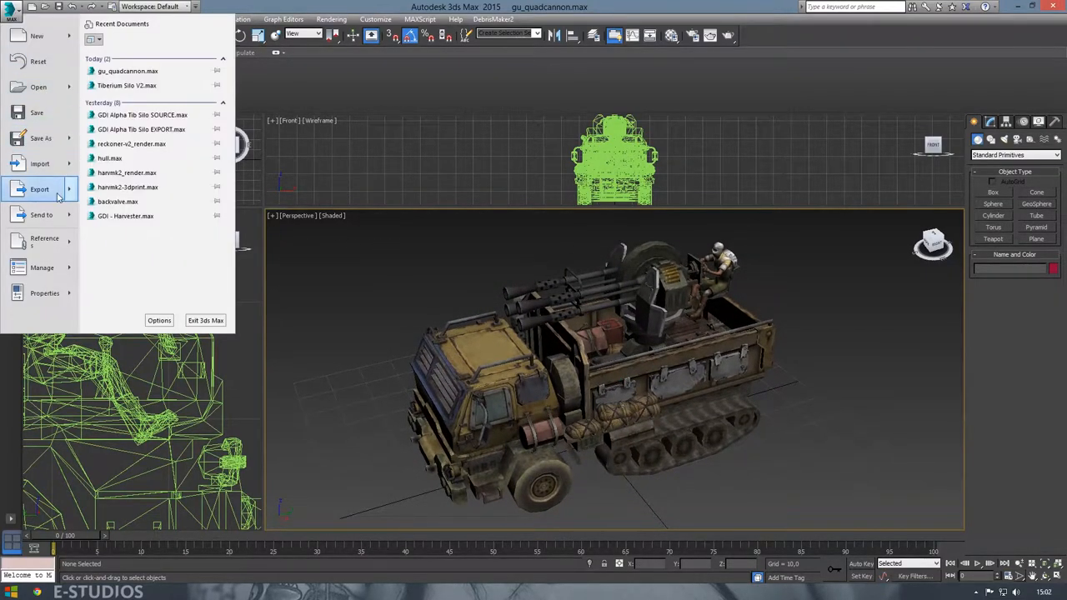
left_click(39, 189)
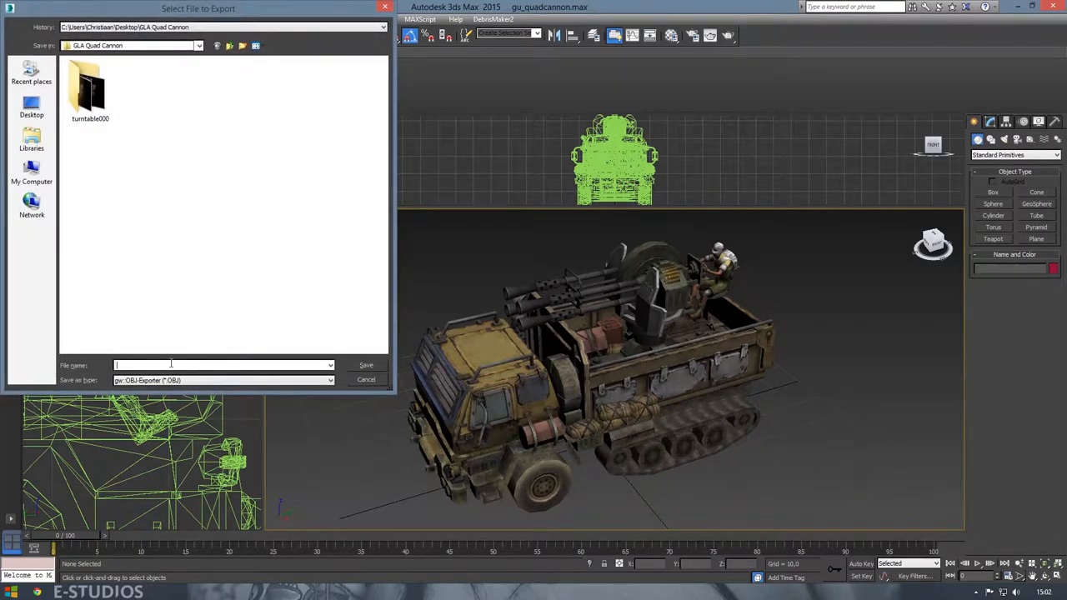
type("gla-truck")
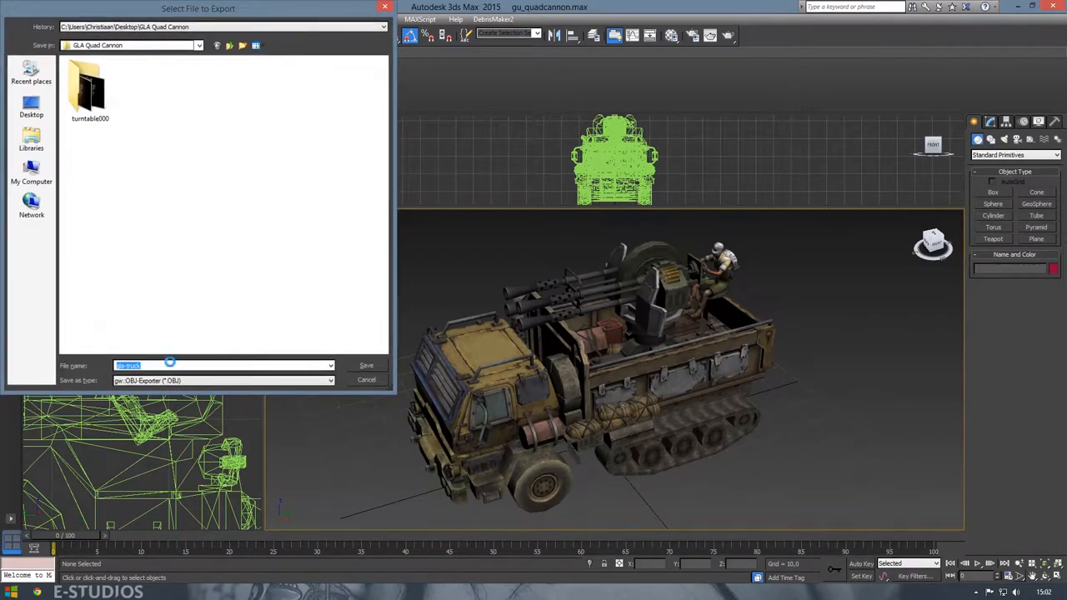
left_click(366, 365)
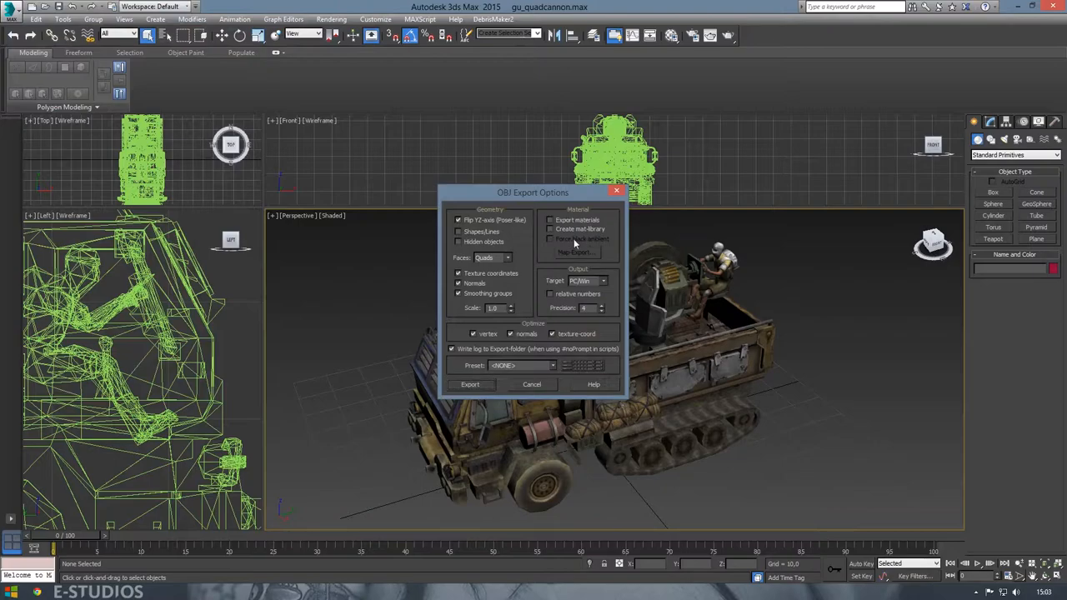
mouse_move(515, 350)
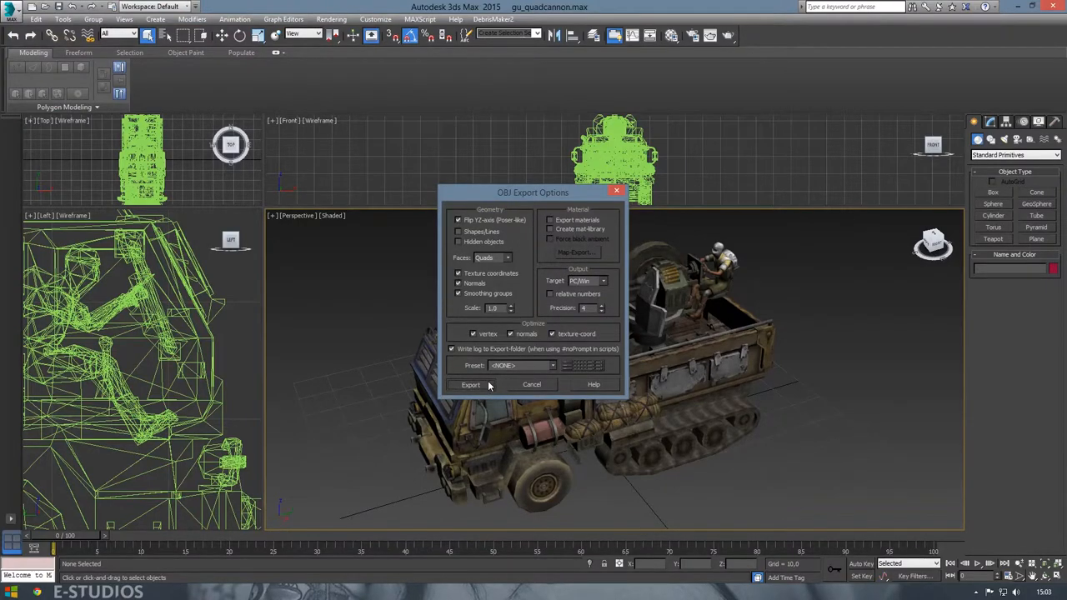
Step: Run the OBJ export with default options and close the finished export report
left_click(470, 384)
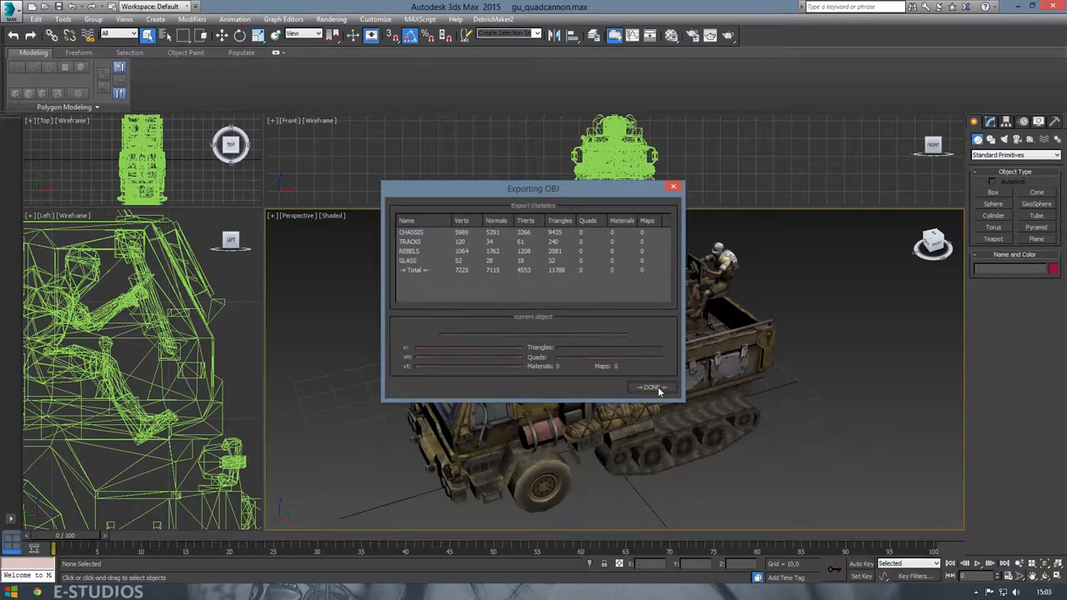
left_click(651, 387)
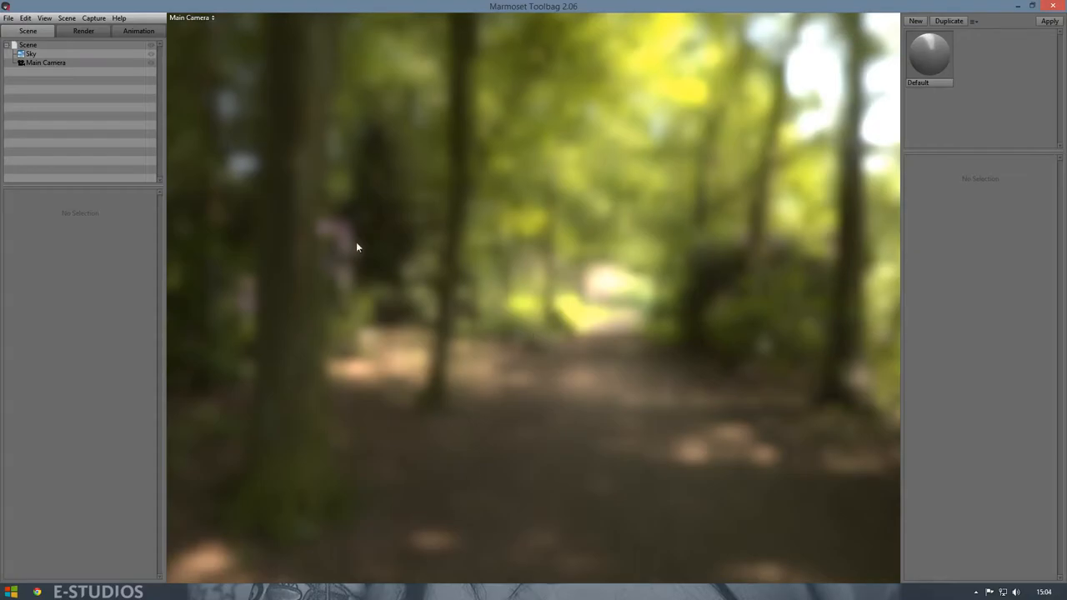
mouse_move(238, 136)
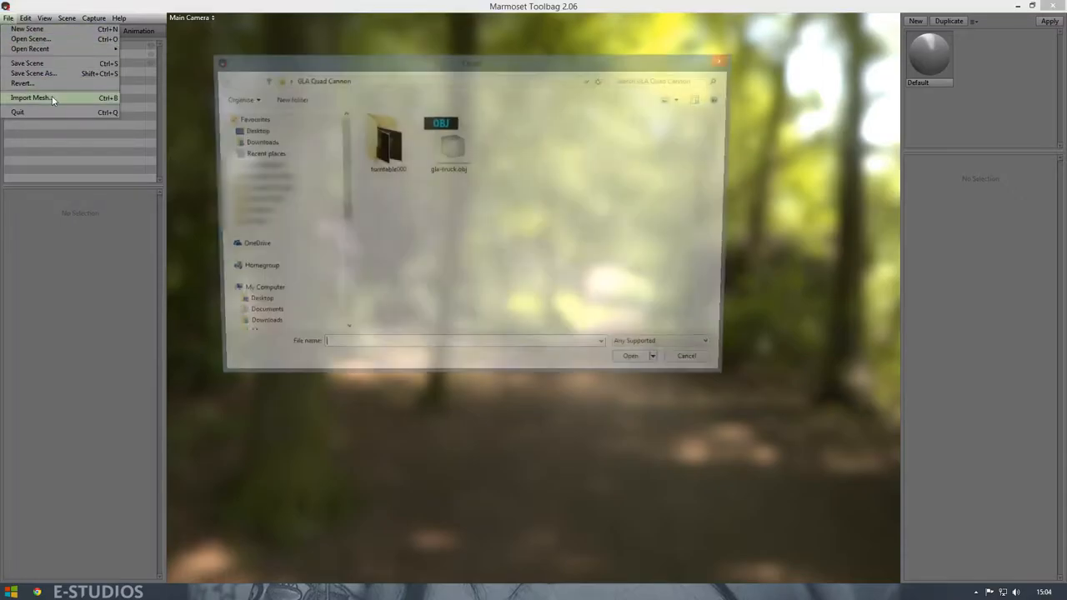
Step: Import gla-truck.obj, deselect it, and orbit the camera around the truck
left_click(448, 144)
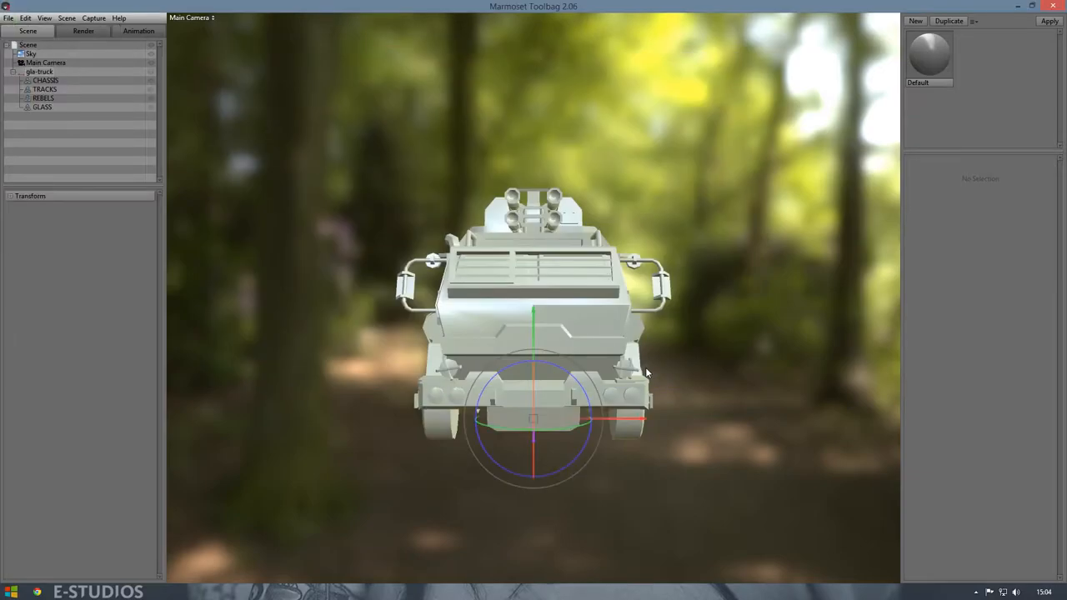
left_click(706, 342)
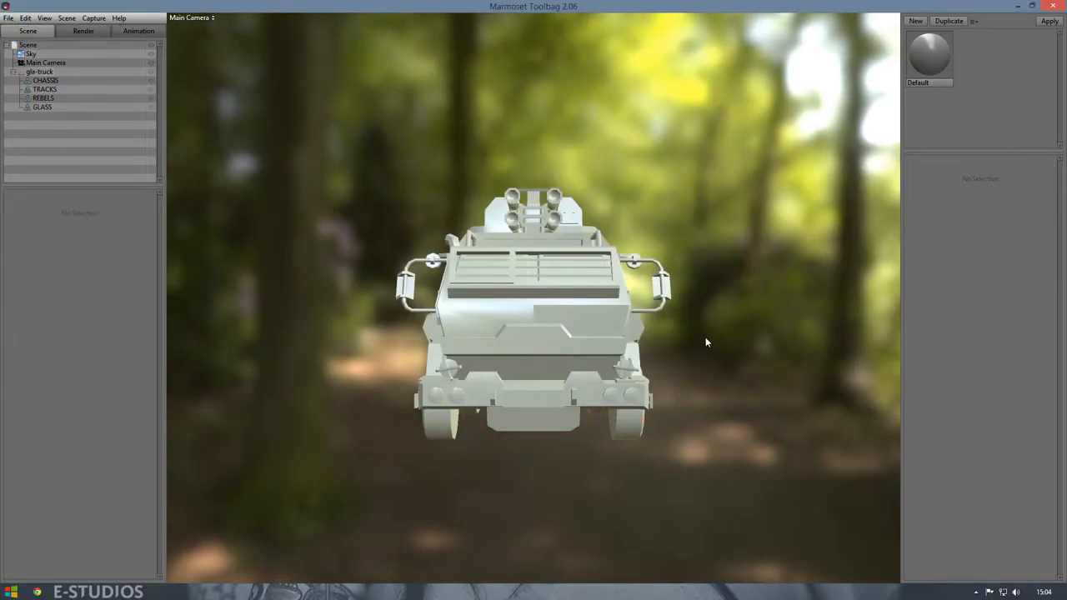
left_click_drag(706, 342, 634, 396)
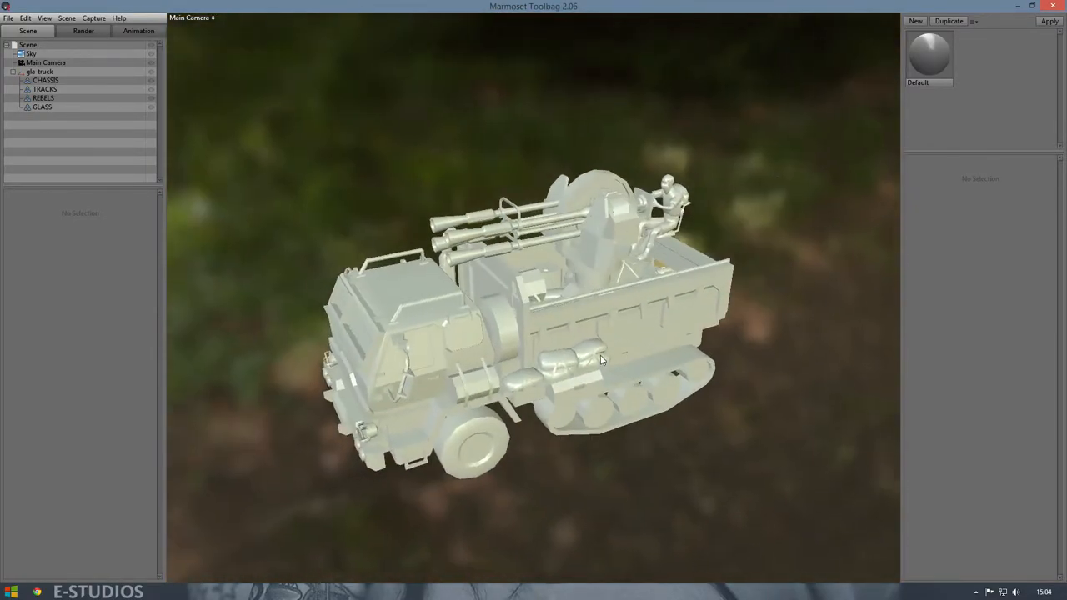
left_click_drag(600, 358, 596, 360)
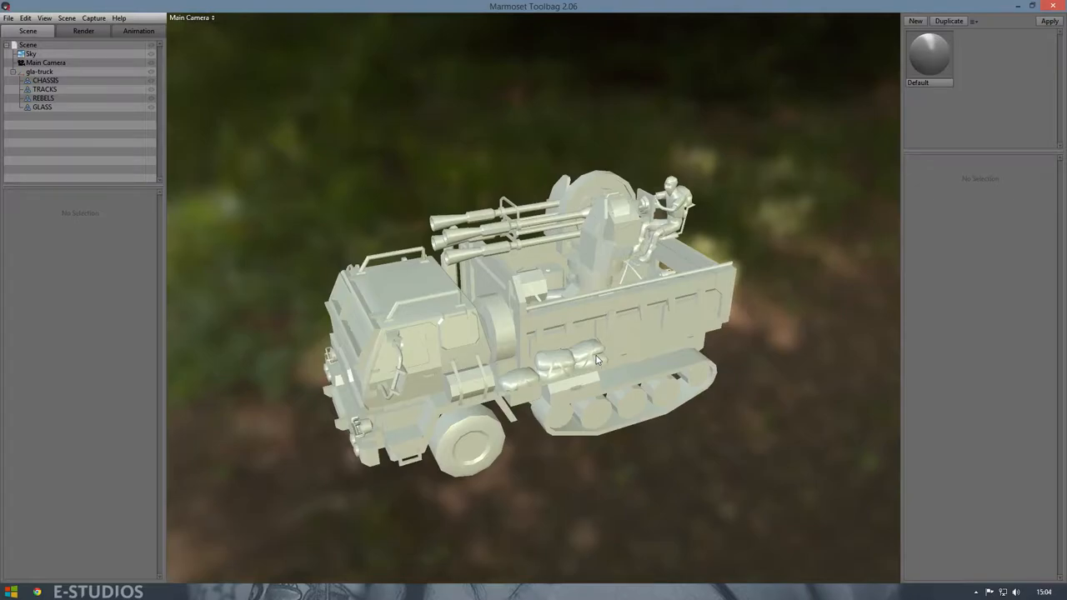
mouse_move(978, 142)
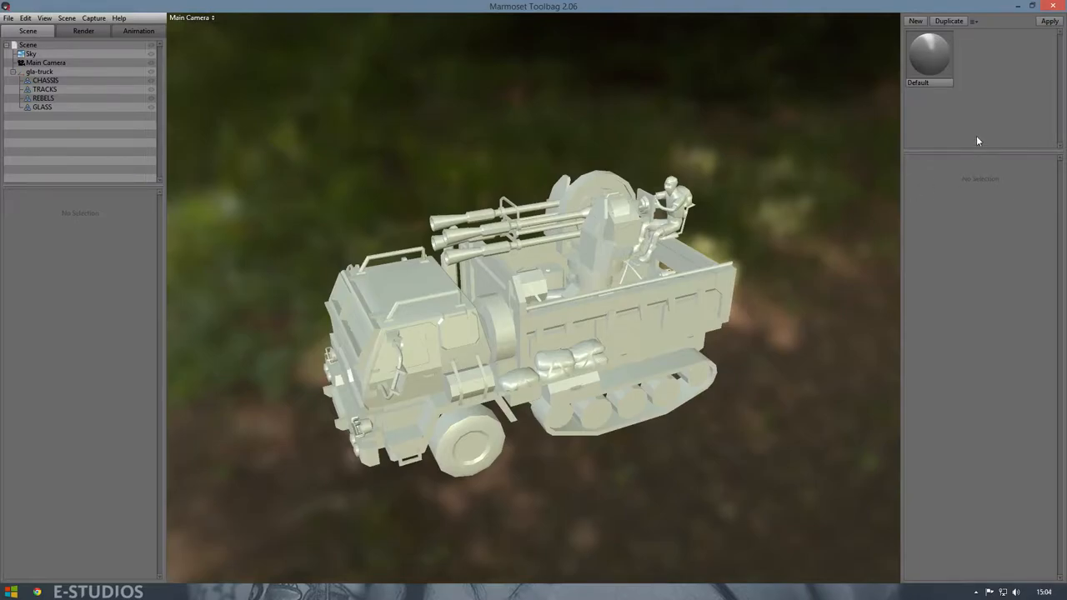
mouse_move(974, 23)
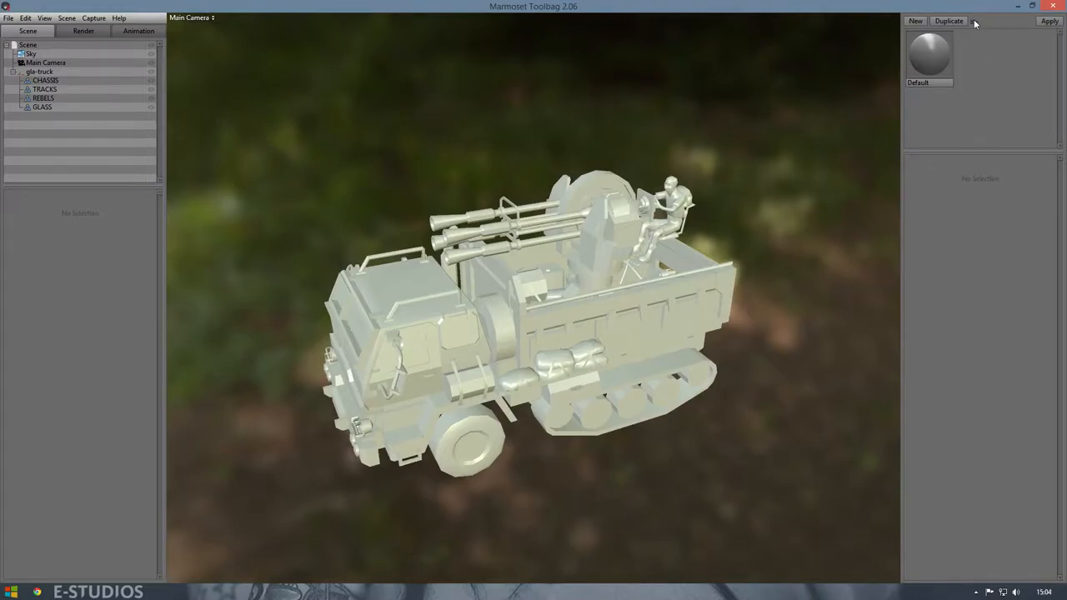
Step: Create a Dota 2 Template material and begin choosing a texture image for it
left_click(973, 20)
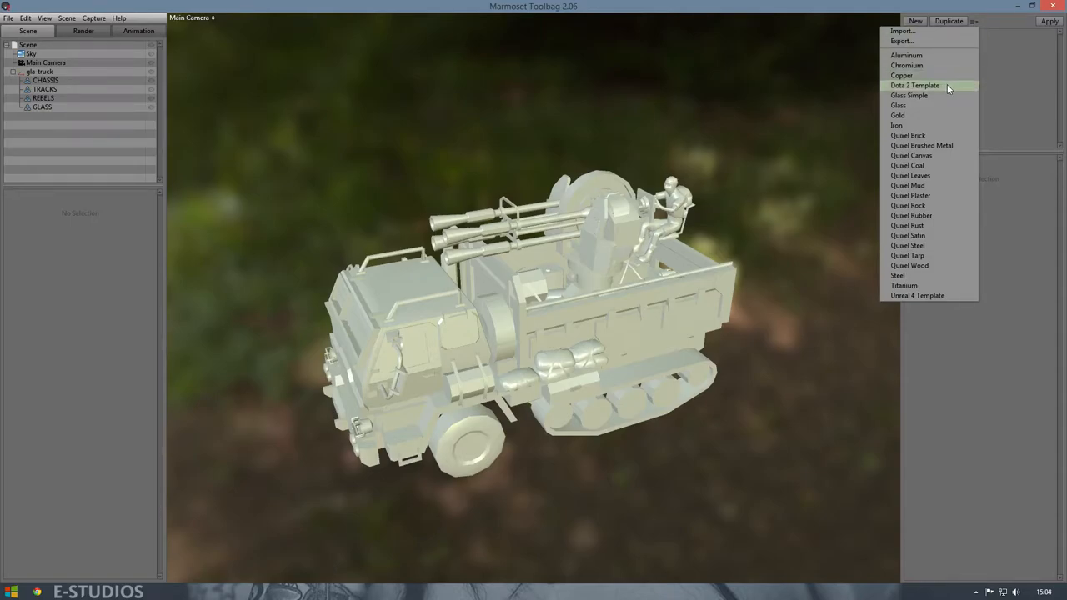
left_click(914, 85)
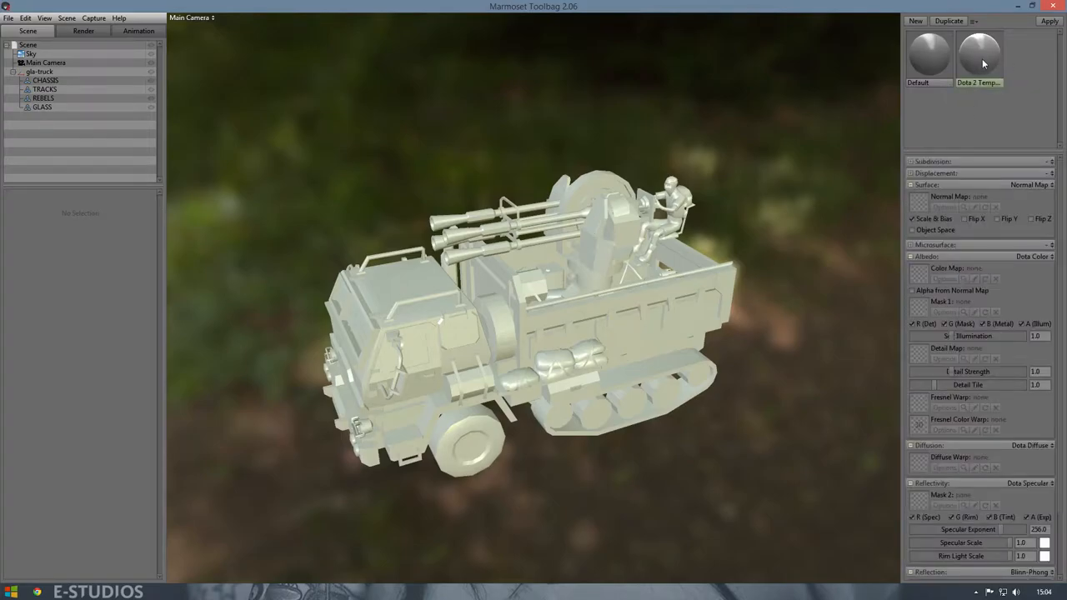
mouse_move(958, 97)
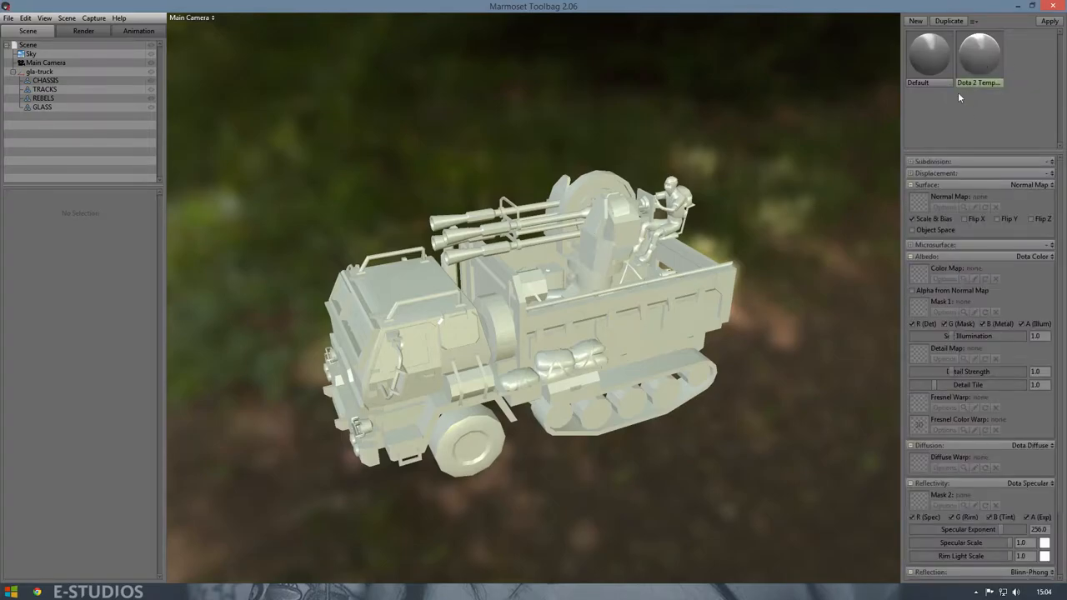
left_click(979, 54)
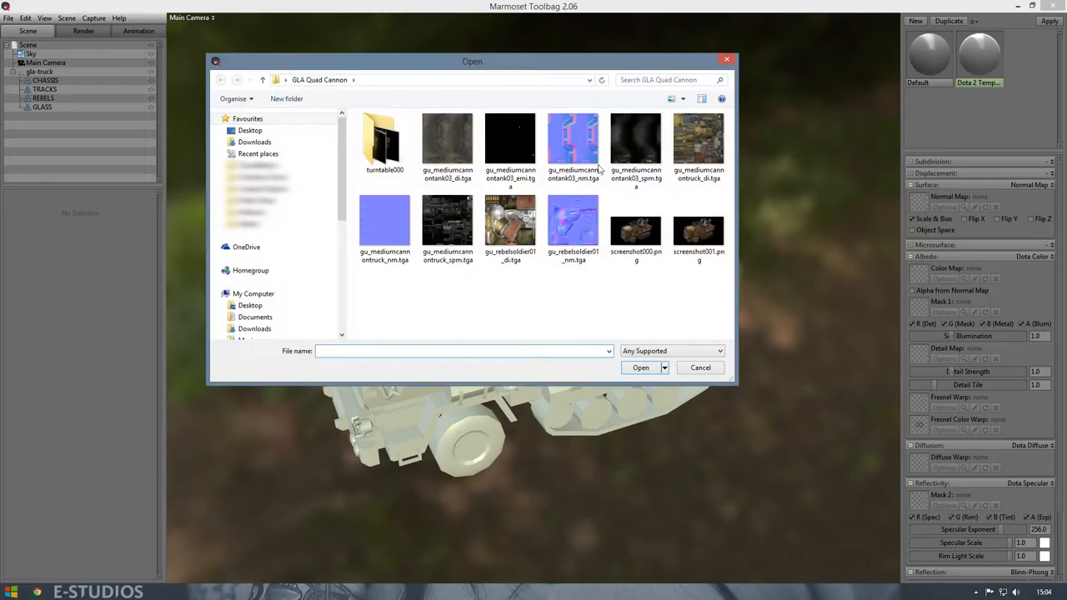
Step: Load gu_mediumcannontruck_nm.tga as the truck material's normal map
left_click(448, 221)
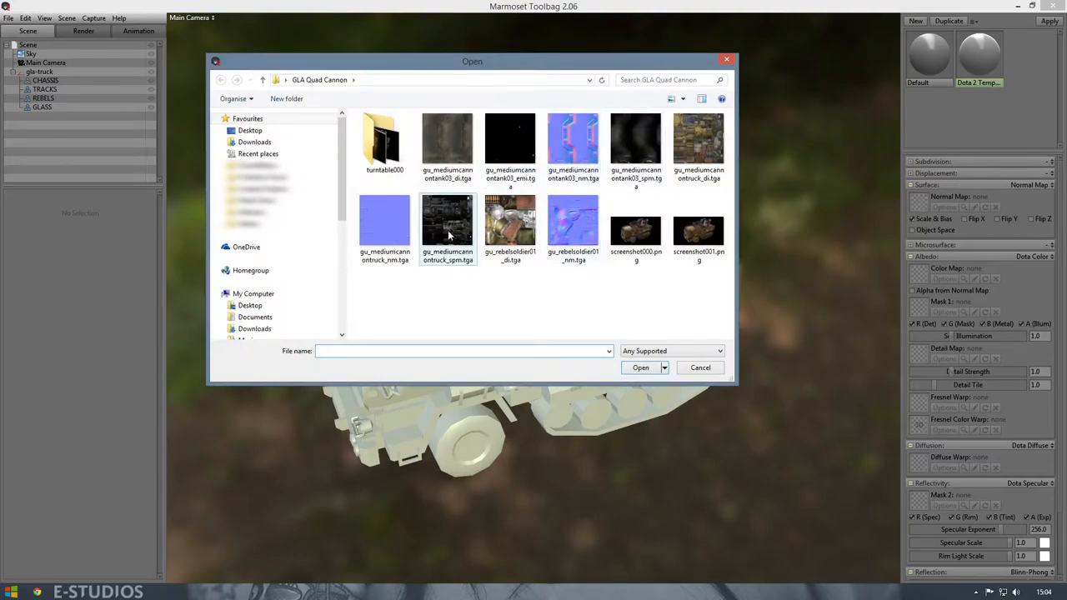
left_click(384, 221)
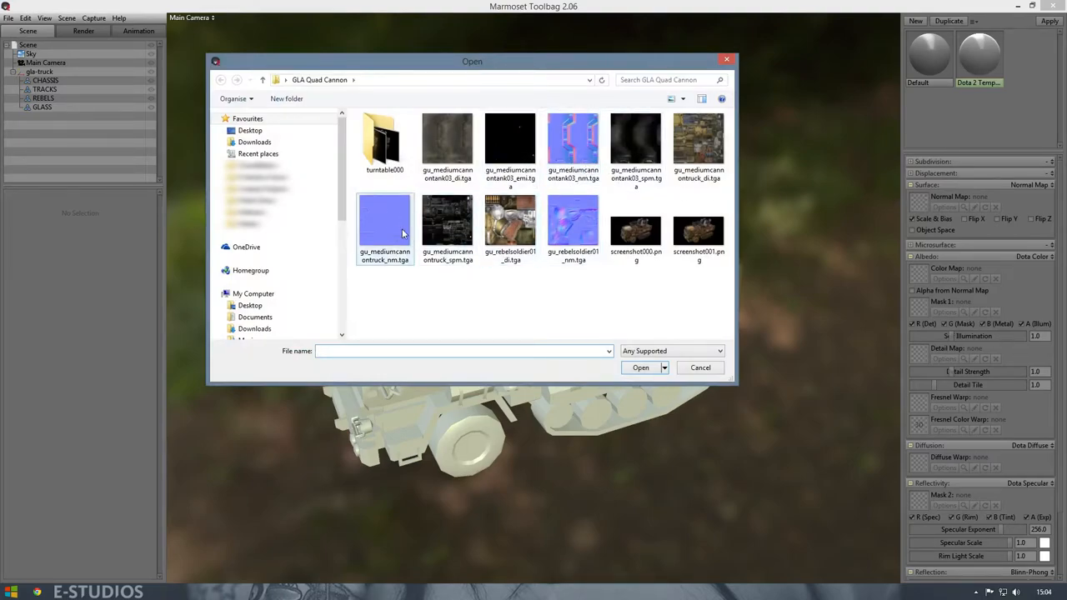
left_click(384, 225)
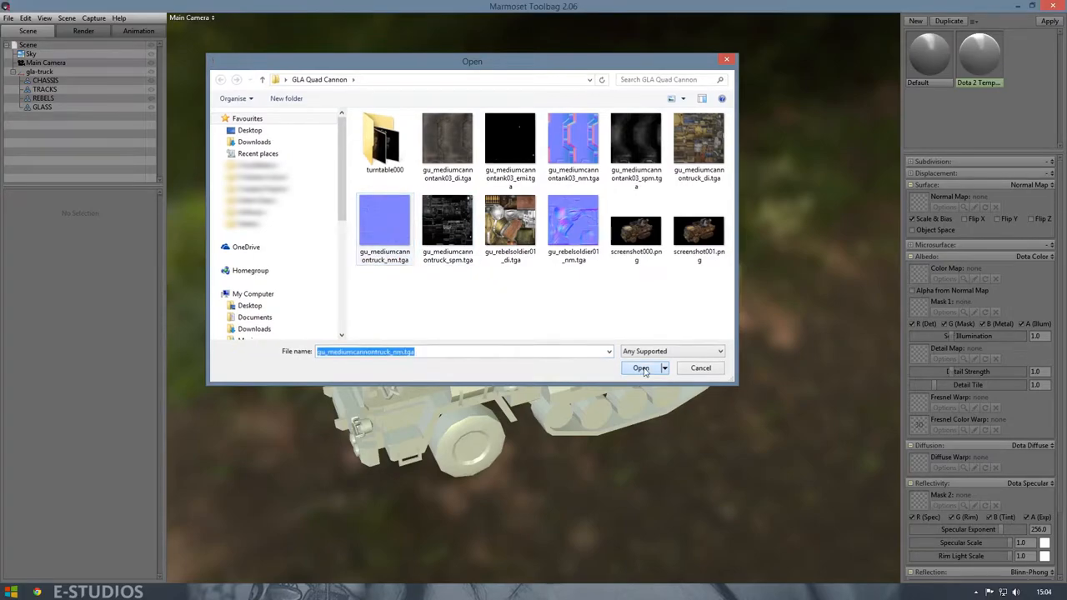
left_click(640, 368)
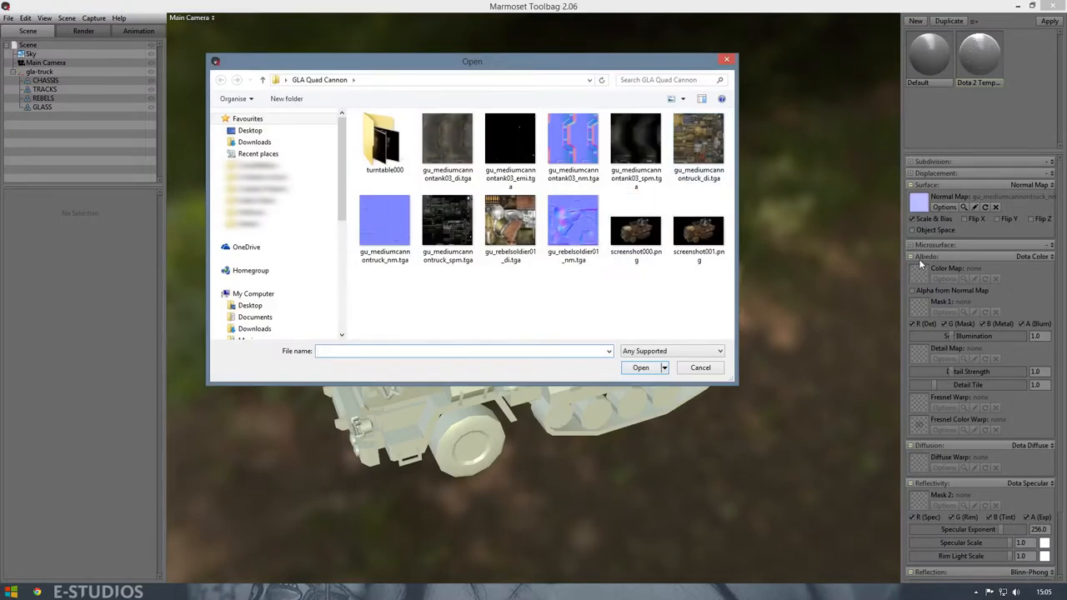
Step: Load the truck colour texture and gu_mediumcannontruck_spm.tga as the specular mask
left_click(698, 141)
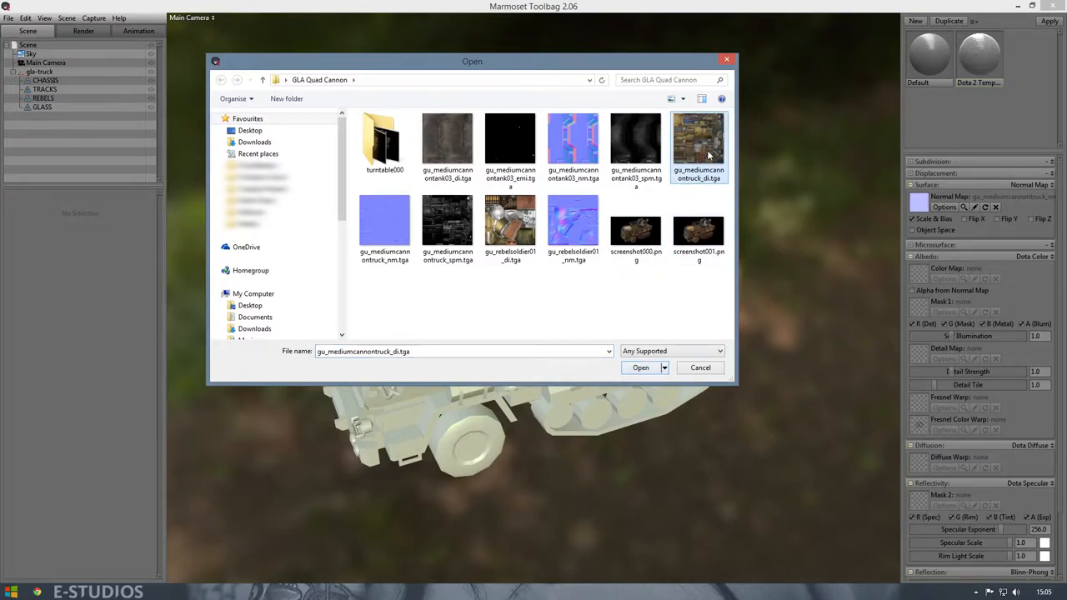
left_click(640, 367)
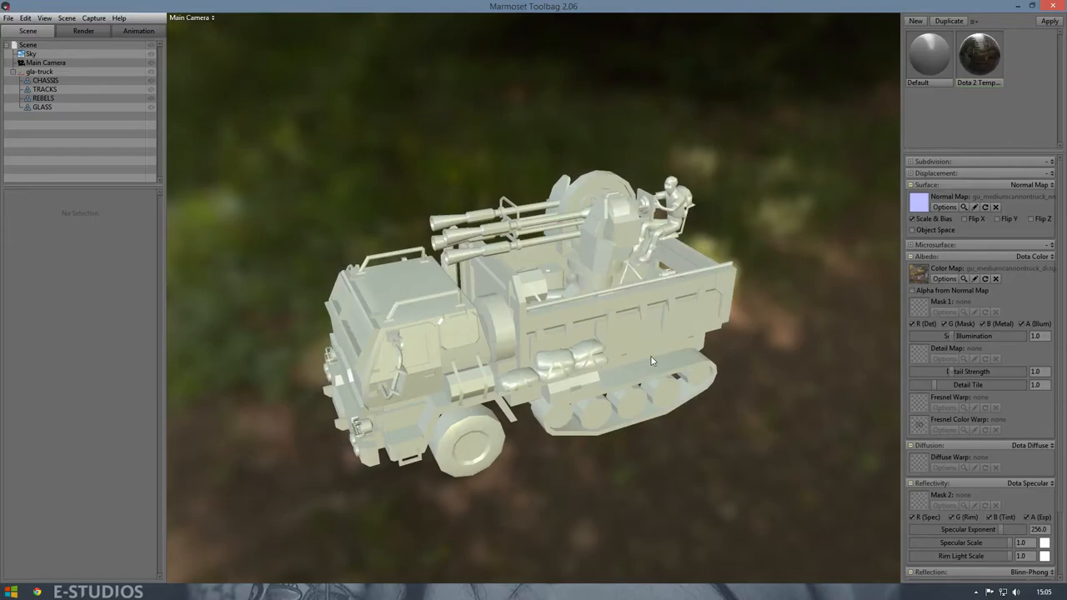
mouse_move(911, 363)
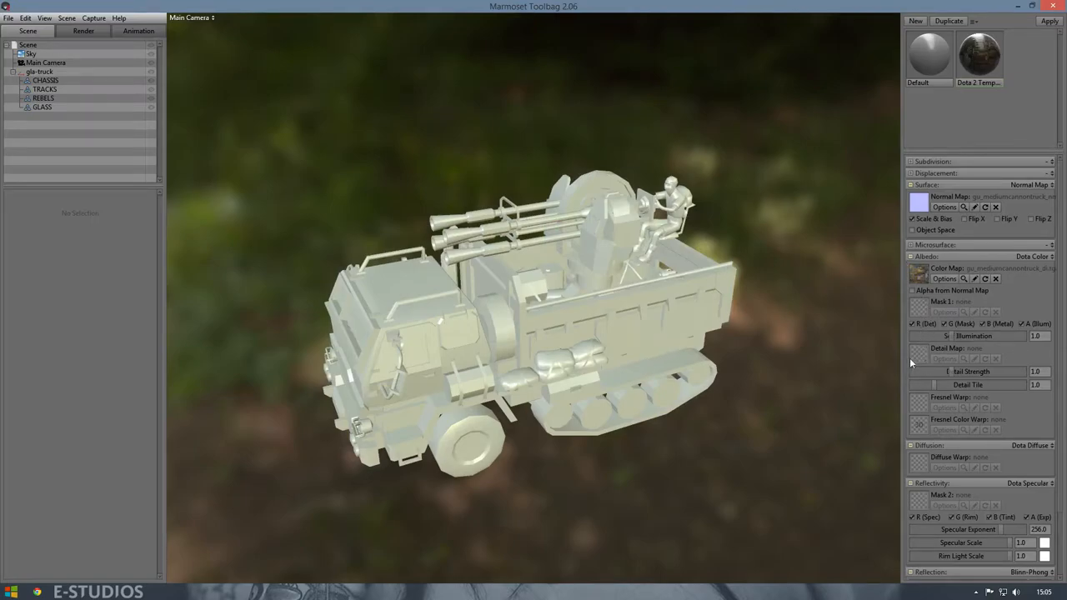
mouse_move(908, 500)
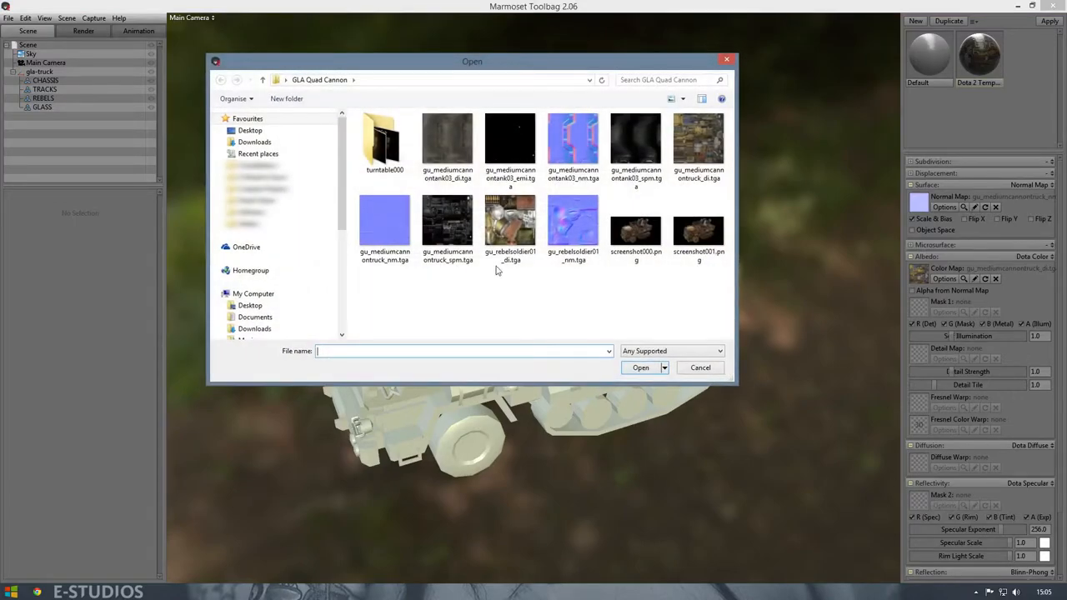
left_click(448, 221)
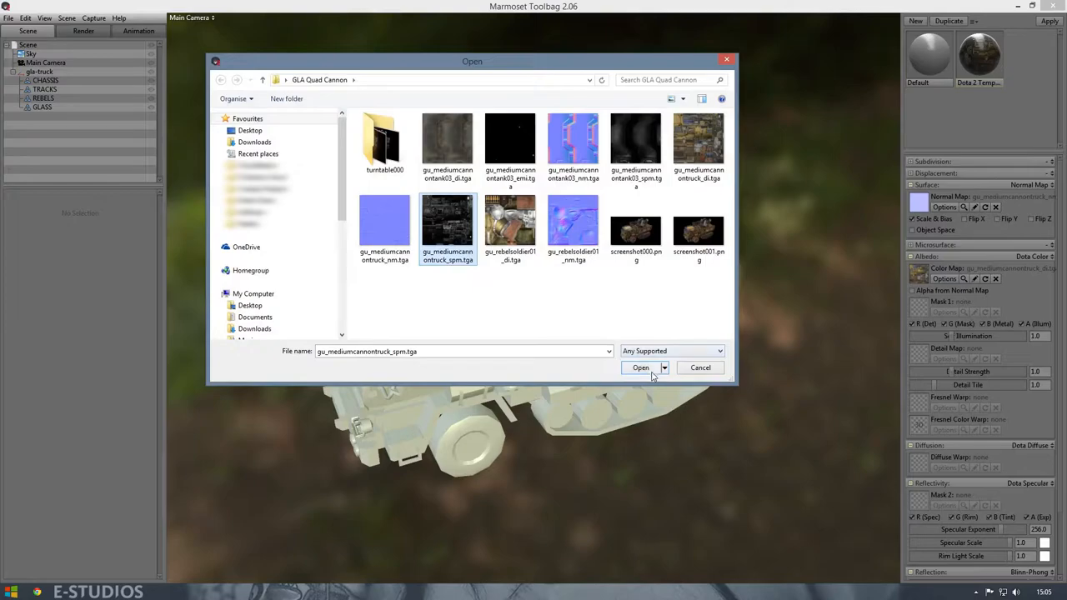
left_click(640, 367)
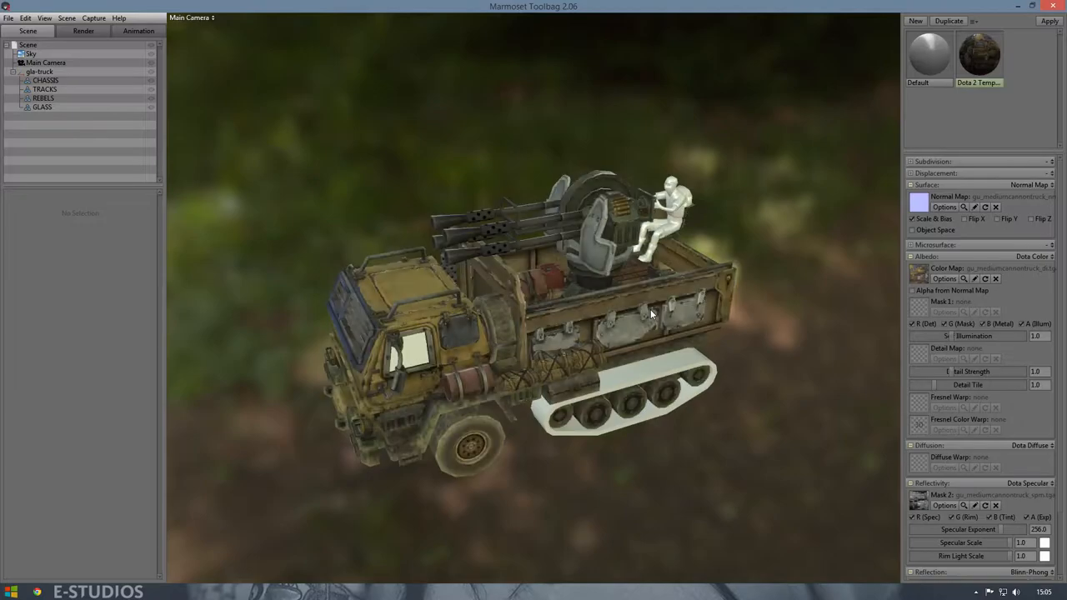
mouse_move(556, 423)
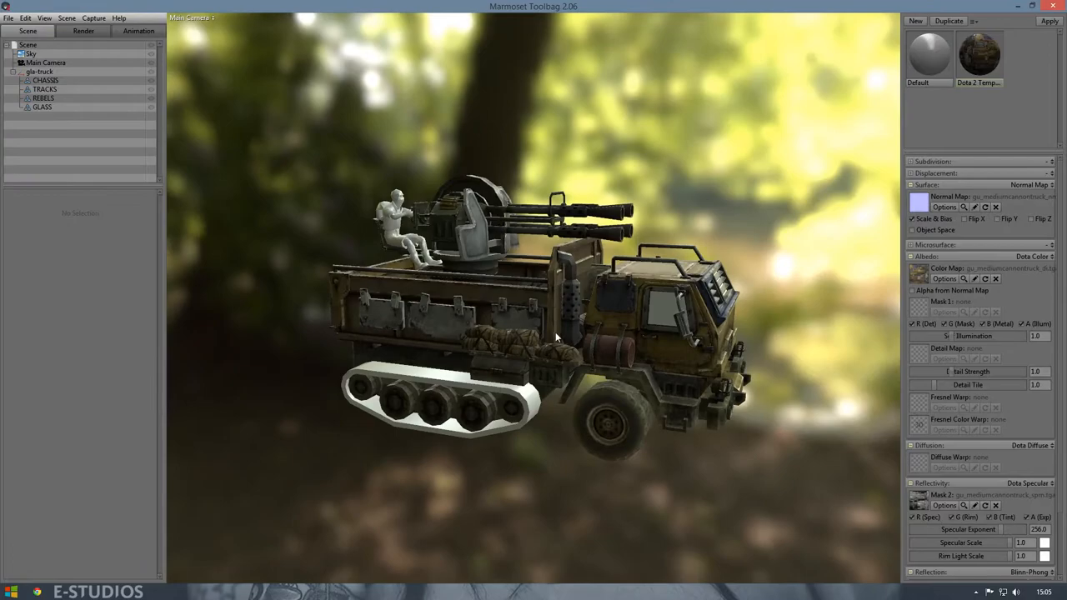
Step: Orbit closer to the truck and check the colour texture's sampling options without changes
left_click_drag(558, 338, 645, 361)
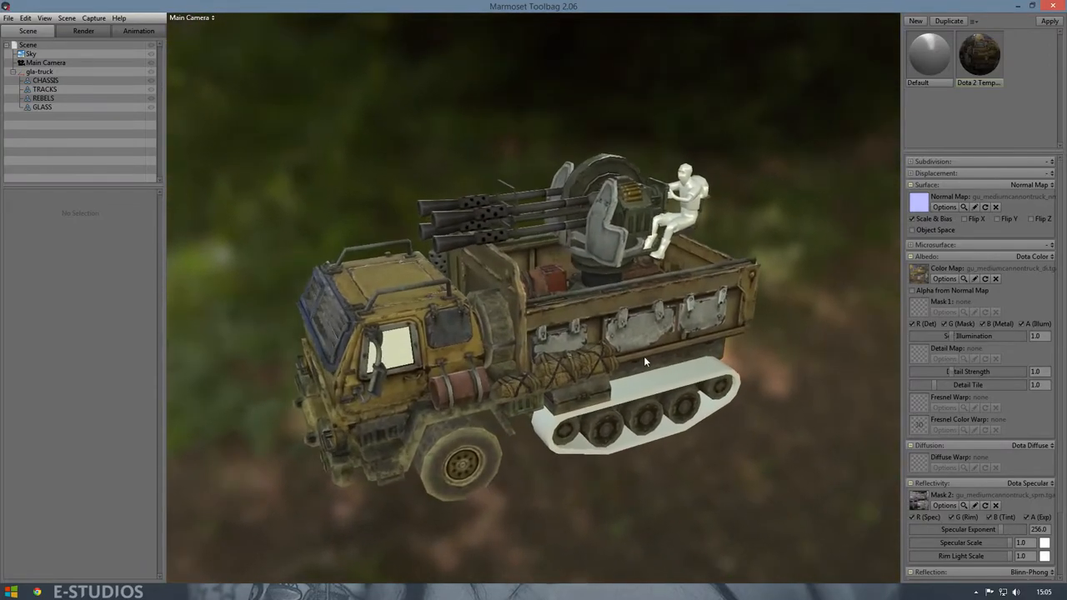
left_click_drag(644, 361, 621, 401)
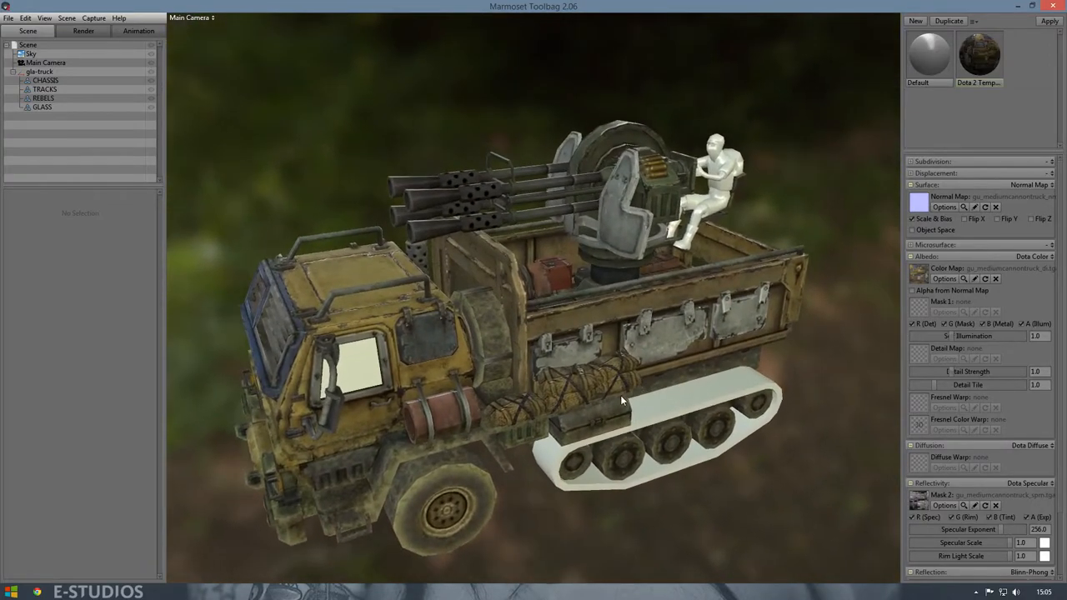
left_click(944, 278)
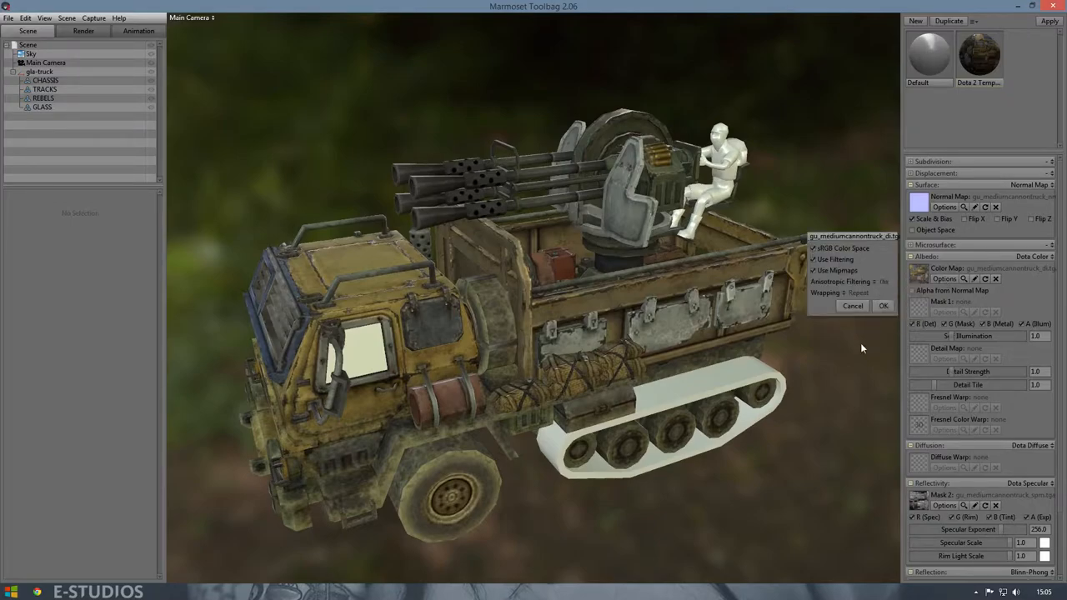
left_click(882, 306)
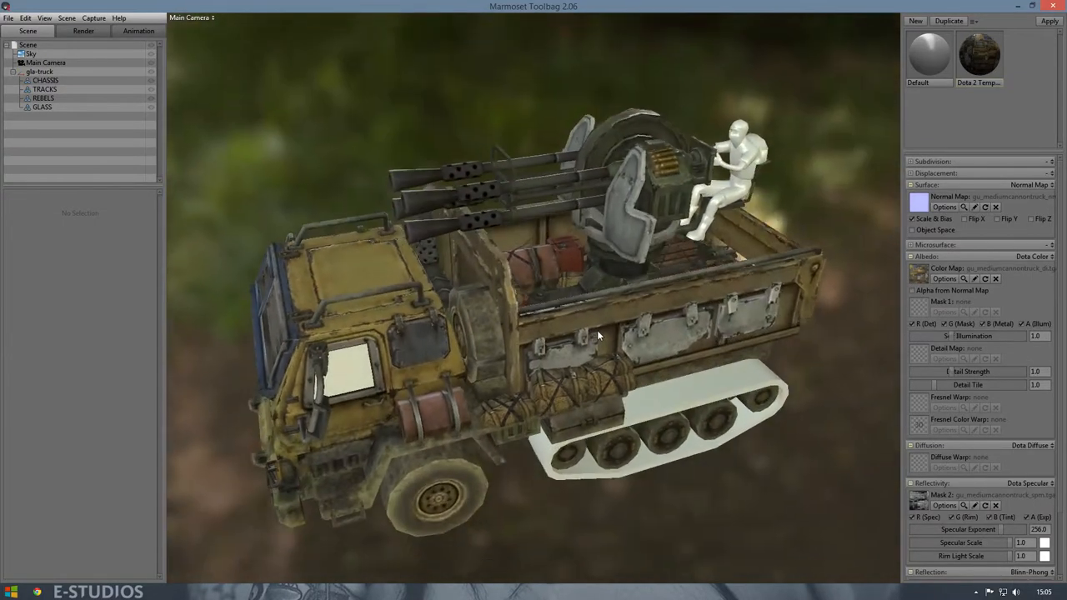
left_click_drag(584, 333, 608, 309)
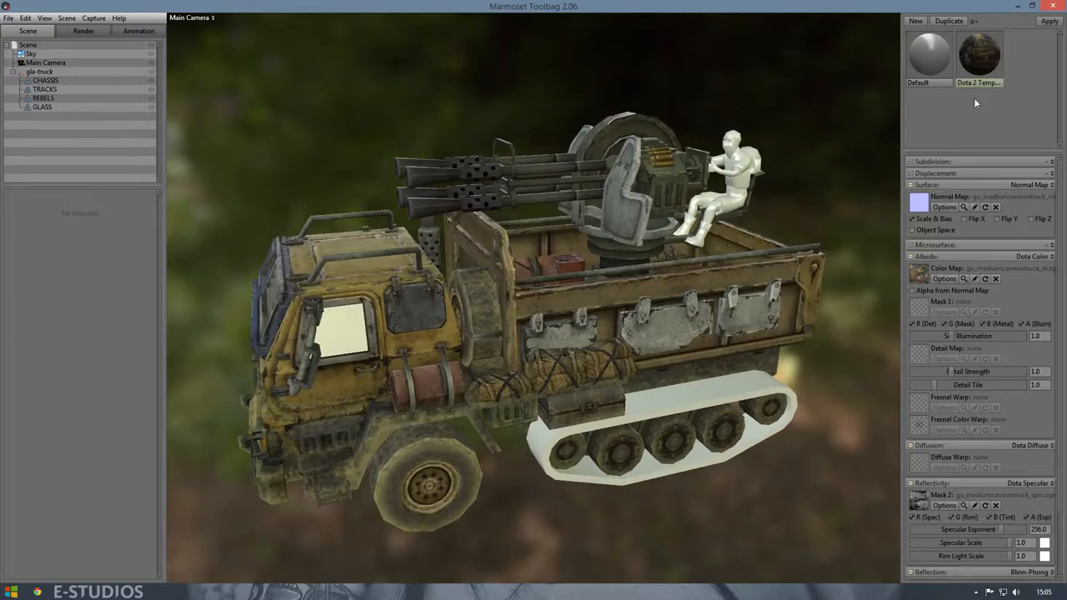
Step: Duplicate the material with mediumcannontank03 textures and apply it to the tracks
left_click(947, 21)
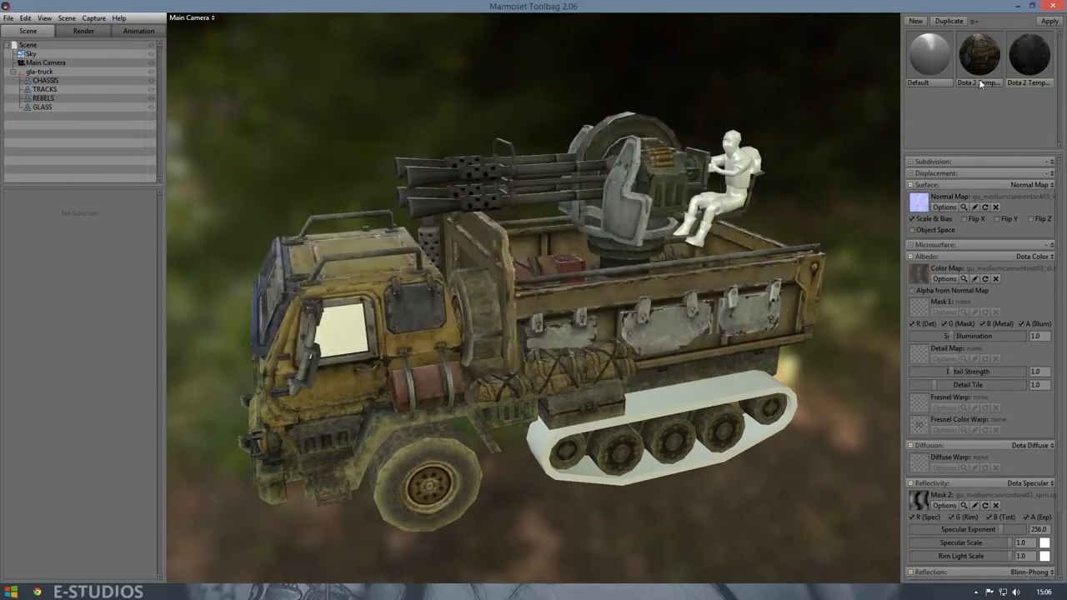
left_click(1027, 54)
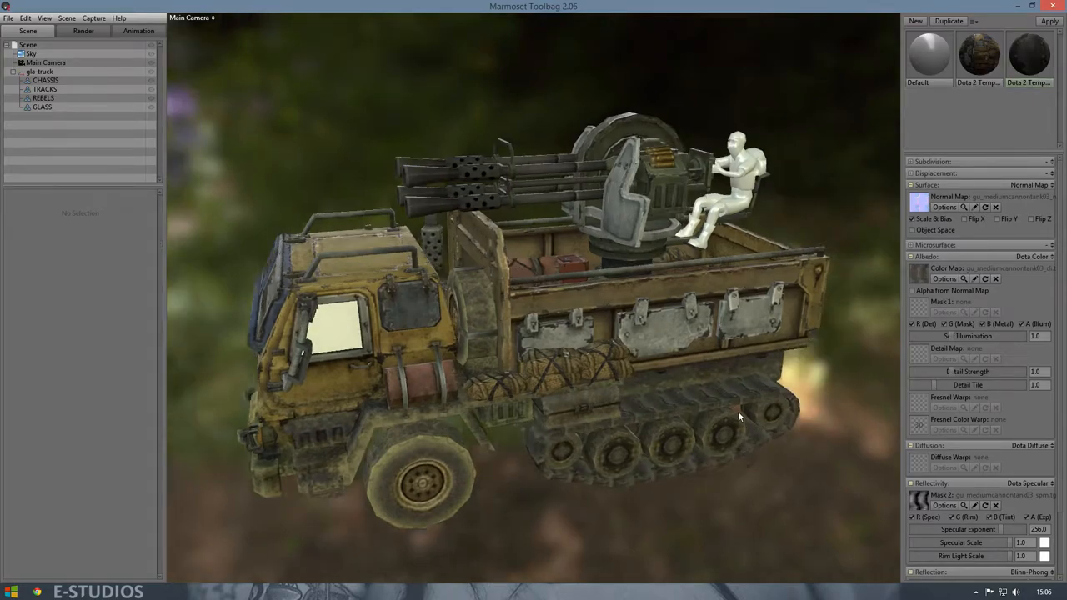
left_click_drag(738, 416, 779, 433)
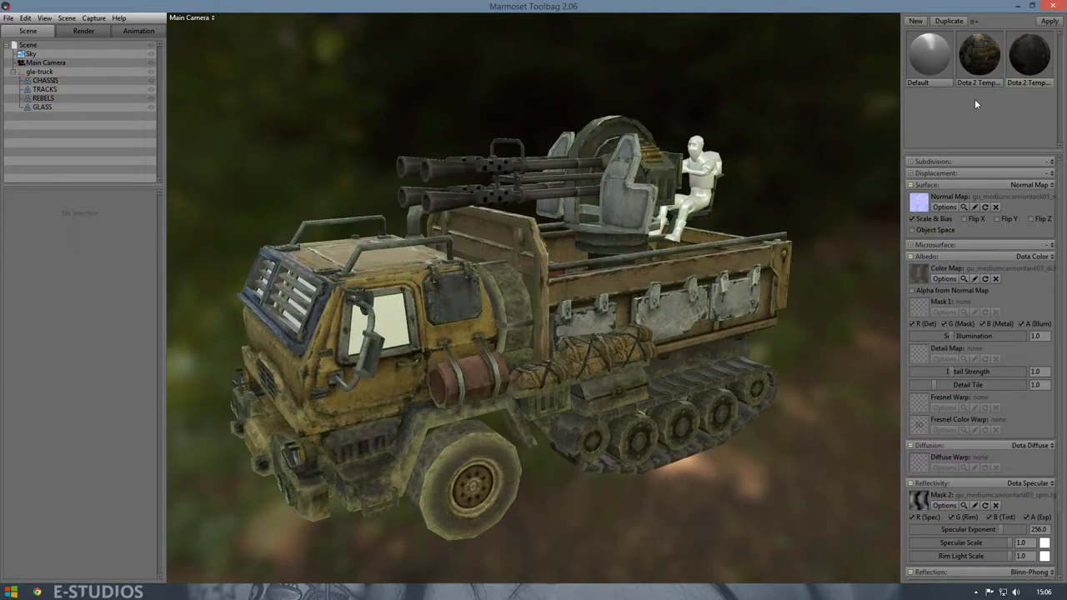
Step: Create a gu_rebelsoldier01-textured material, apply it to REBELS, and choose specular reflectivity
left_click(914, 21)
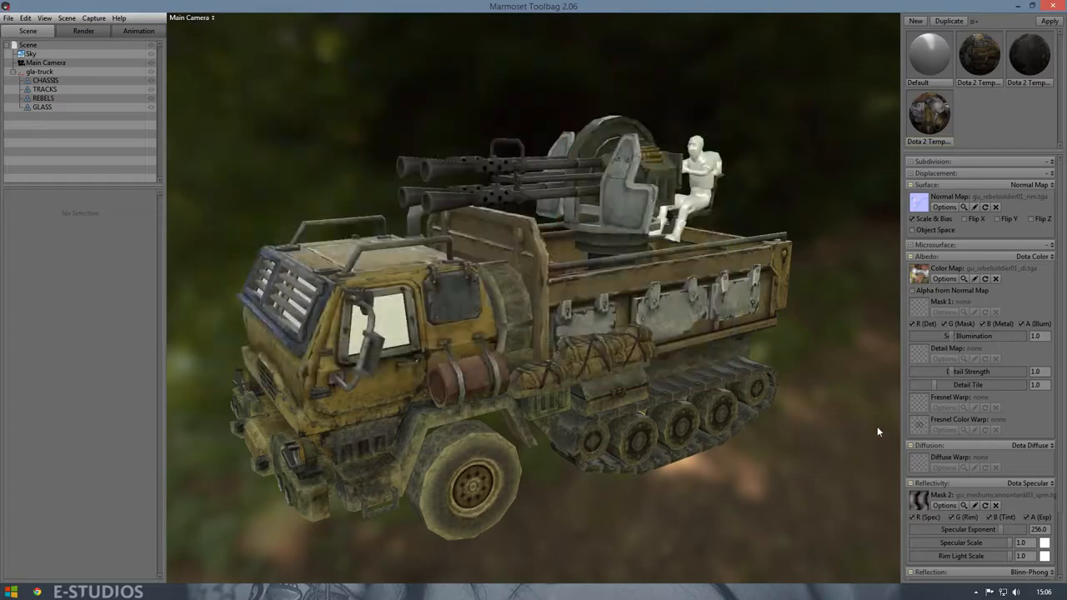
left_click(1031, 483)
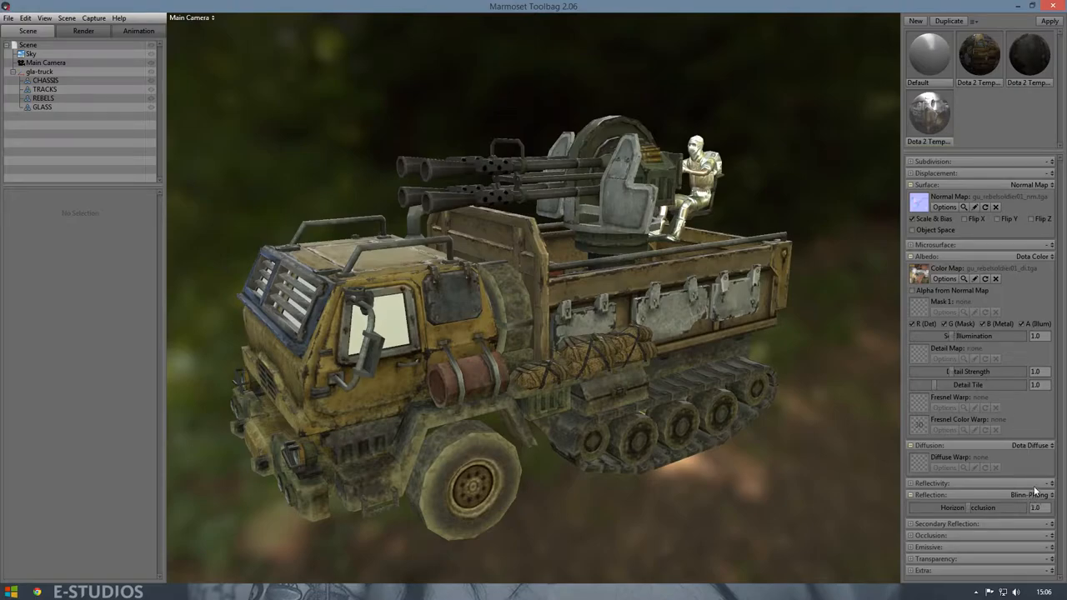
mouse_move(1025, 490)
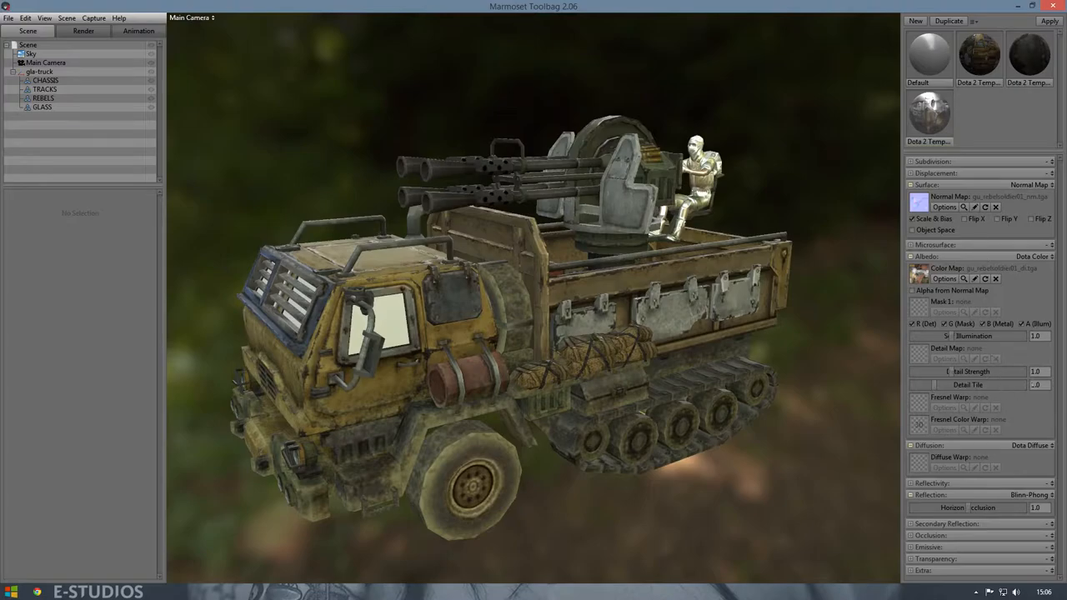
left_click(1031, 494)
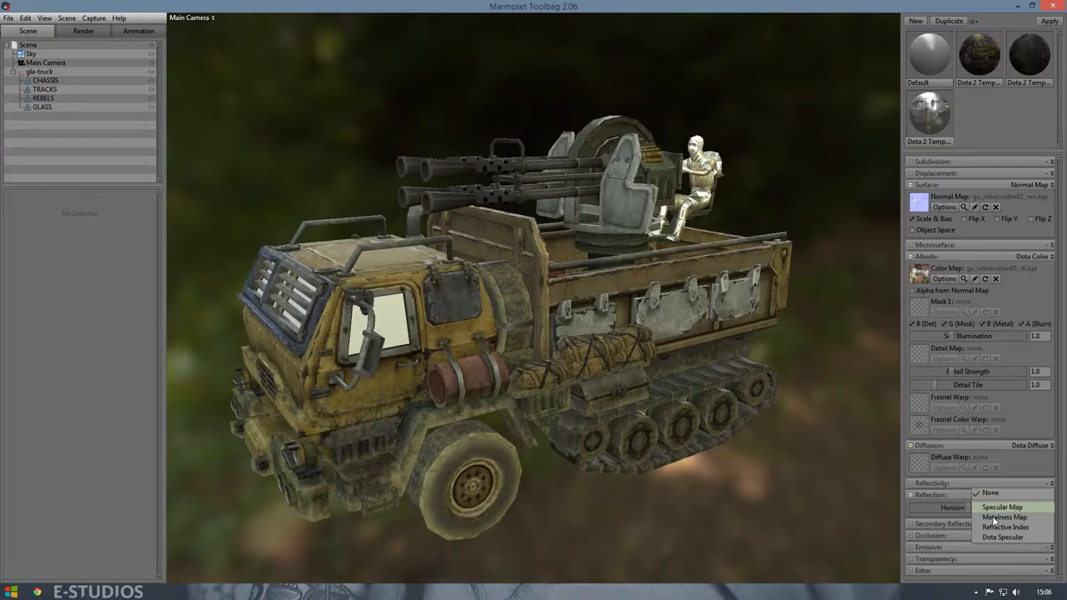
left_click(1002, 506)
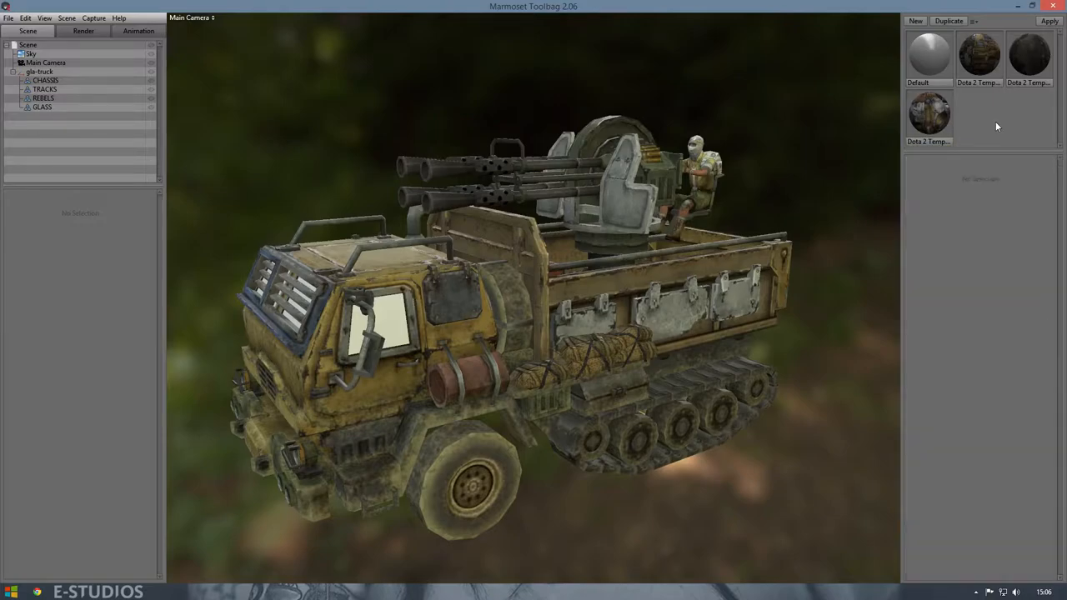
Step: Duplicate the truck material with Add transparency for the GLASS windows
left_click(979, 55)
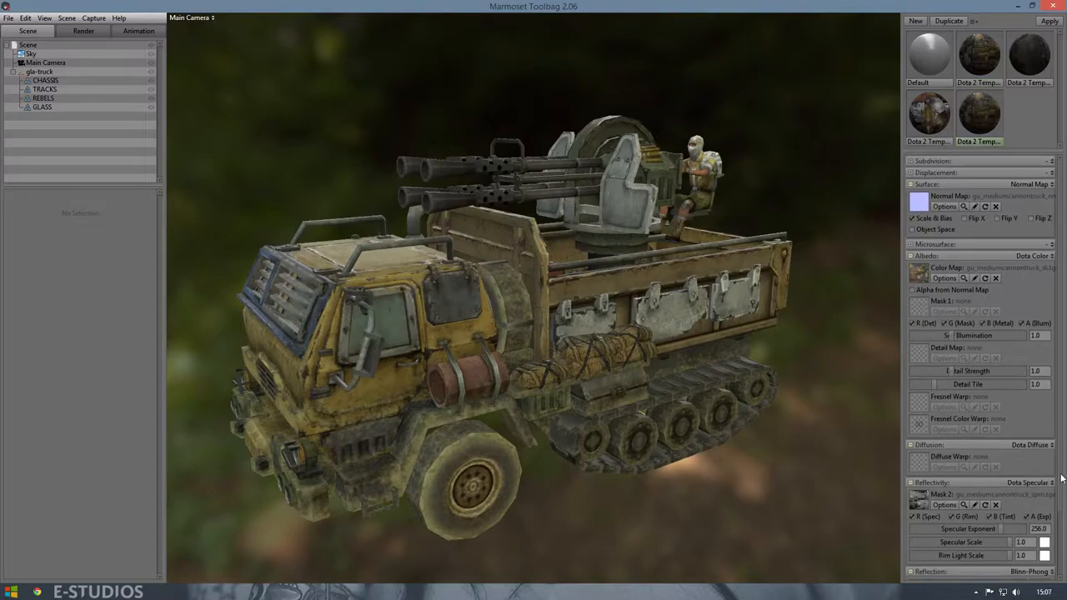
scroll("down", 3)
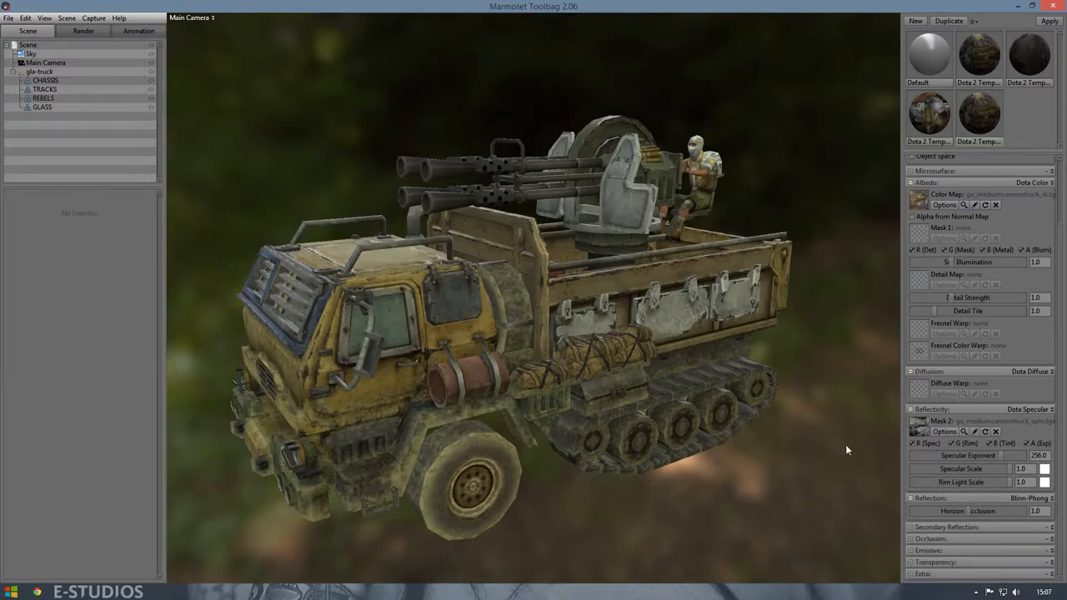
mouse_move(1014, 506)
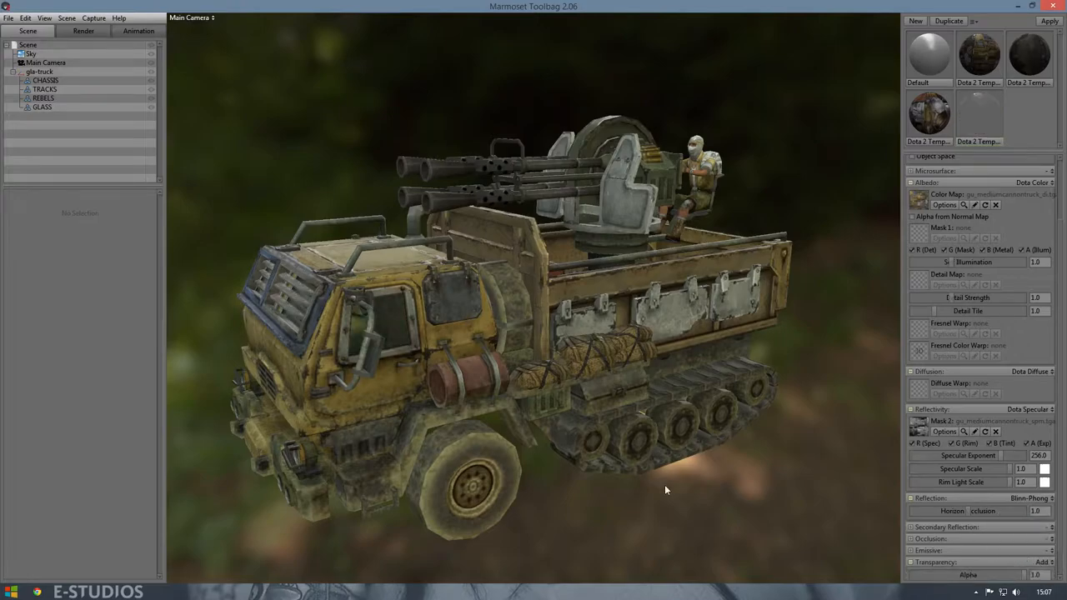
left_click_drag(666, 490, 457, 397)
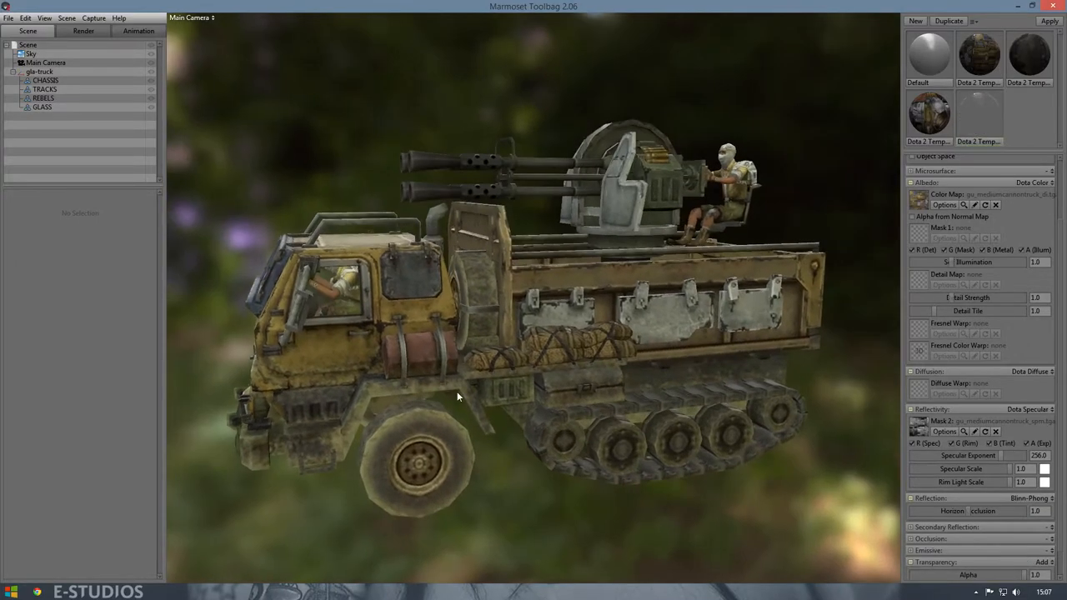
Step: Orbit around the truck, viewing the driver through the cab windows, to a raised three-quarter view
left_click_drag(457, 396, 600, 410)
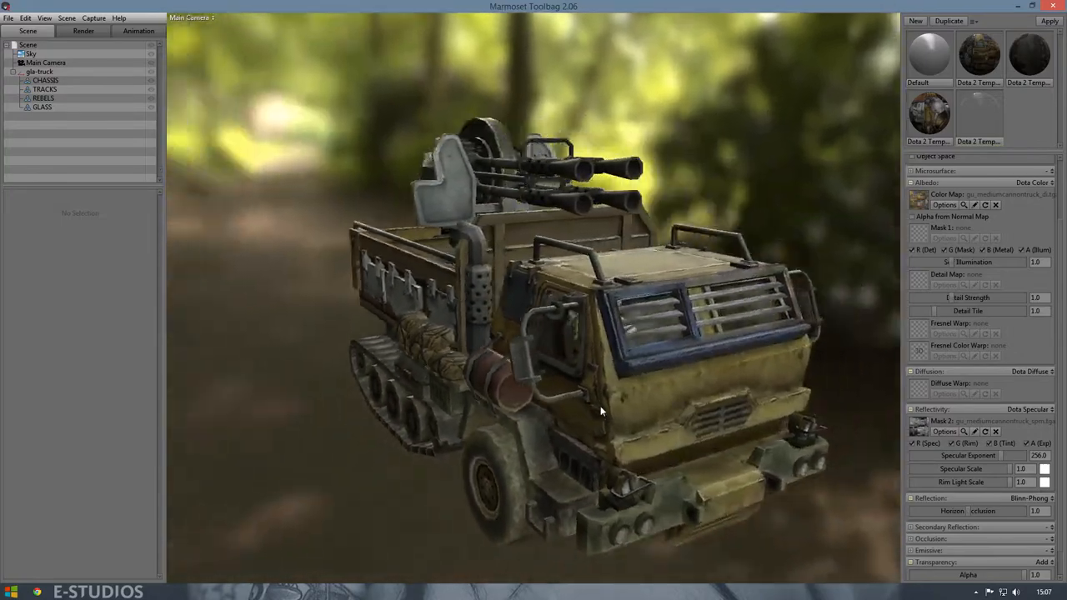
left_click_drag(600, 409, 767, 295)
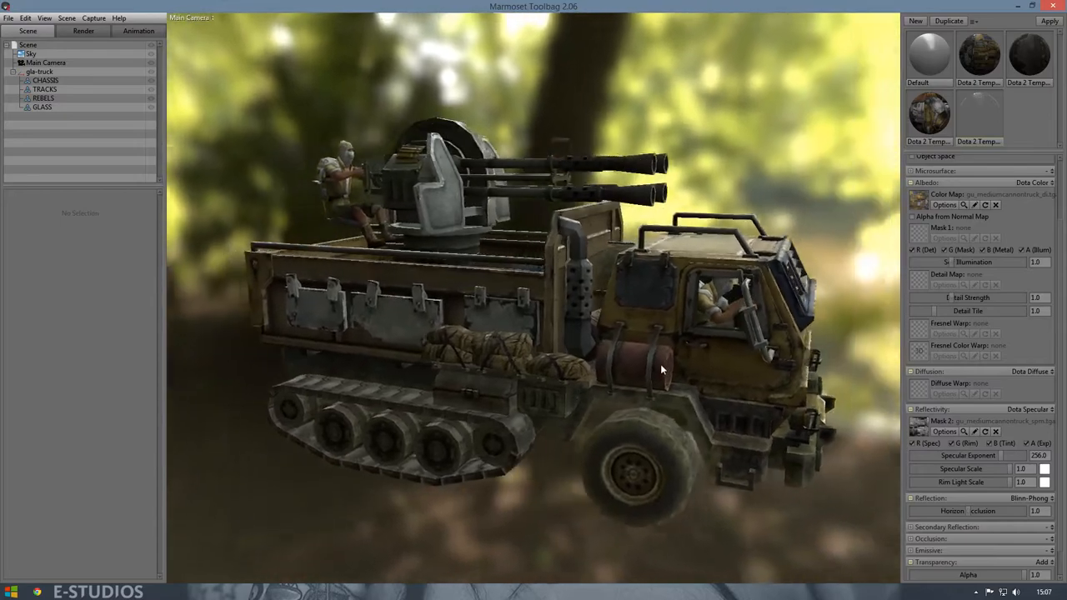
left_click_drag(663, 369, 444, 362)
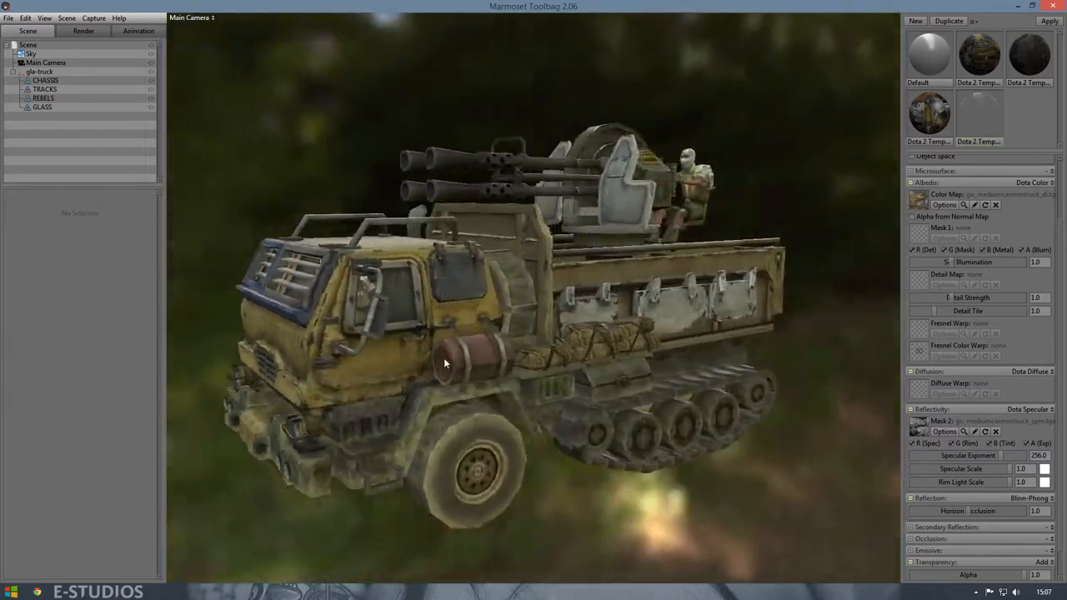
left_click_drag(444, 364, 429, 381)
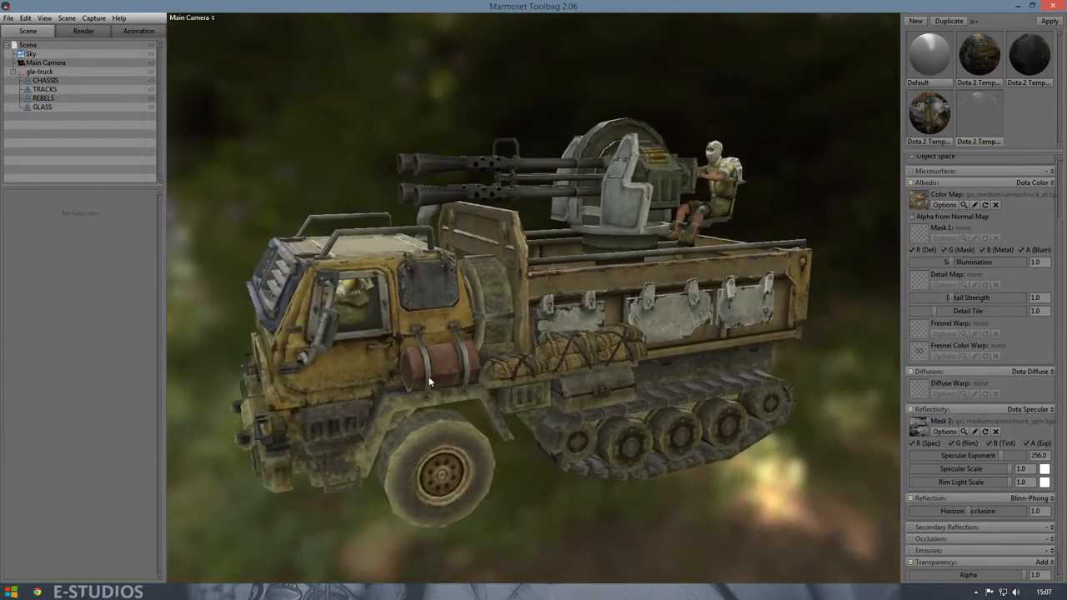
left_click_drag(429, 381, 849, 315)
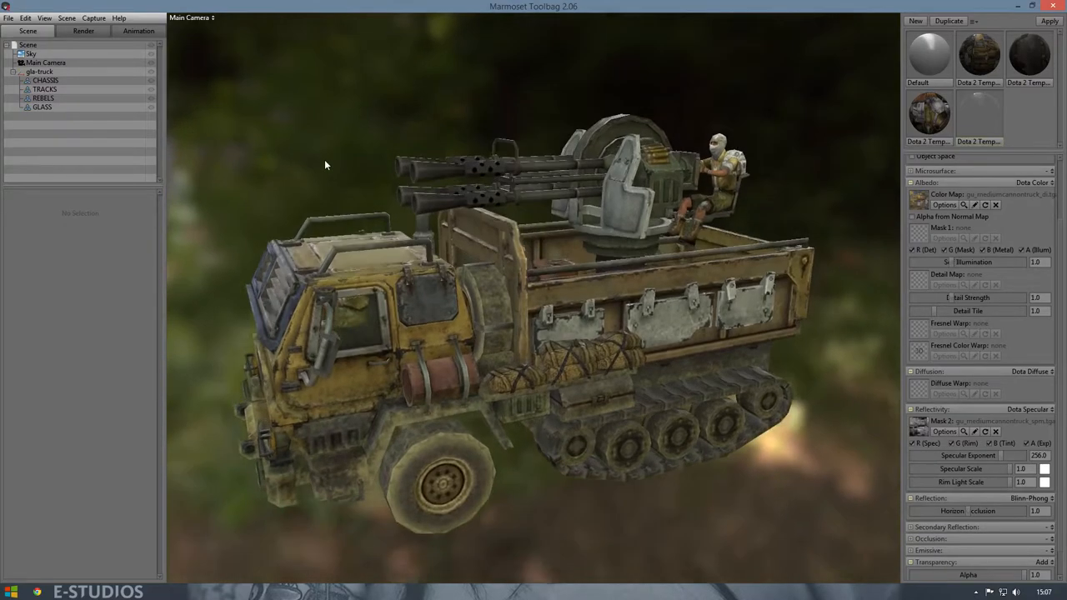
left_click_drag(325, 165, 486, 277)
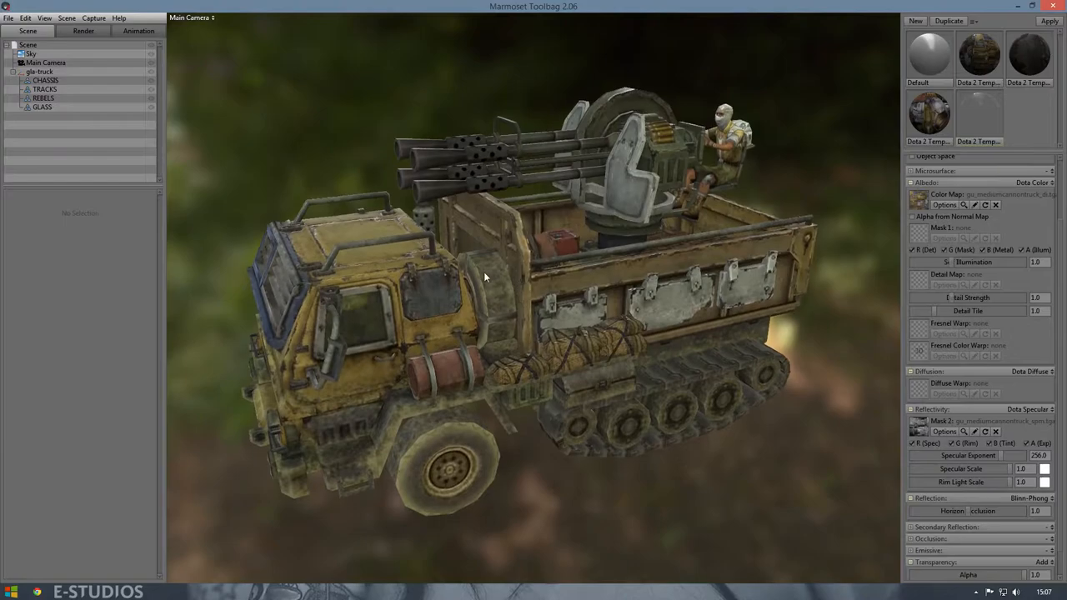
Step: Pick a new sky from the Sky Browser at brightness 1.0, leaving a black background
left_click(32, 53)
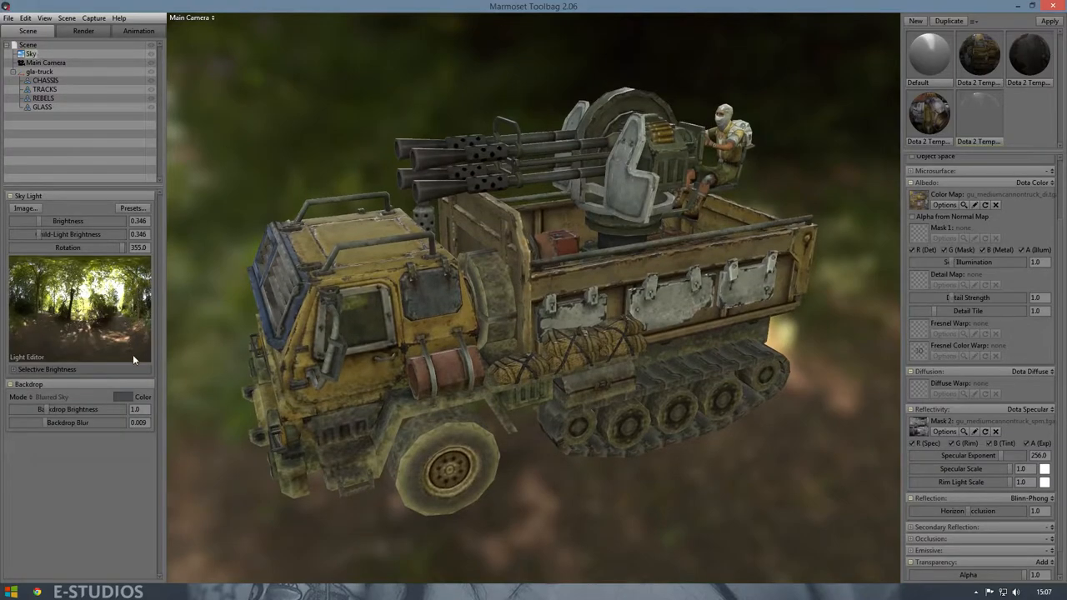
left_click(31, 53)
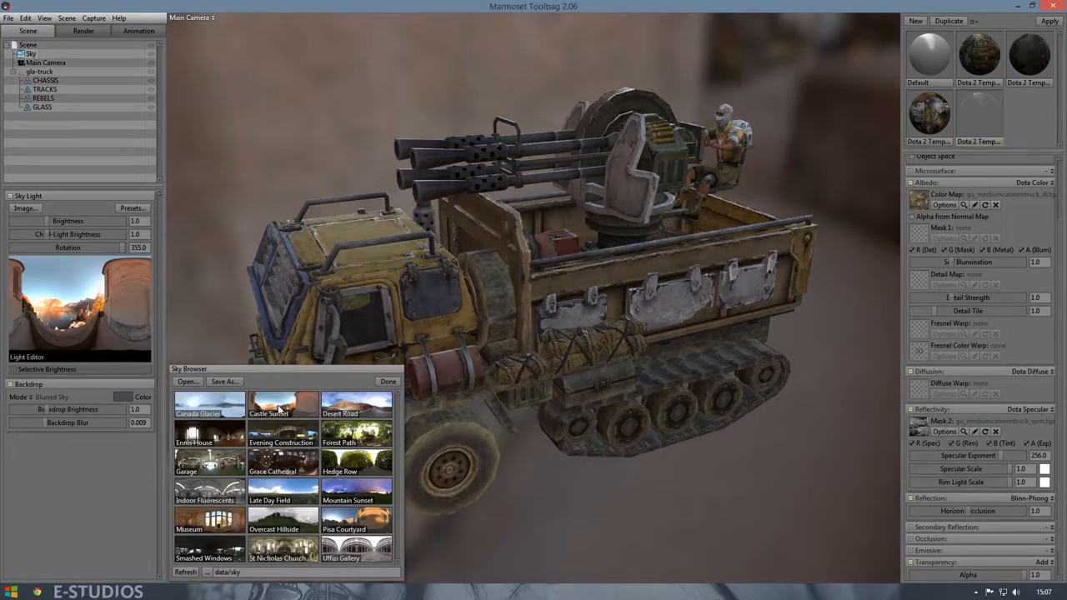
left_click(387, 381)
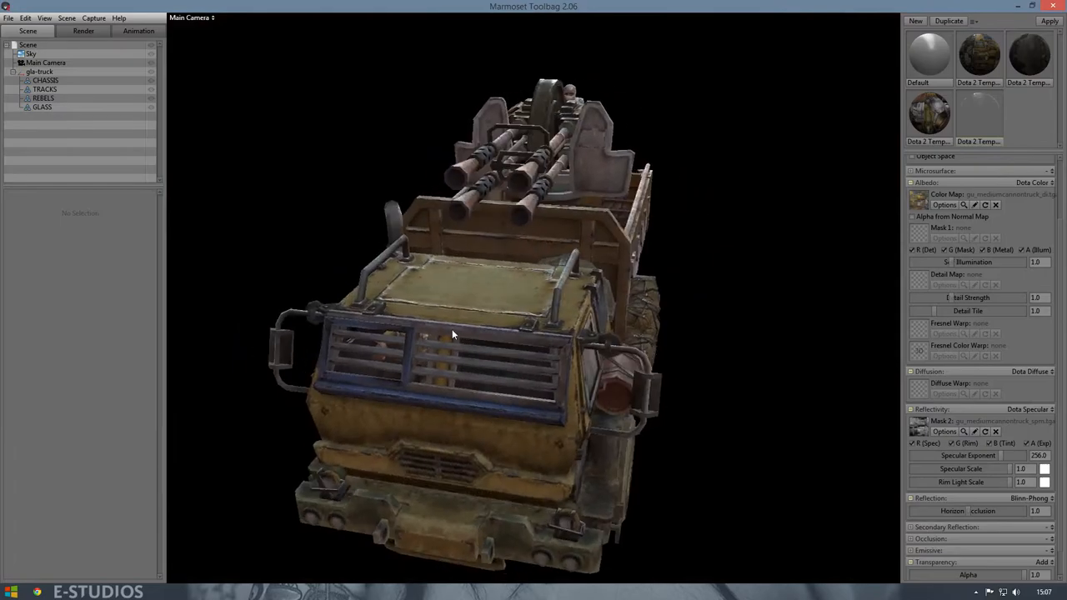
left_click_drag(454, 333, 584, 325)
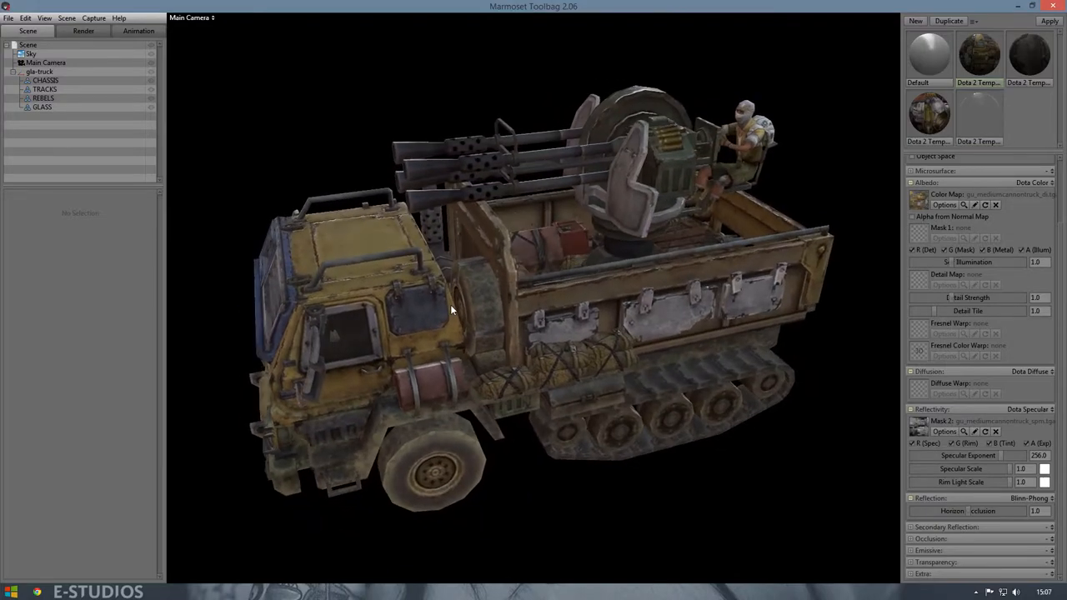
Step: Close in on the cab, compare another material's settings, and clear the chassis selection
left_click_drag(450, 310, 572, 300)
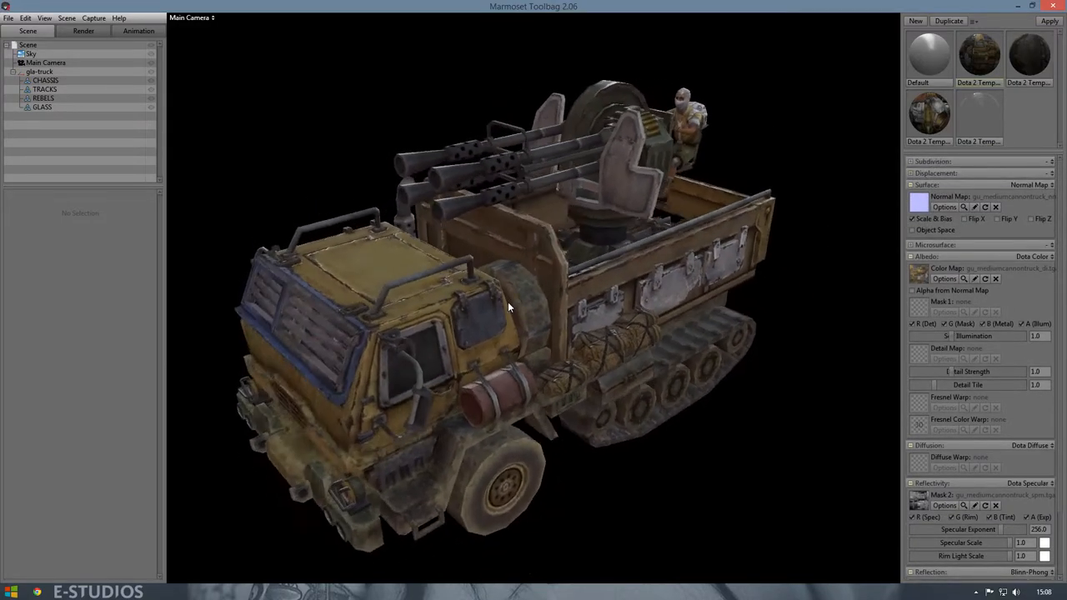
left_click_drag(508, 308, 562, 275)
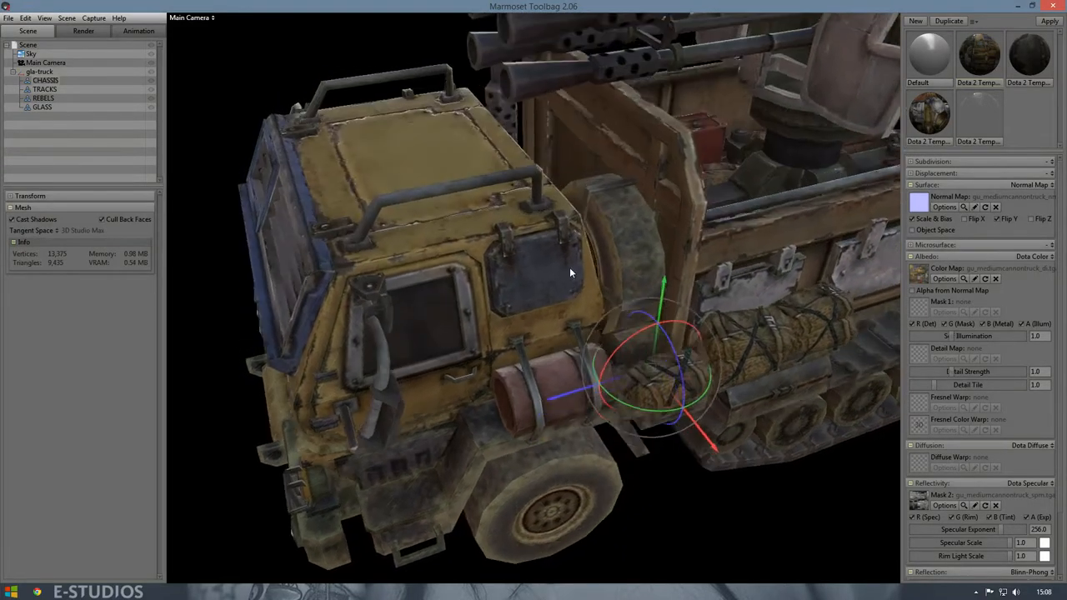
left_click_drag(571, 273, 586, 214)
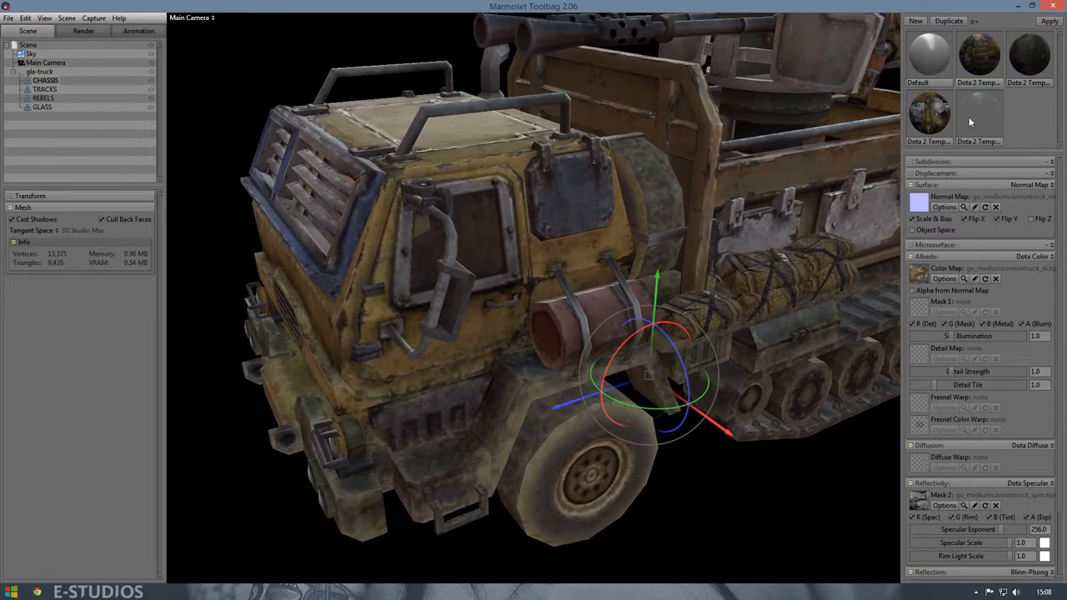
left_click(1028, 56)
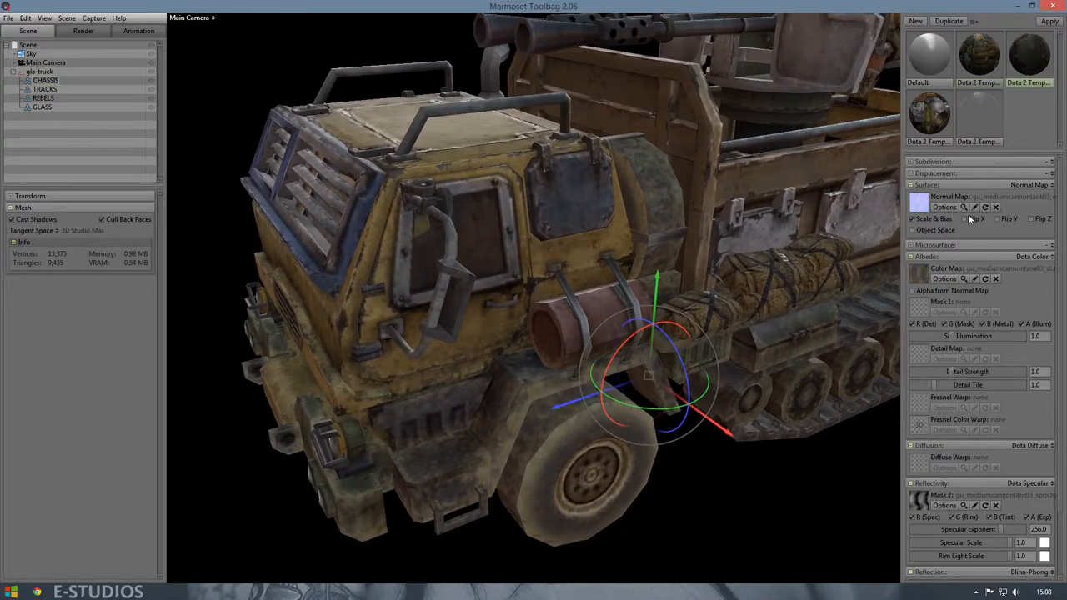
left_click(927, 114)
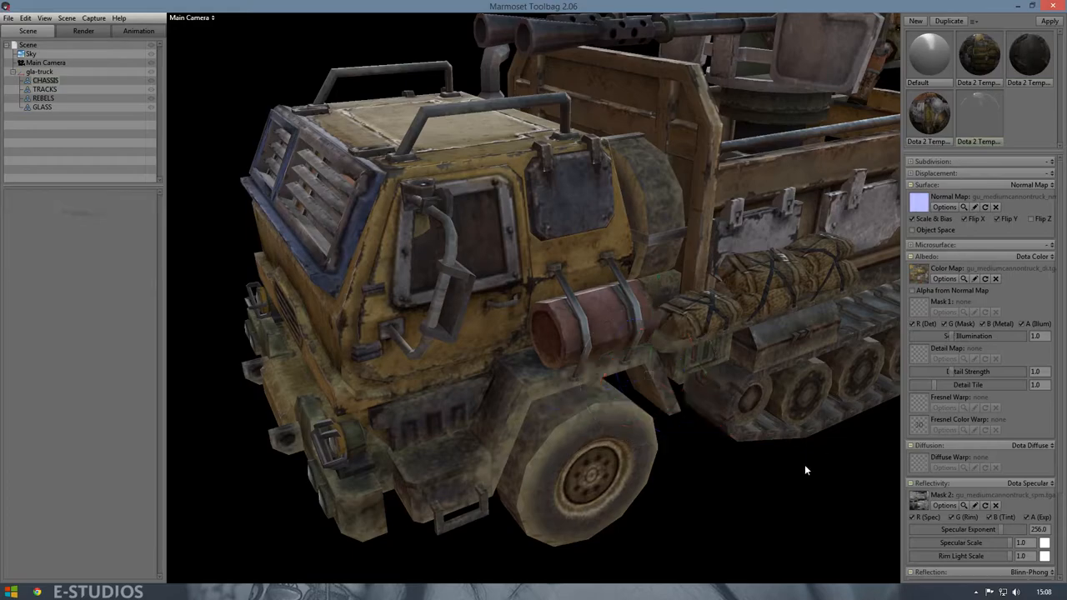
Step: Orbit the truck from head-on to side views, then bring up the Main Camera settings
left_click_drag(806, 470, 779, 231)
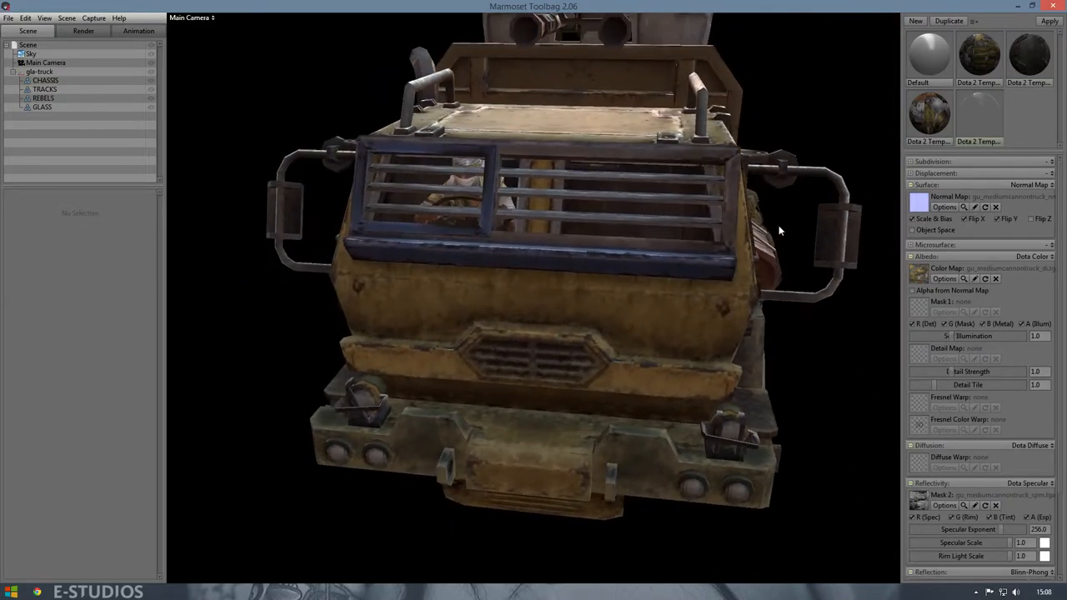
left_click_drag(779, 233, 679, 283)
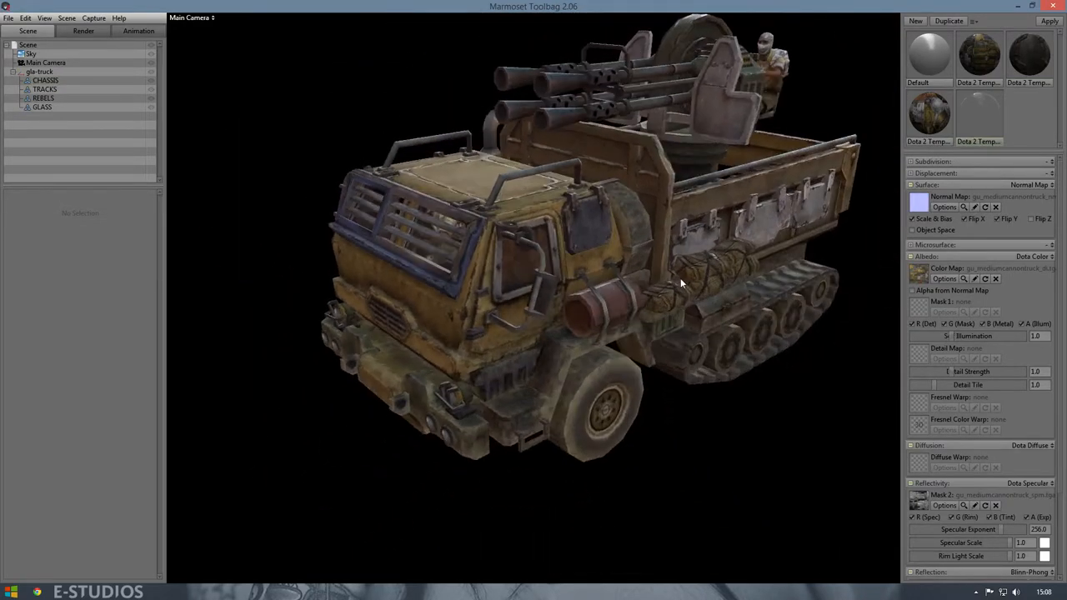
left_click_drag(681, 283, 666, 341)
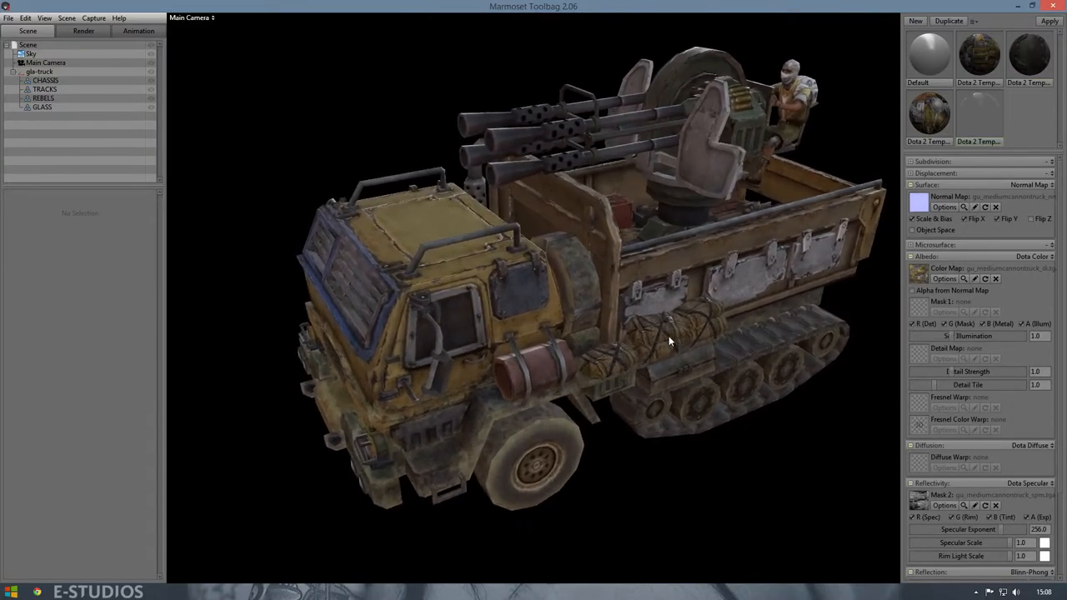
left_click_drag(666, 341, 621, 320)
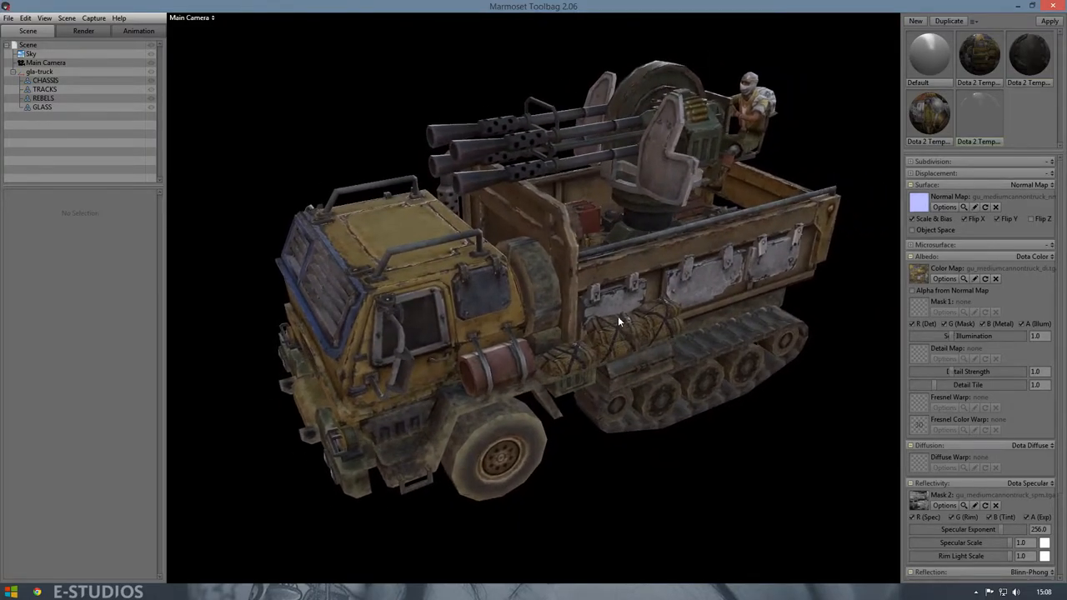
left_click_drag(620, 321, 529, 229)
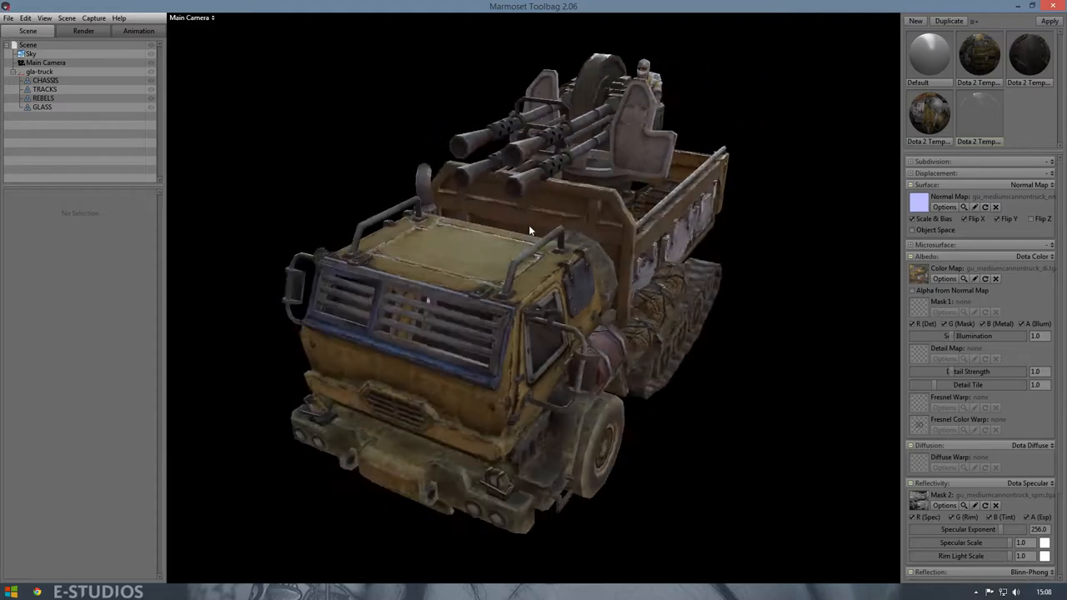
left_click_drag(529, 229, 467, 225)
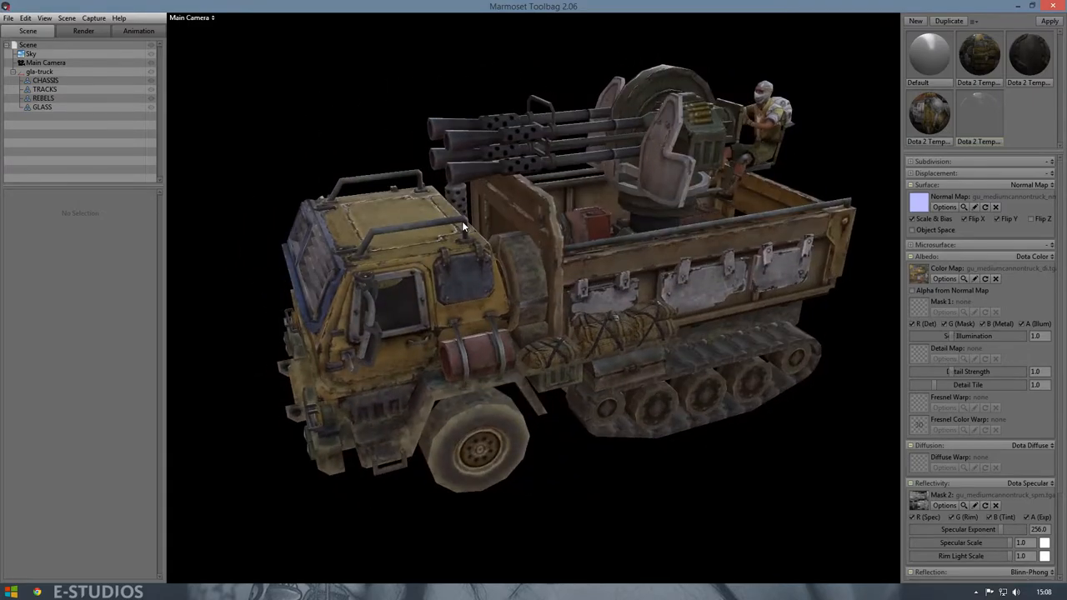
left_click_drag(462, 226, 580, 273)
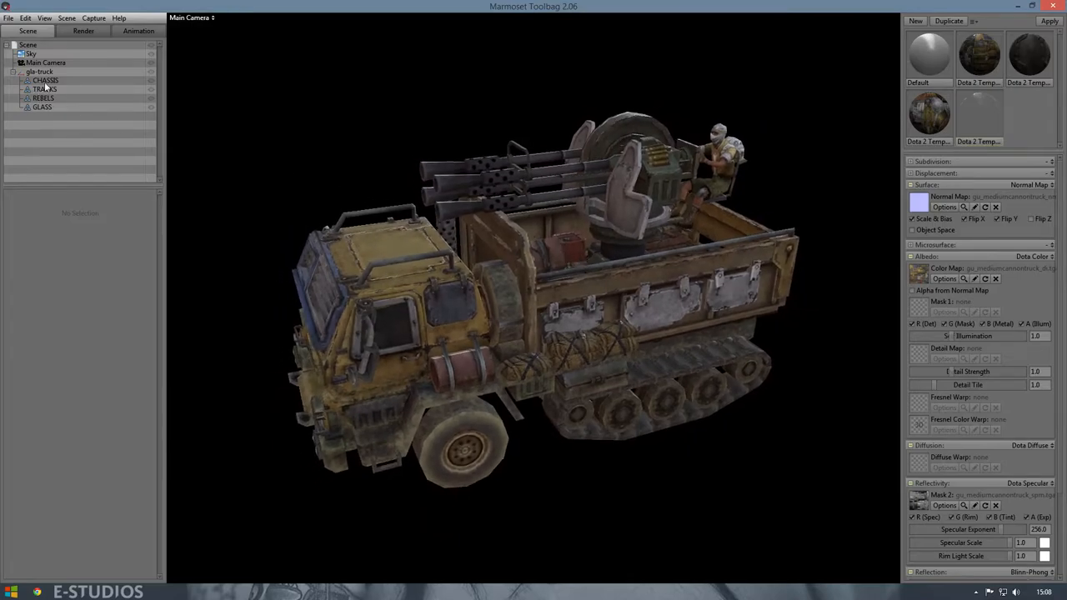
left_click(46, 63)
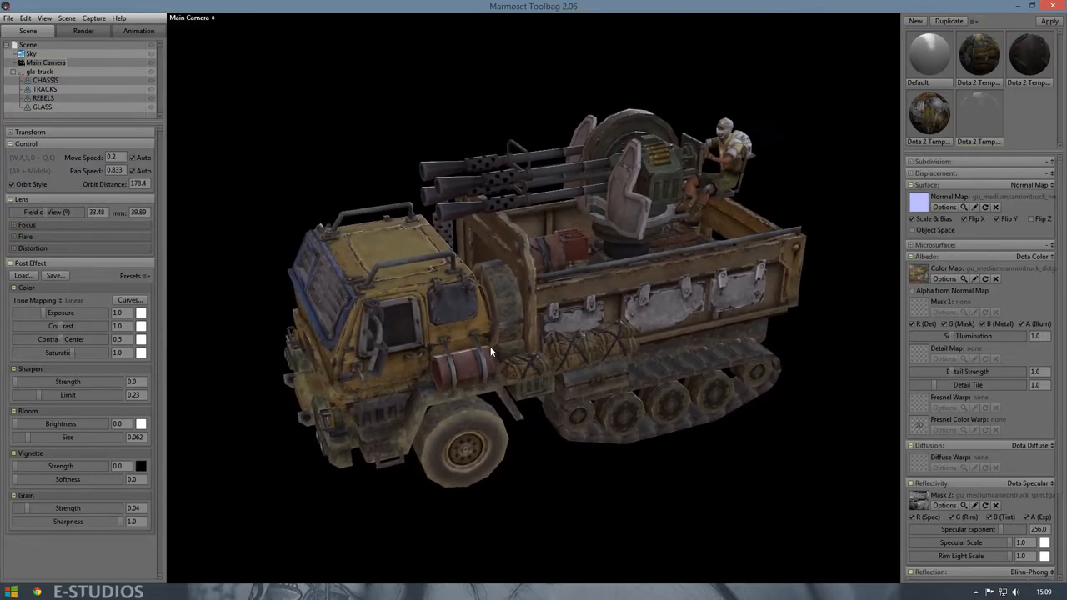
Step: Raise the Main Camera exposure to about 1.46 and add sharpening of 0.833
left_click_drag(492, 349, 262, 325)
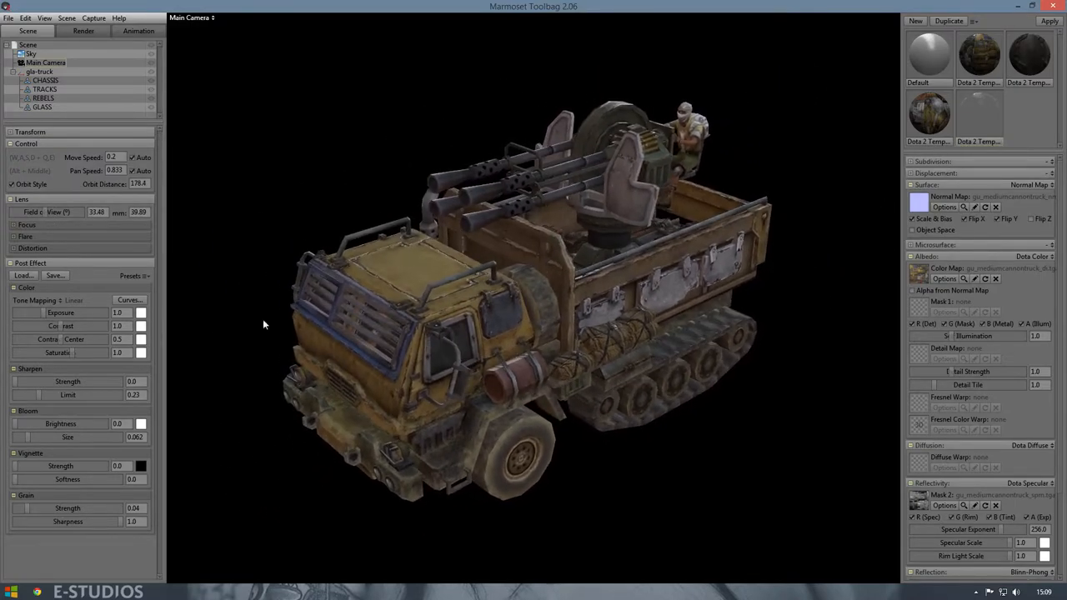
left_click_drag(121, 312, 142, 312)
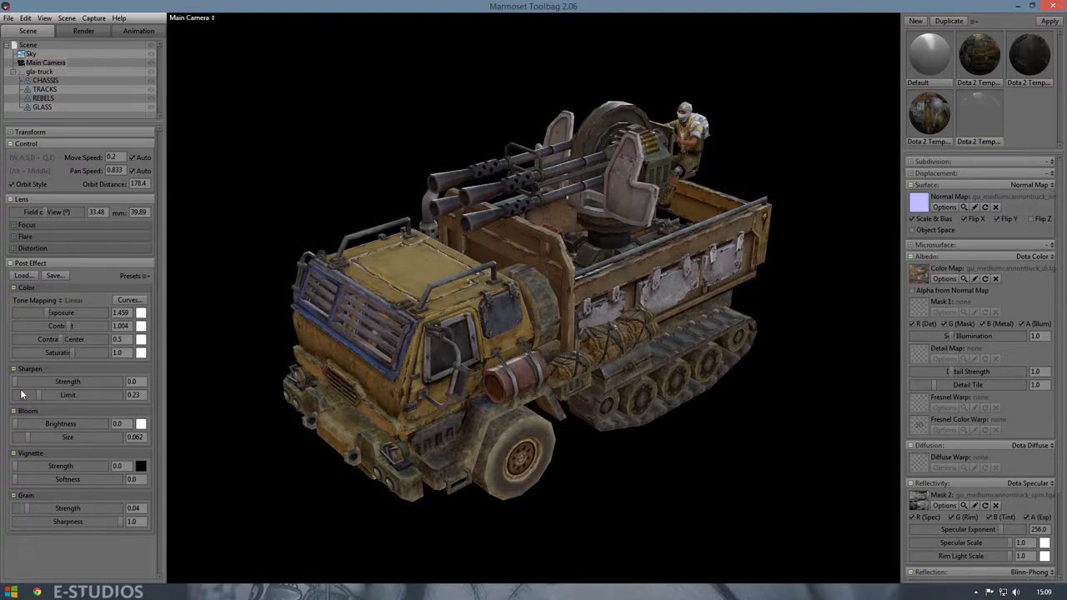
left_click_drag(17, 381, 96, 381)
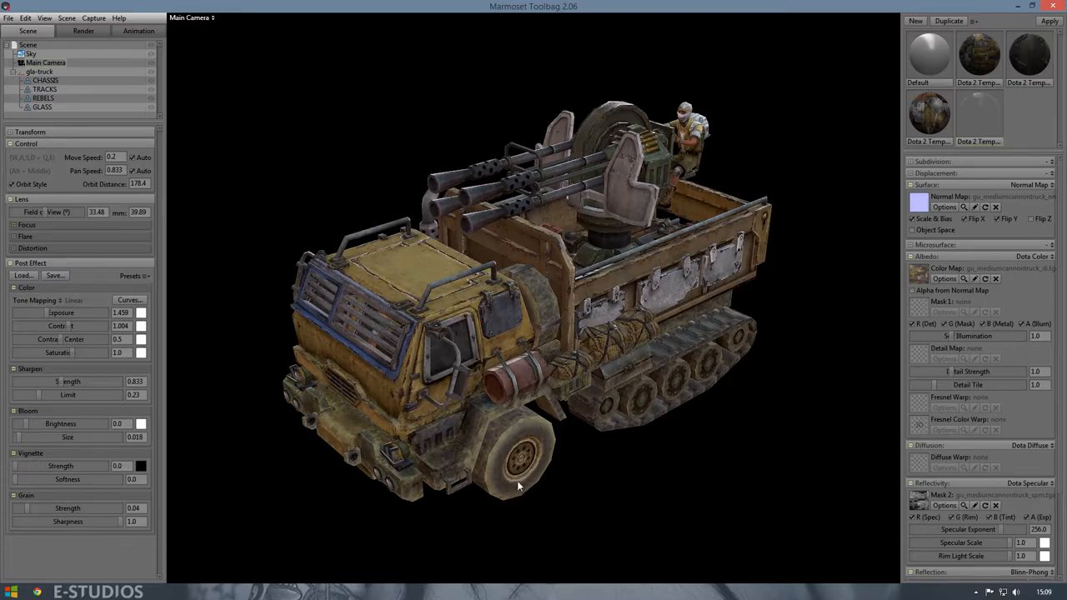
mouse_move(239, 455)
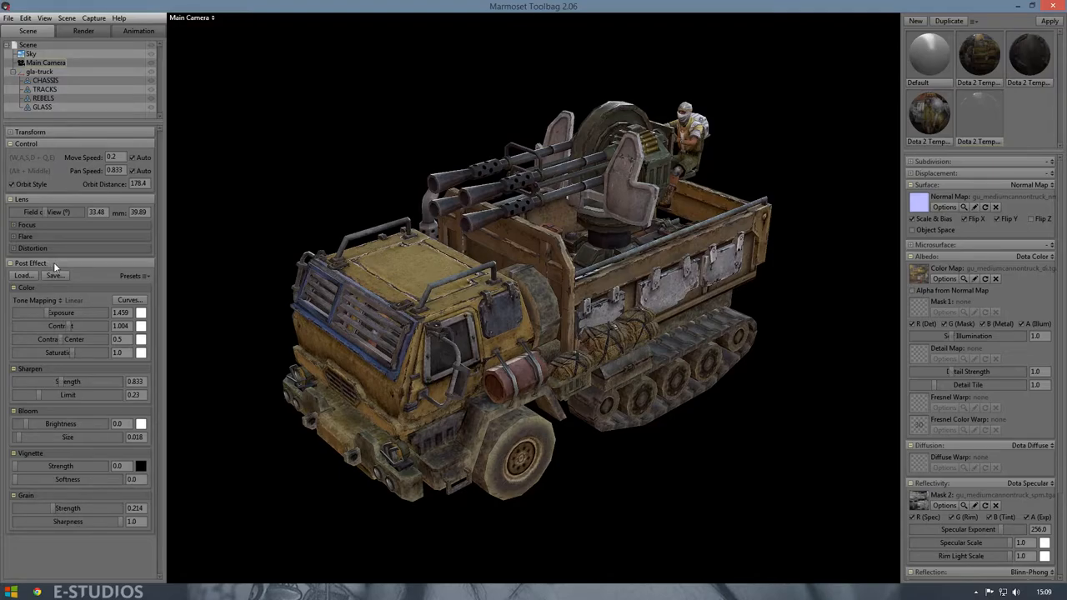
mouse_move(75, 364)
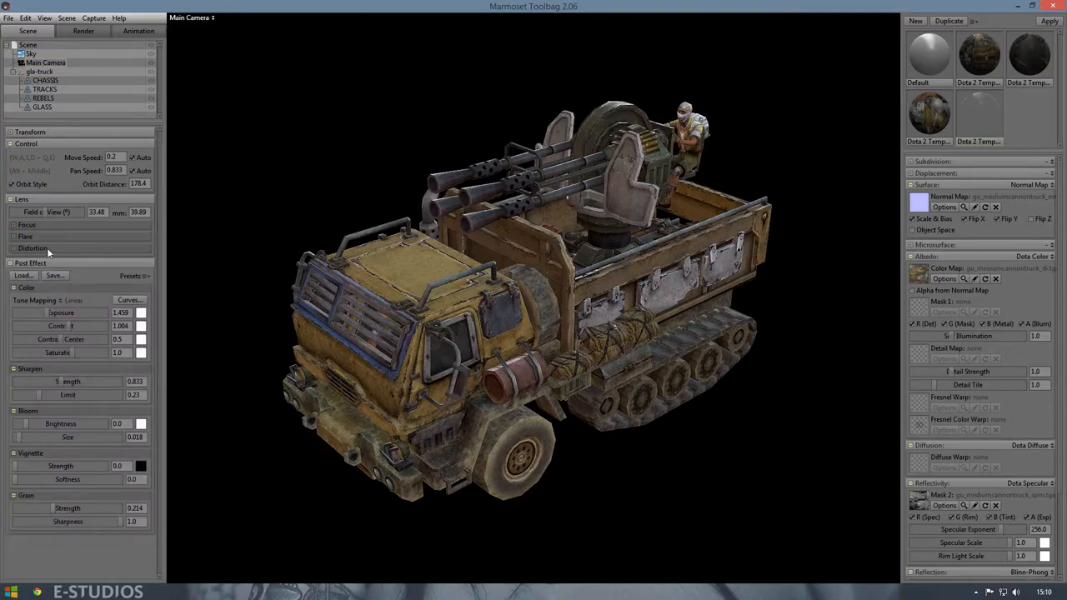
Step: Expand the camera's Focus settings and enable Depth of Field
left_click(27, 224)
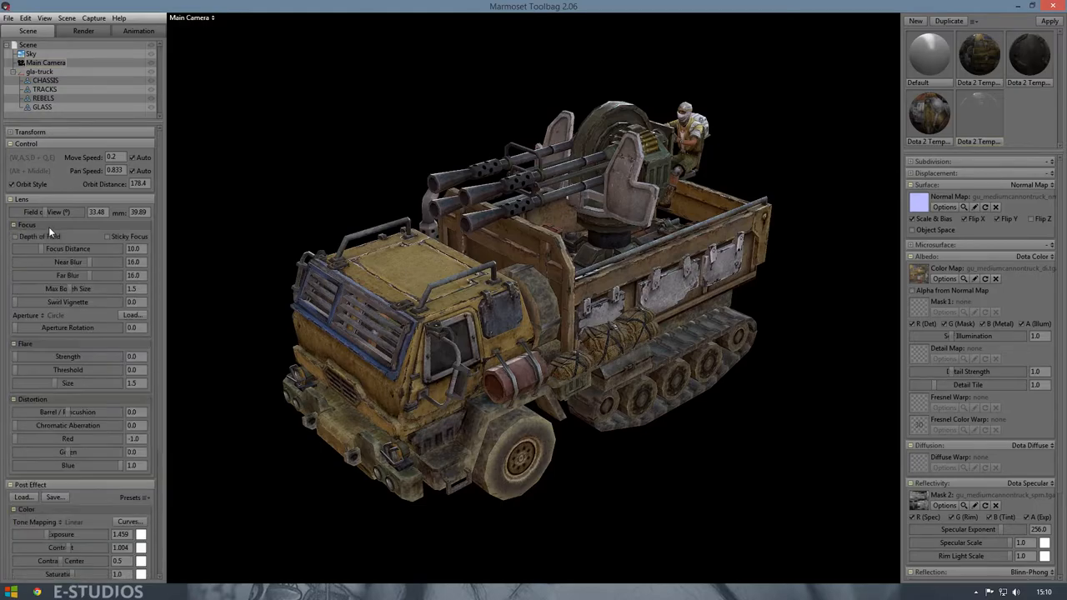
left_click(15, 236)
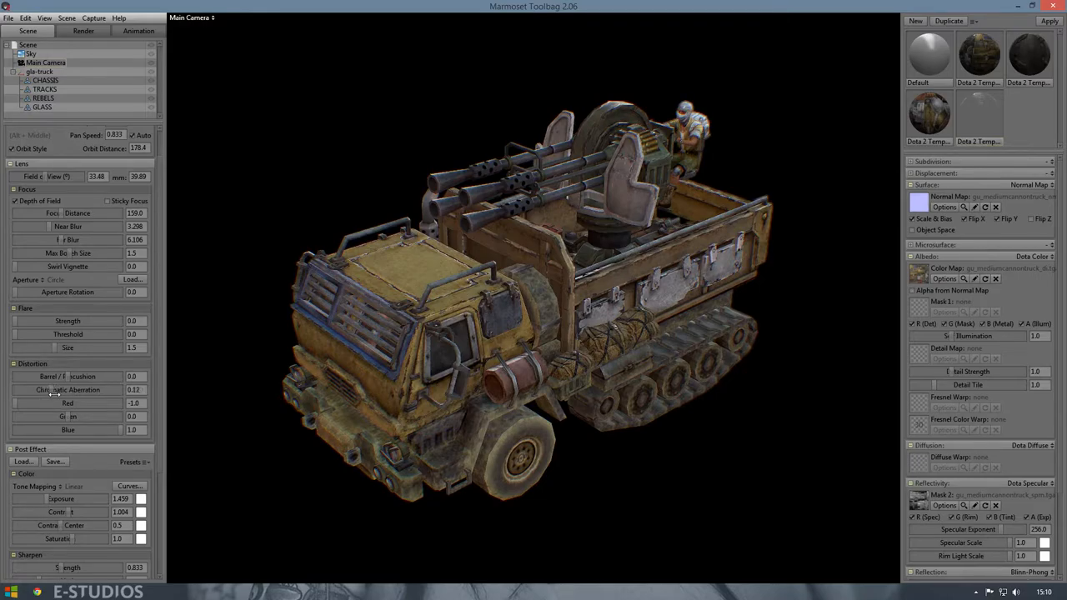
Step: Enable local reflections, high-res shadows and ambient occlusion at strength 6.333
left_click(134, 389)
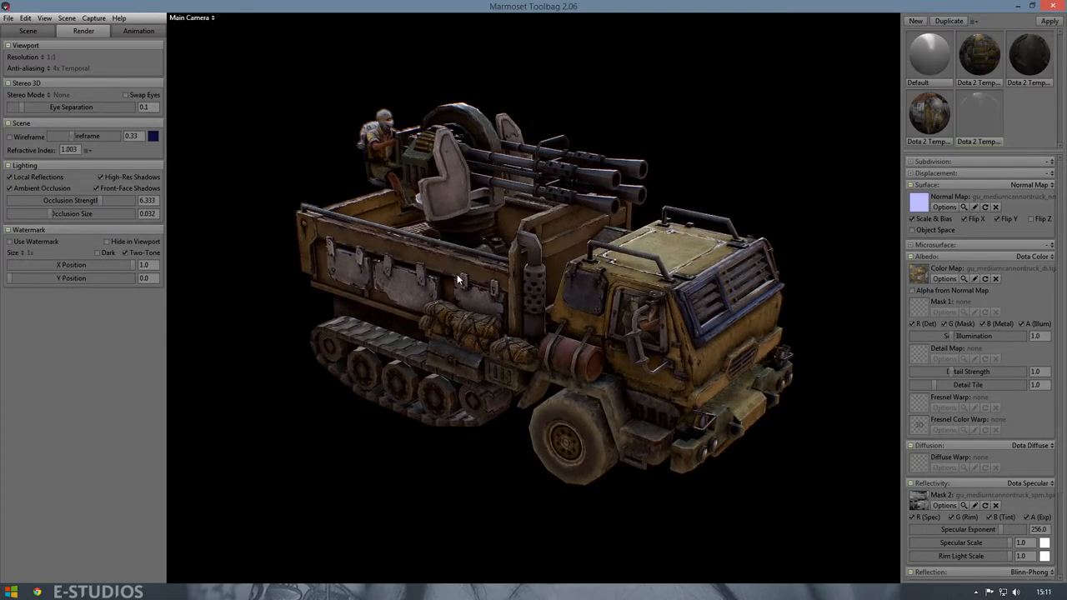
left_click_drag(458, 279, 250, 298)
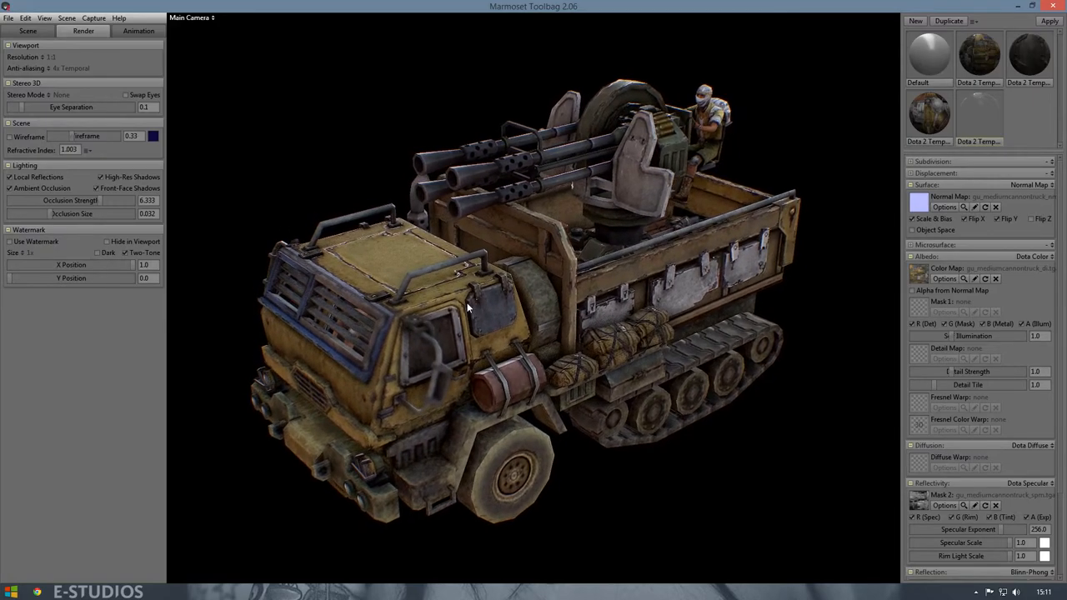
Step: Return to the scene outline and orbit to a three-quarter view of the truck
left_click(28, 31)
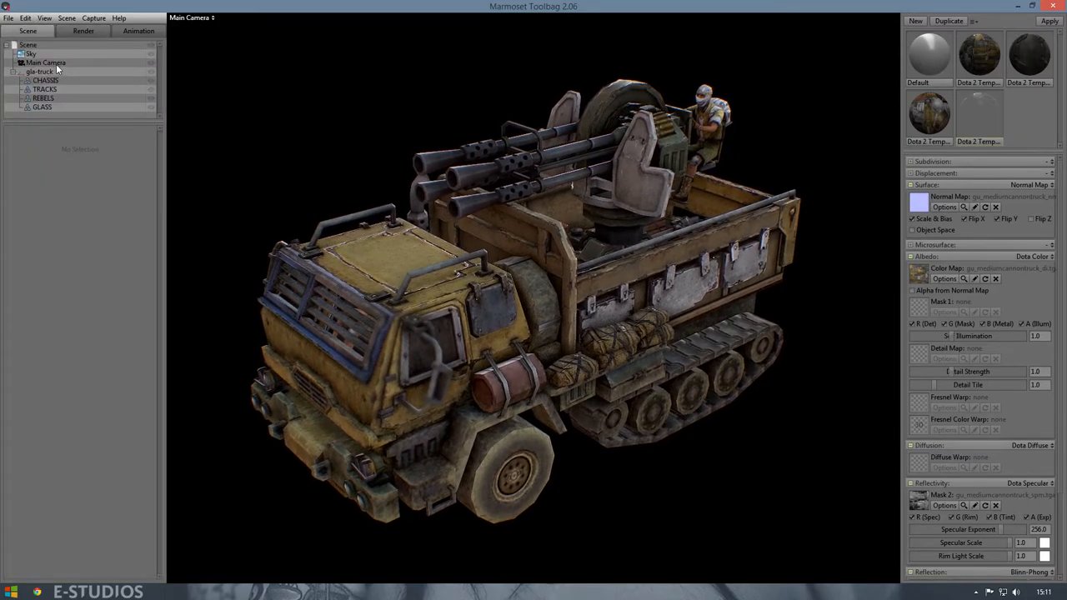
left_click(46, 62)
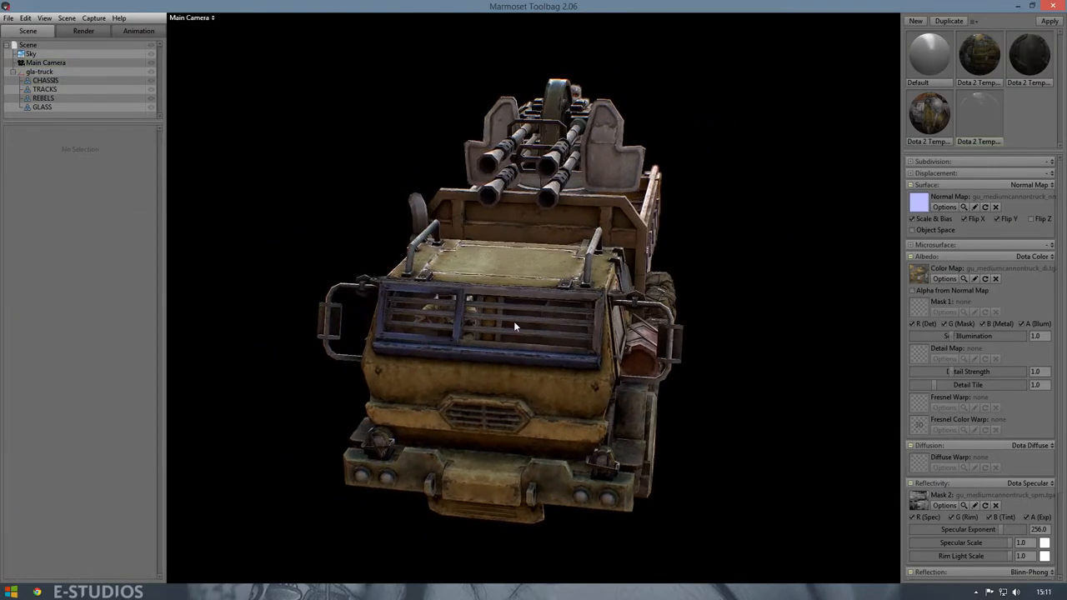
left_click_drag(515, 326, 410, 351)
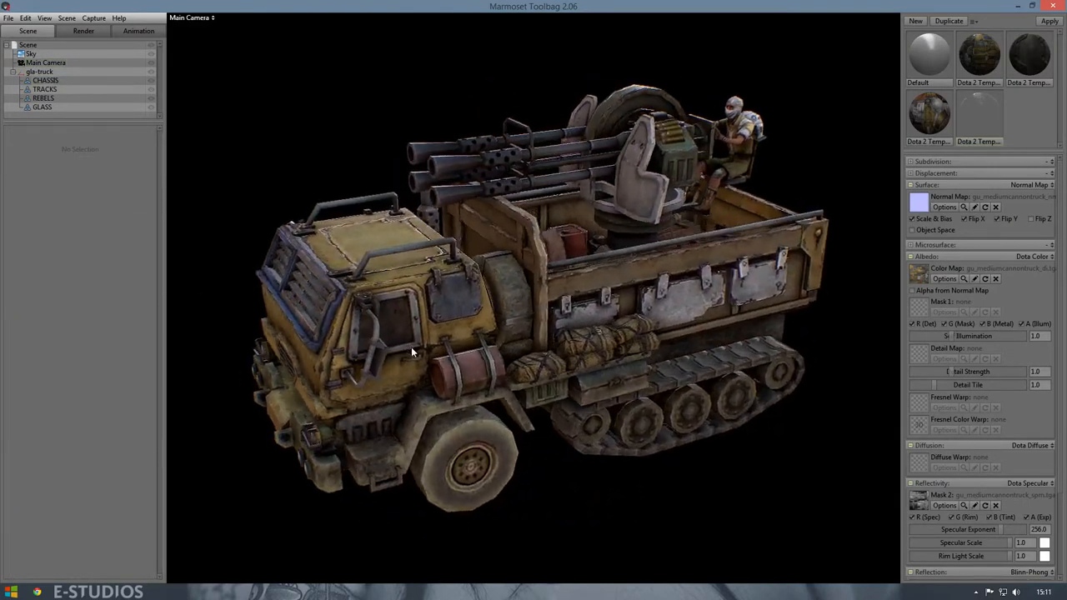
left_click_drag(409, 350, 350, 304)
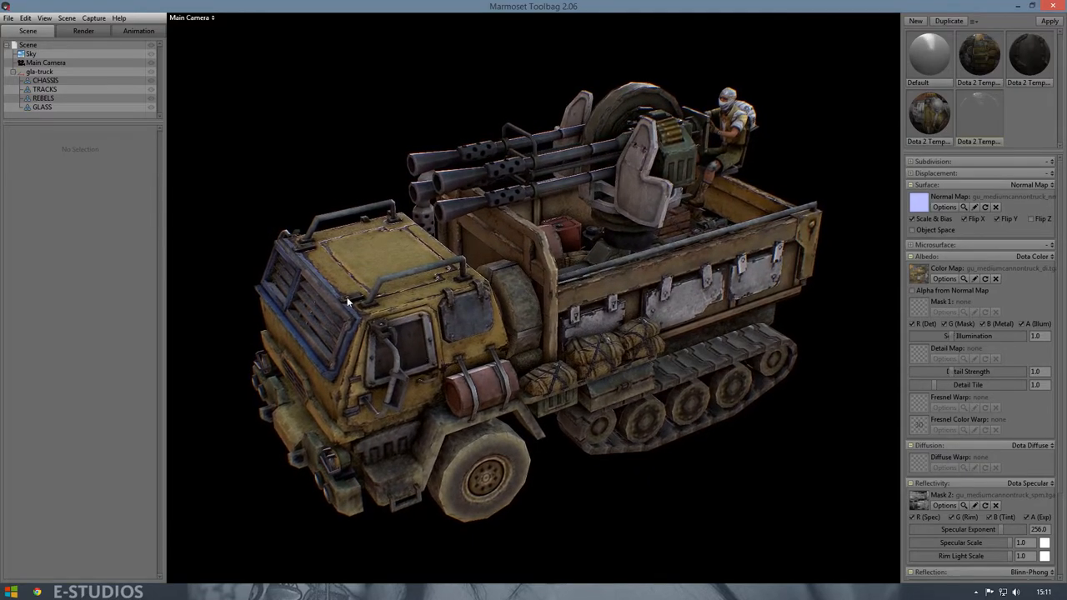
Step: Rotate the Sky lighting to about 47.5 and orbit to a new truck angle
left_click(28, 44)
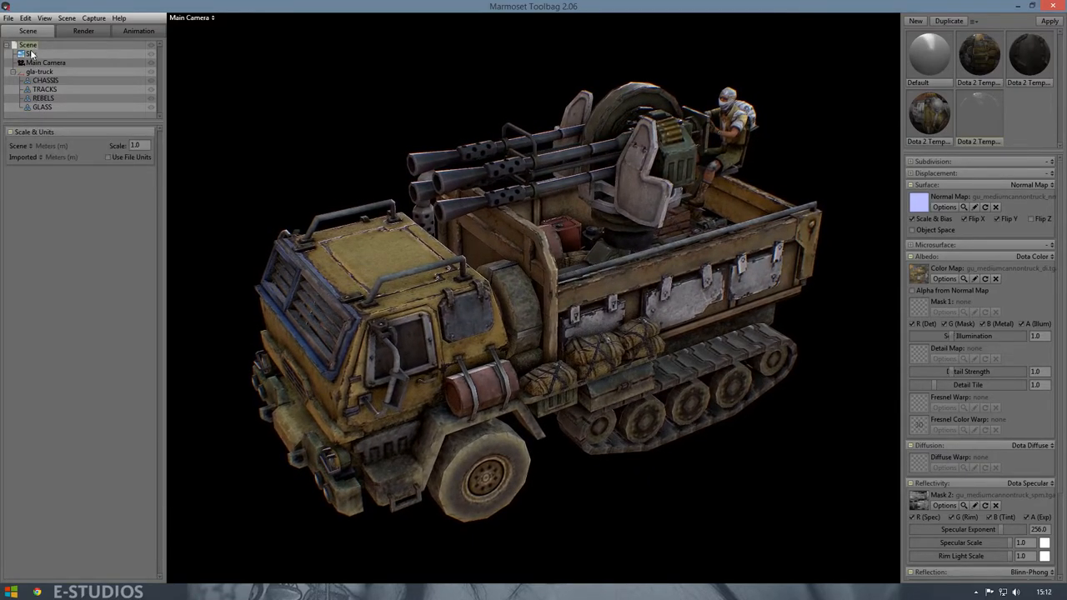
left_click(31, 53)
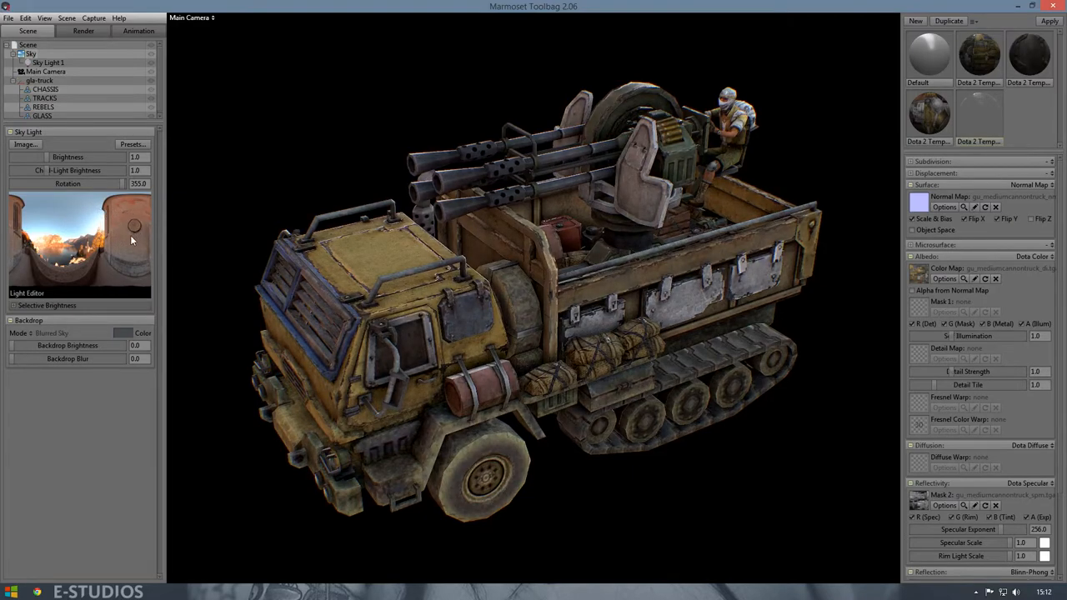
left_click_drag(134, 227, 140, 206)
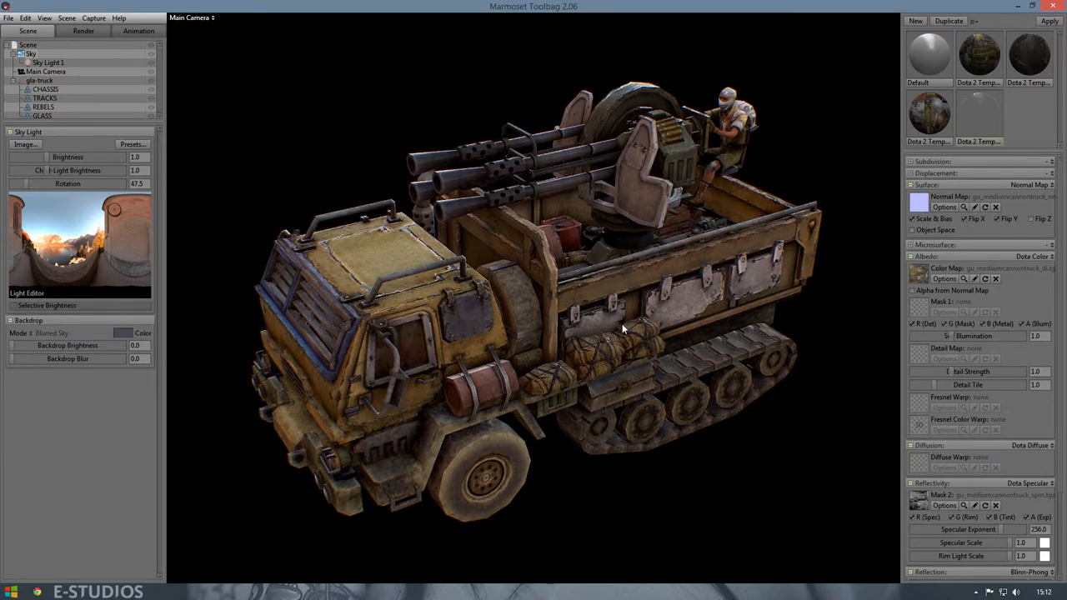
left_click_drag(621, 329, 613, 455)
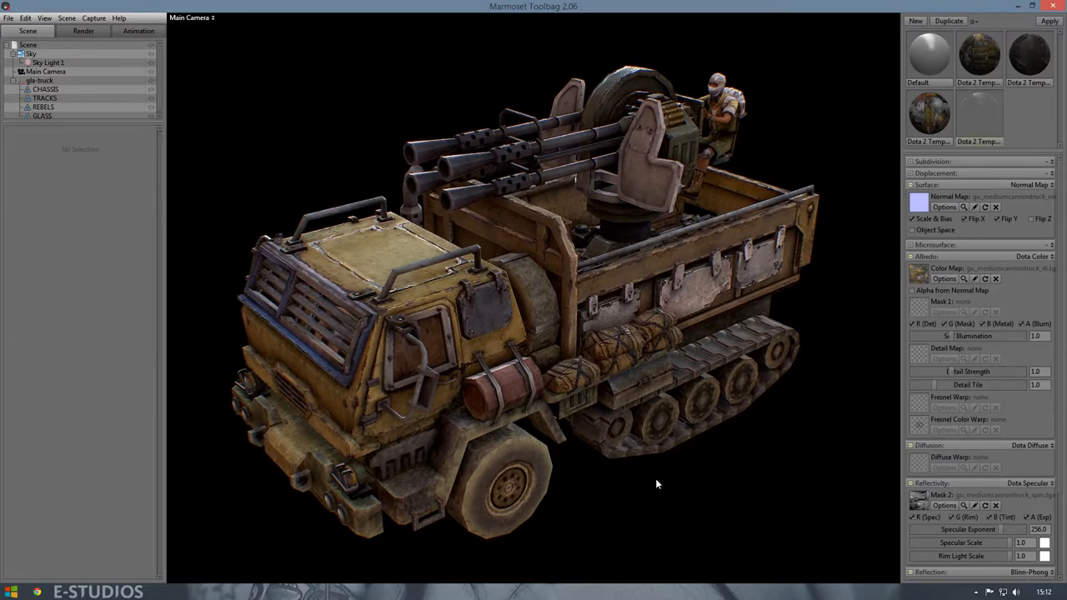
left_click_drag(656, 484, 642, 492)
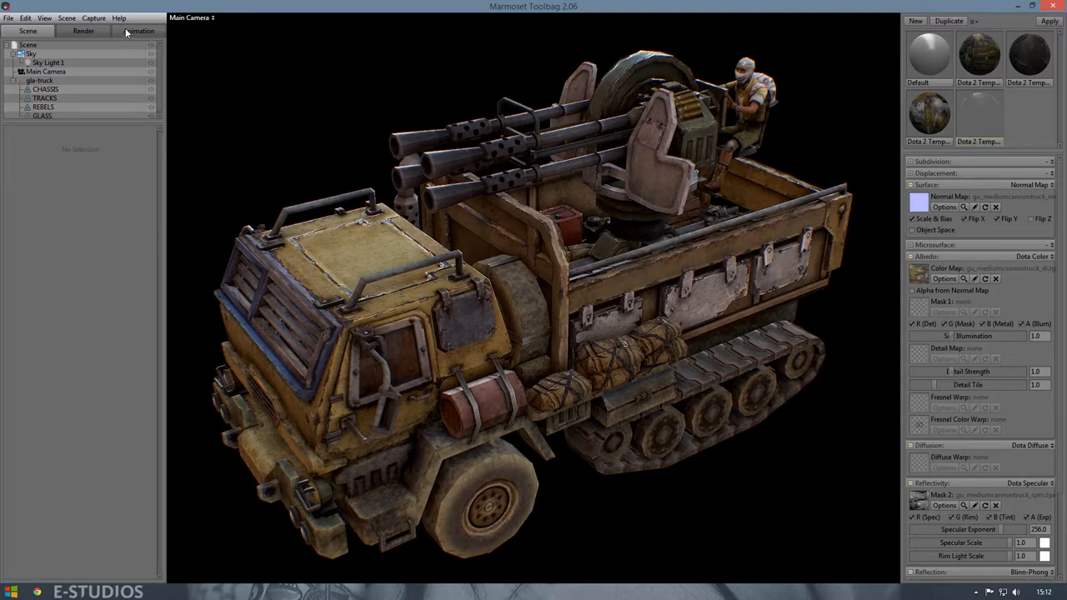
Step: Set anti-aliasing to 4x Temporal and the viewport resolution to 1:1
left_click(83, 30)
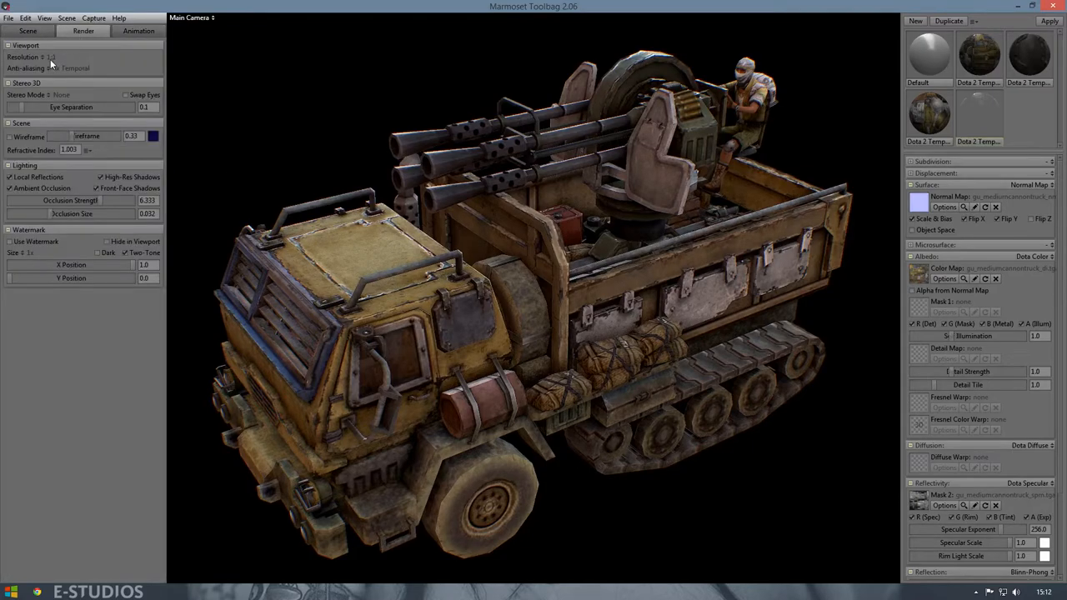
left_click(58, 57)
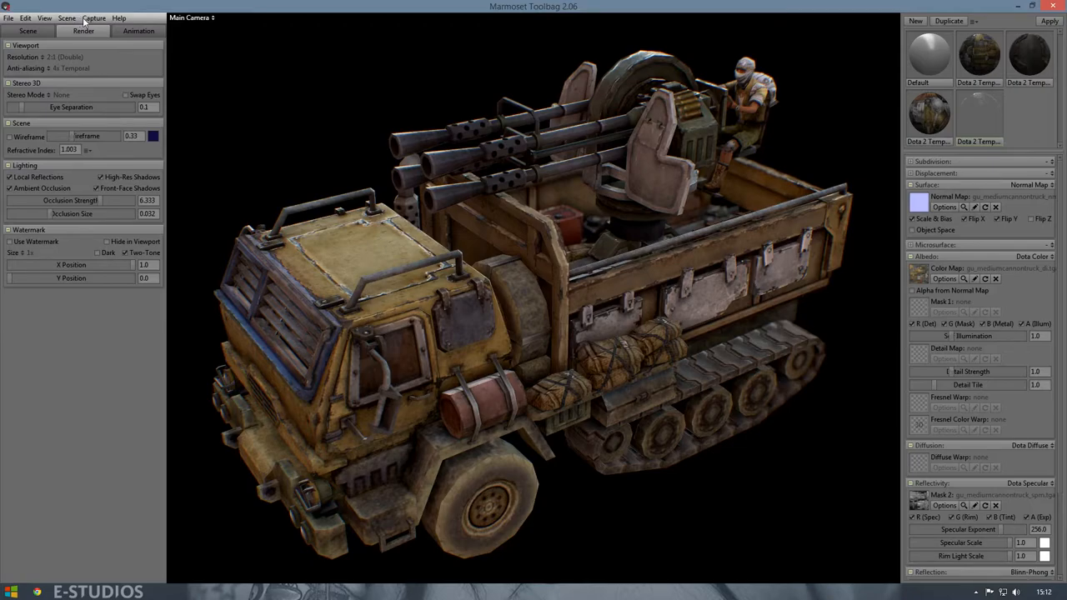
left_click(94, 18)
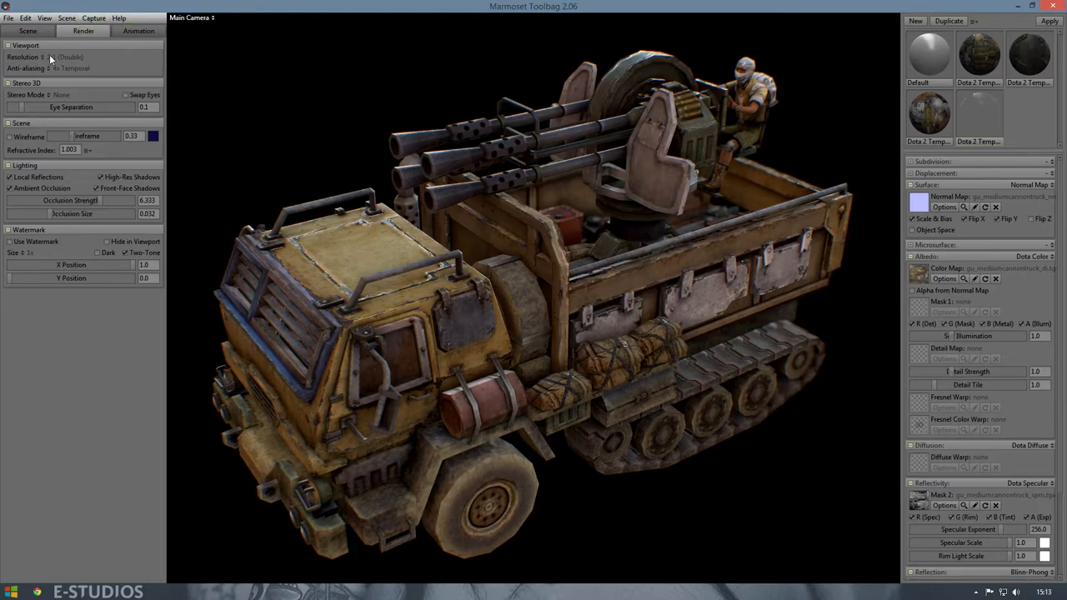
left_click(70, 57)
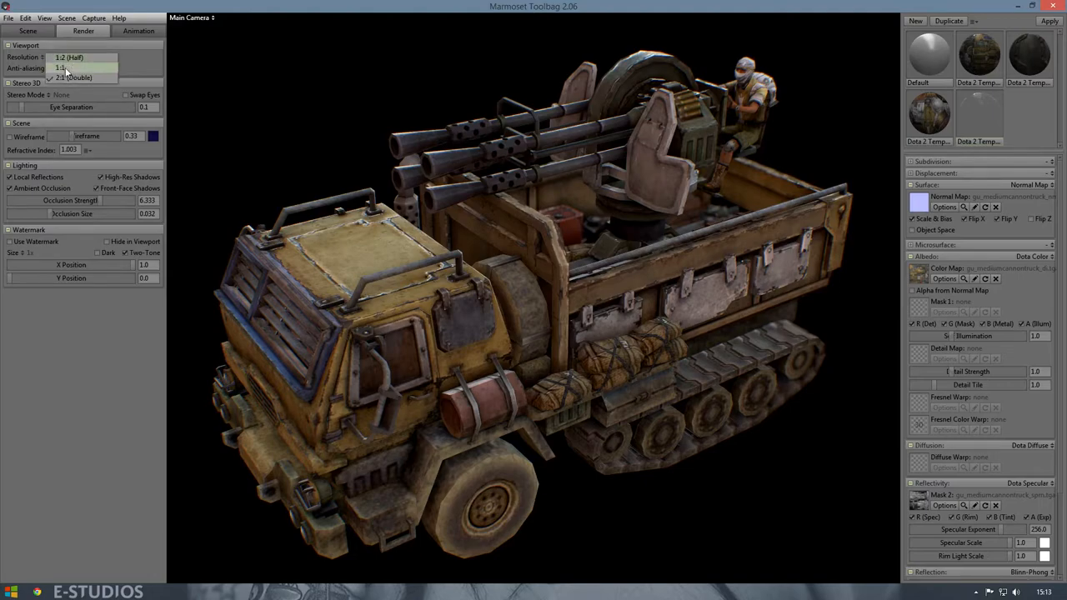
left_click(65, 67)
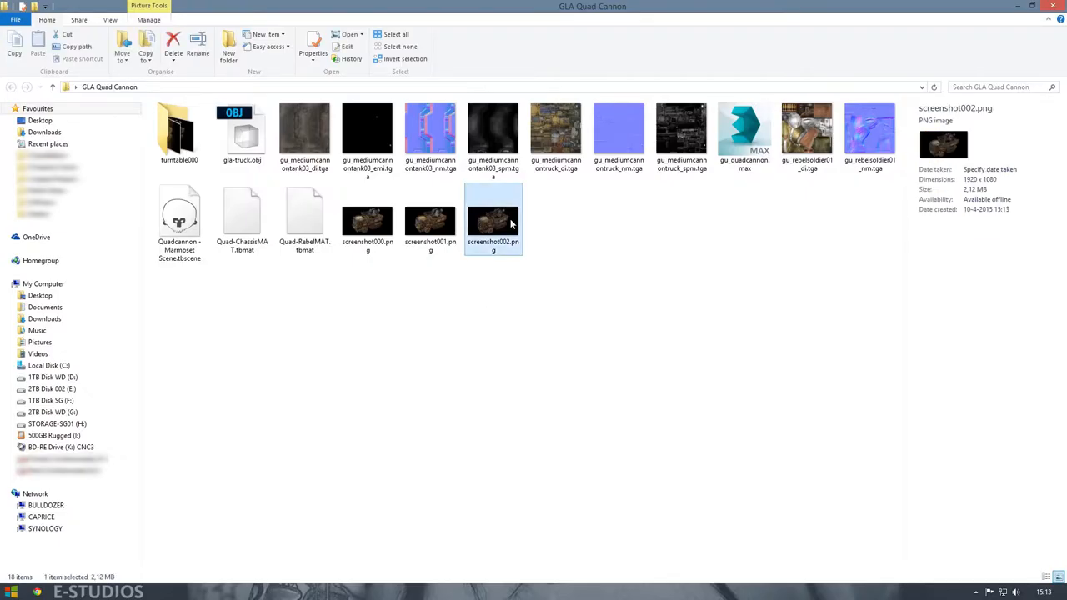
Step: Delete the turntable000 folder from GLA Quad Cannon and return to Marmoset Toolbag
double_click(493, 219)
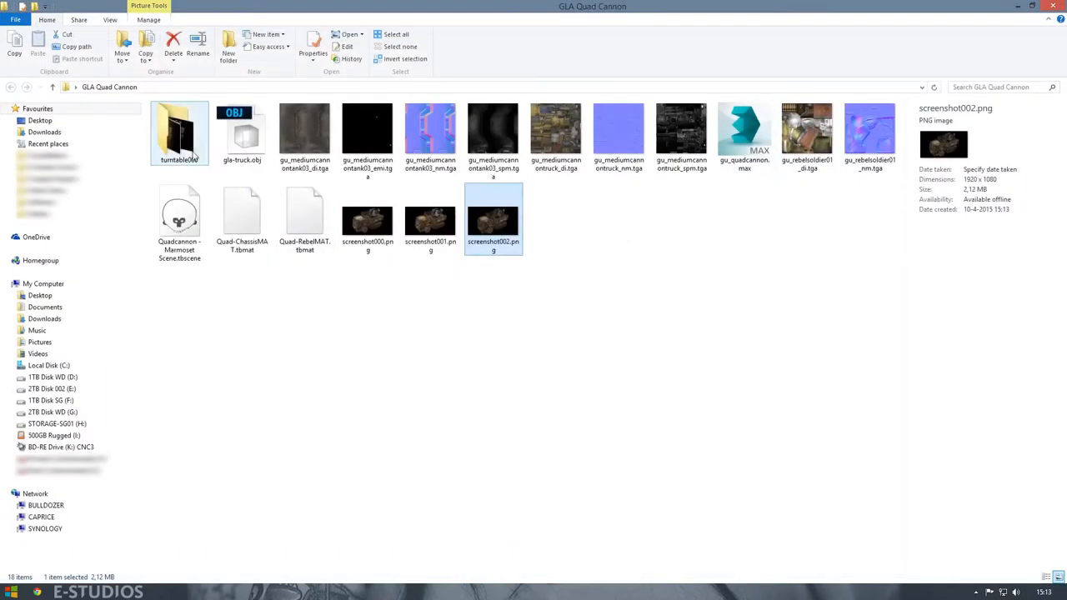
left_click(173, 42)
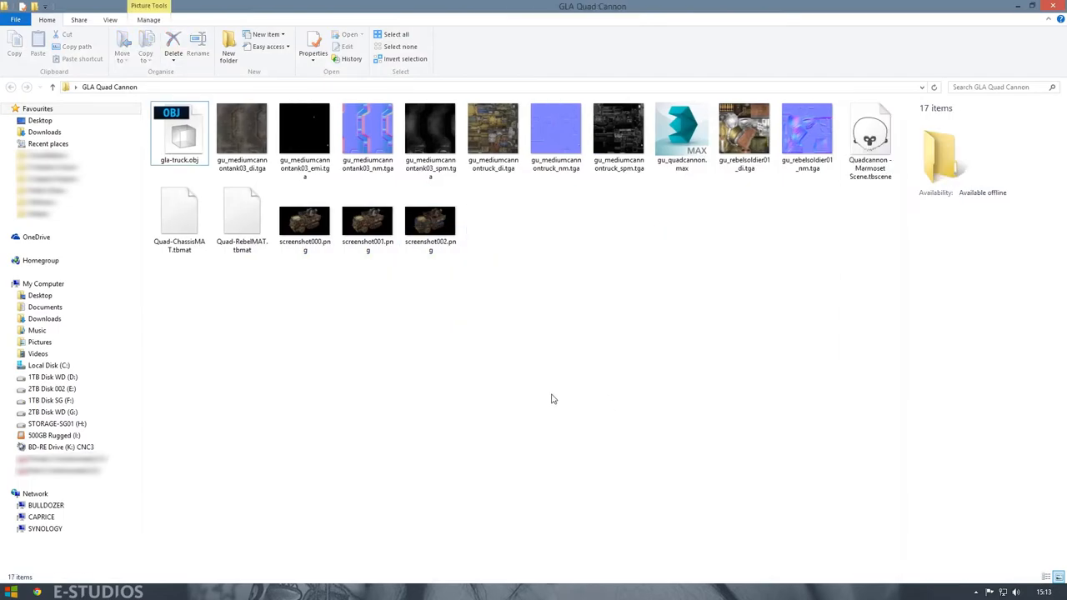
double_click(681, 129)
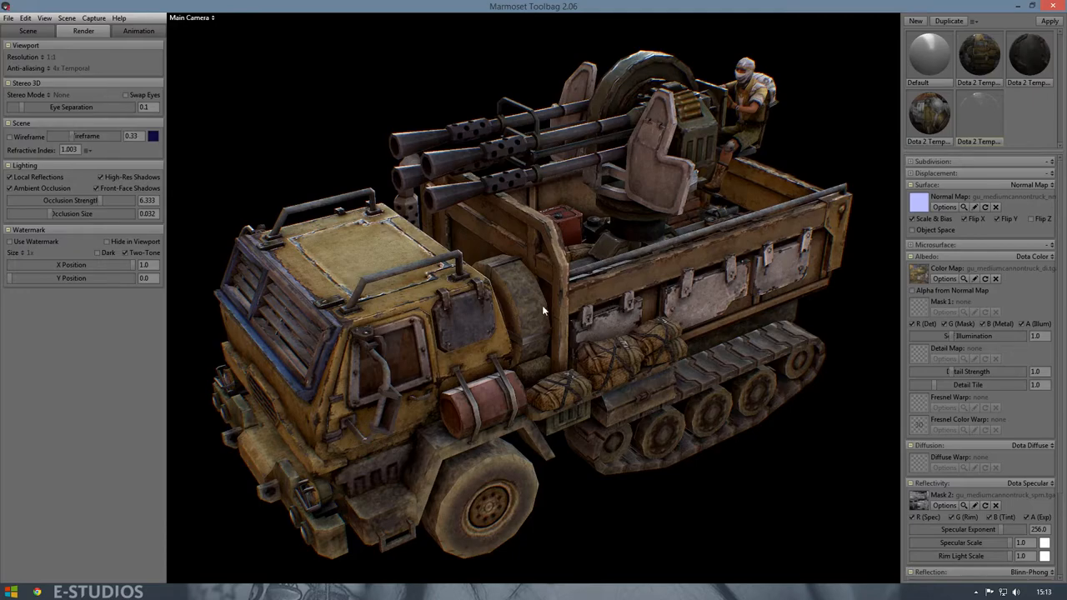
Step: Orbit to the final truck angle and set the animation to Scene Turntable
left_click_drag(542, 313, 575, 301)
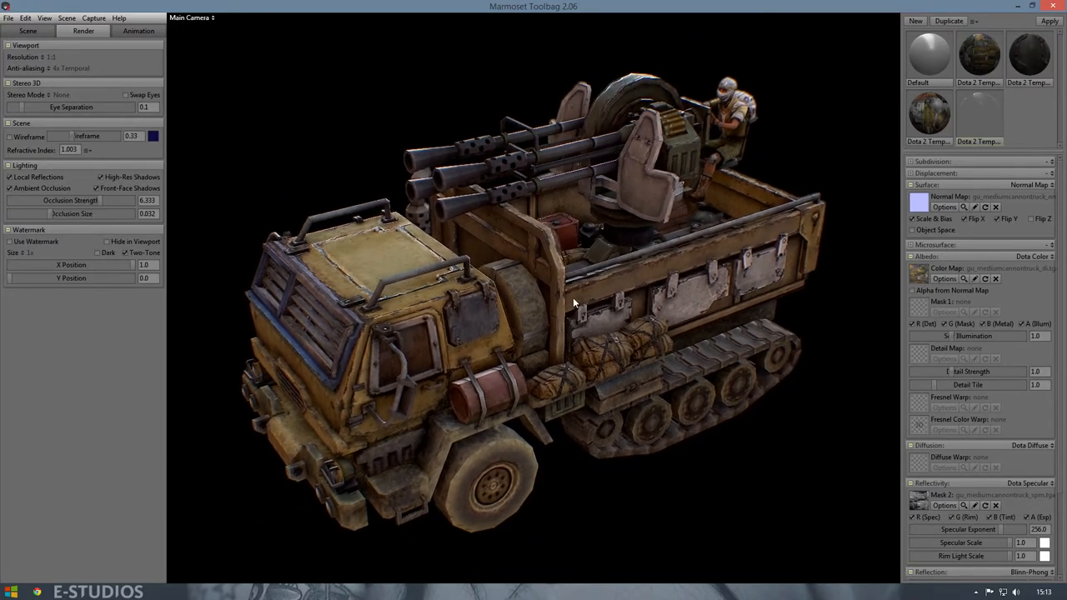
left_click_drag(575, 300, 425, 208)
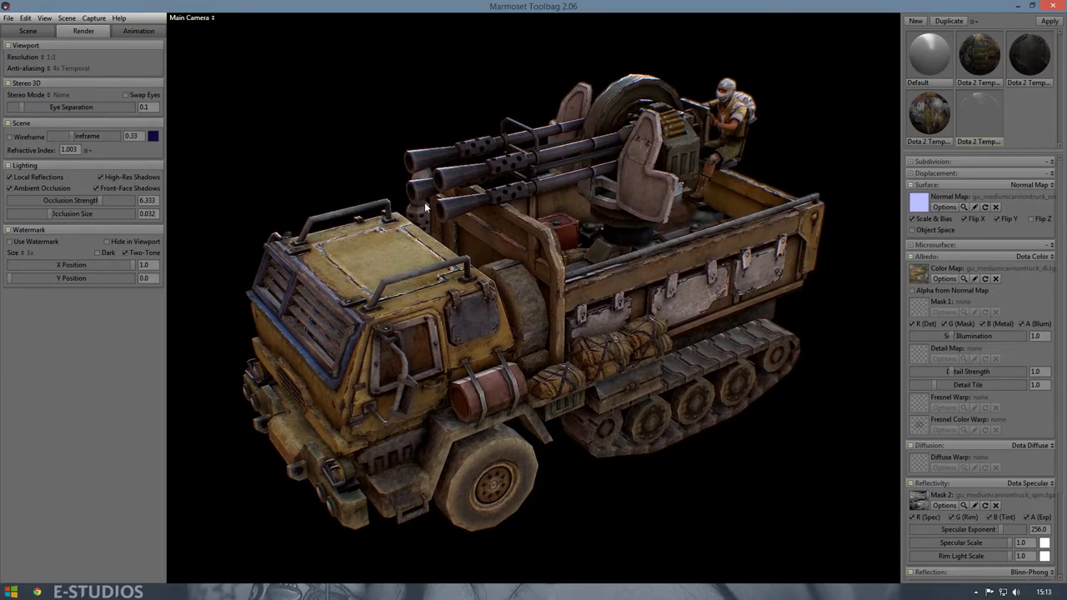
left_click(93, 17)
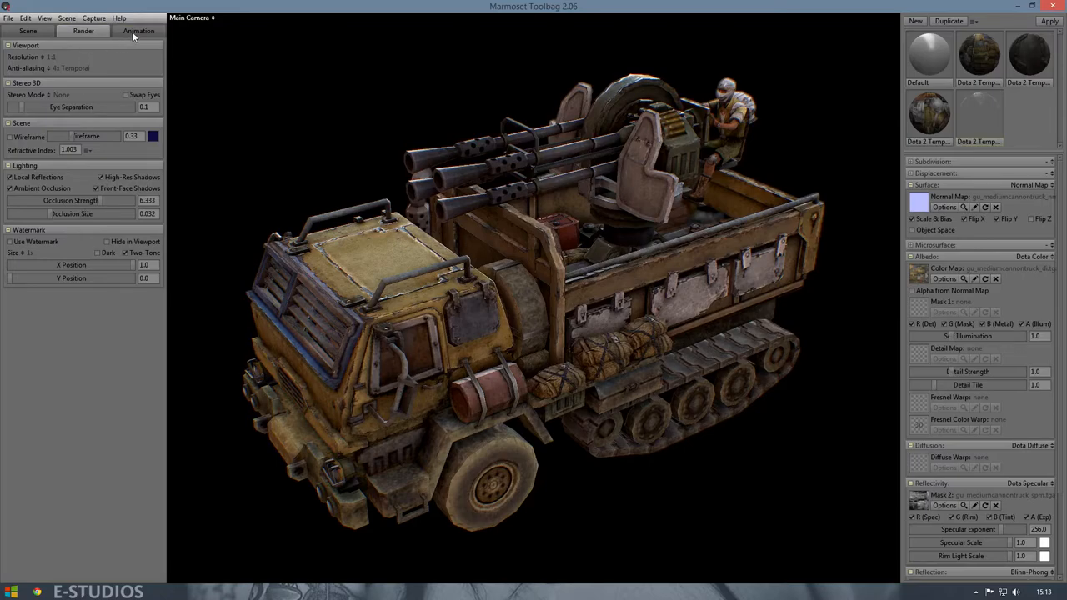
left_click(139, 31)
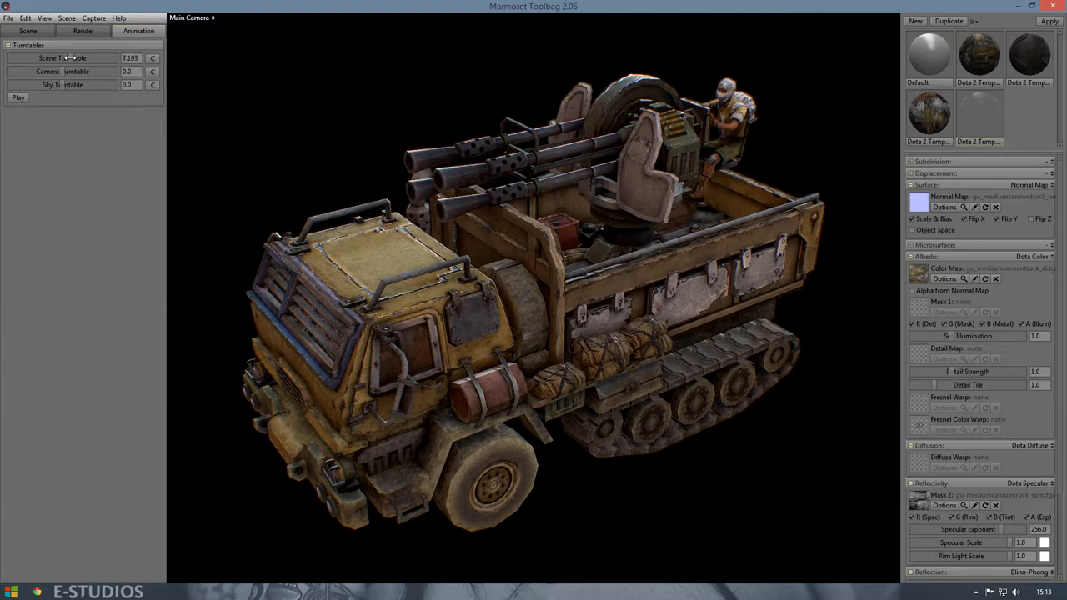
Step: Capture a 30-frame turntable and open its first frame from turntable000
left_click(93, 17)
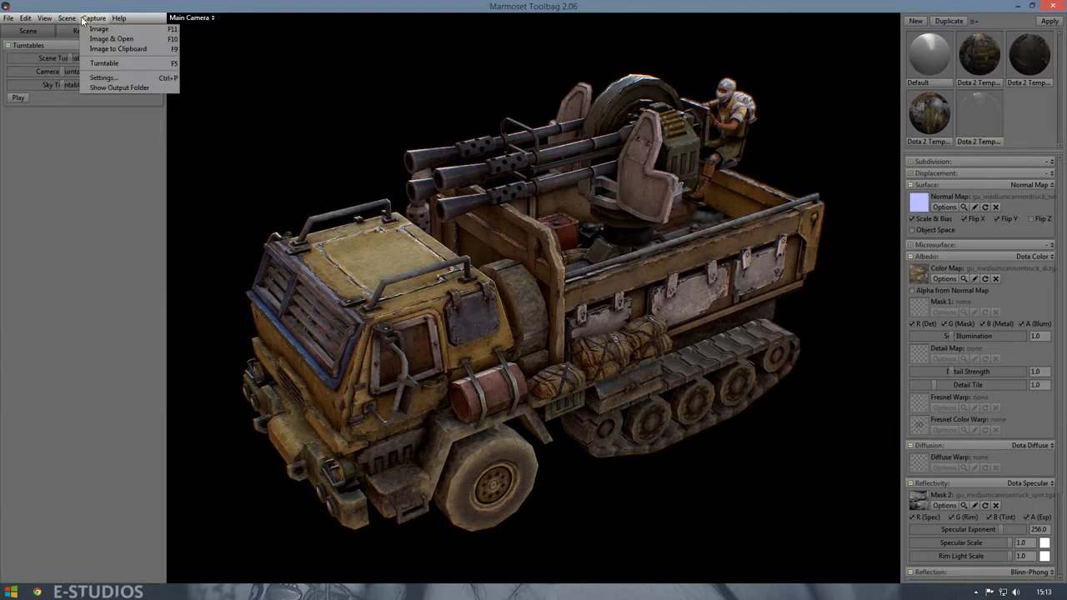
left_click(104, 63)
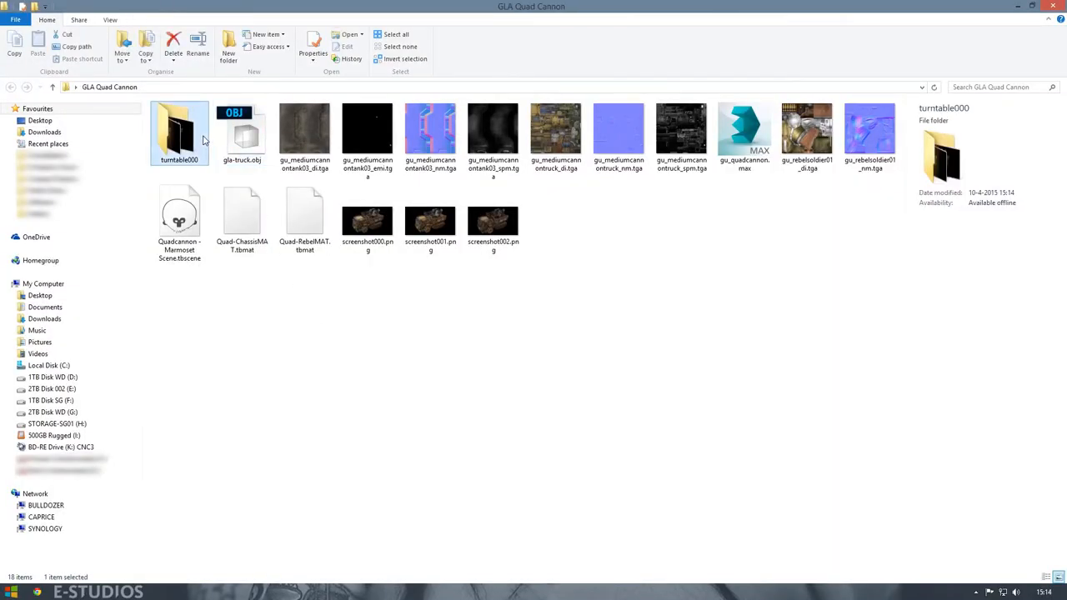
double_click(178, 133)
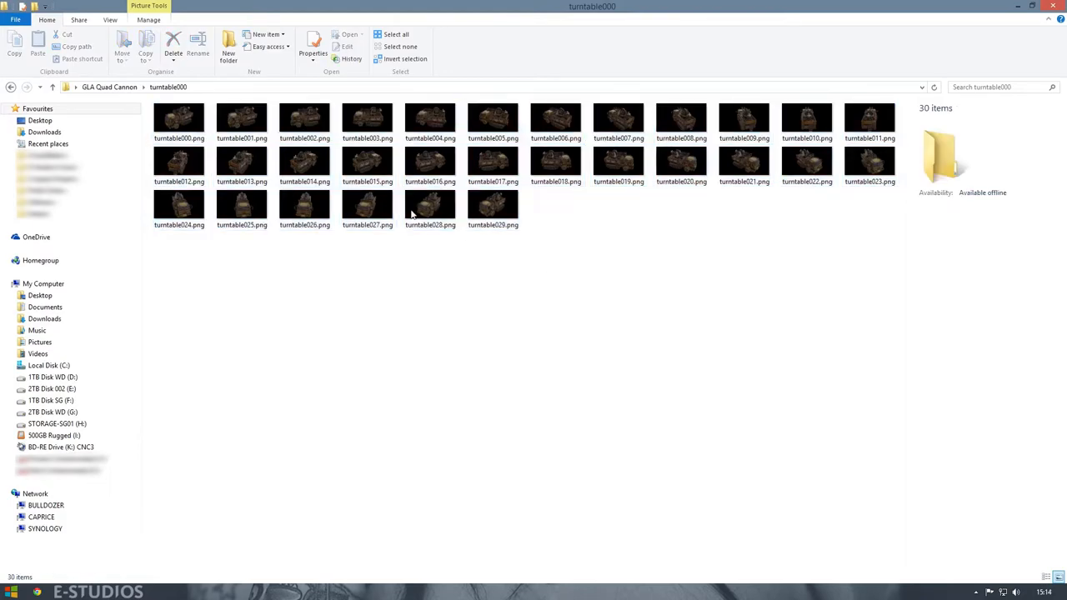
double_click(179, 116)
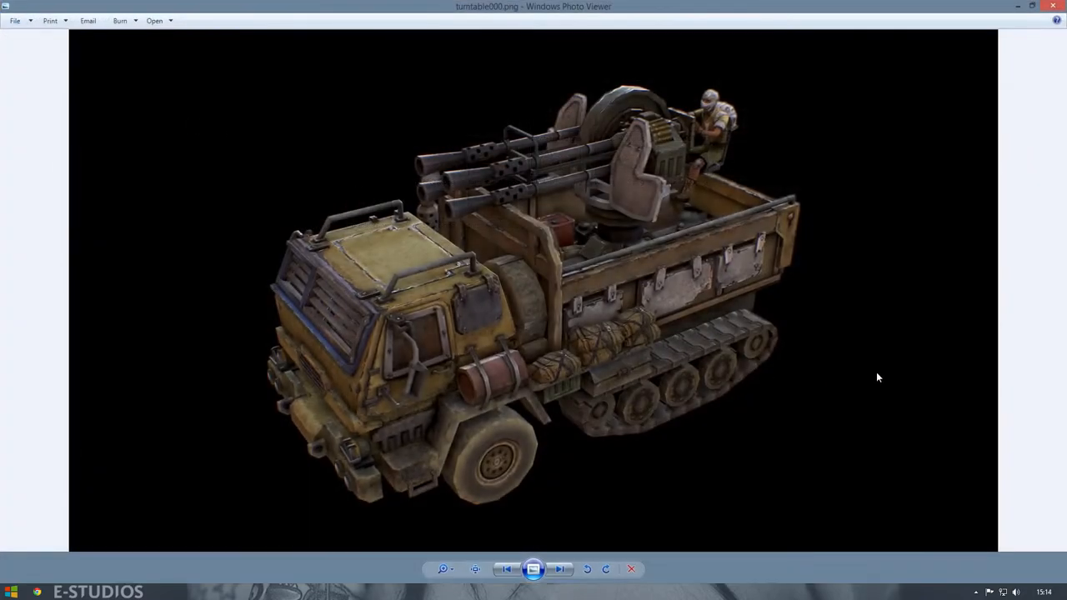
Step: Browse the turntable frames up to turntable029, then close Photo Viewer
left_click(559, 569)
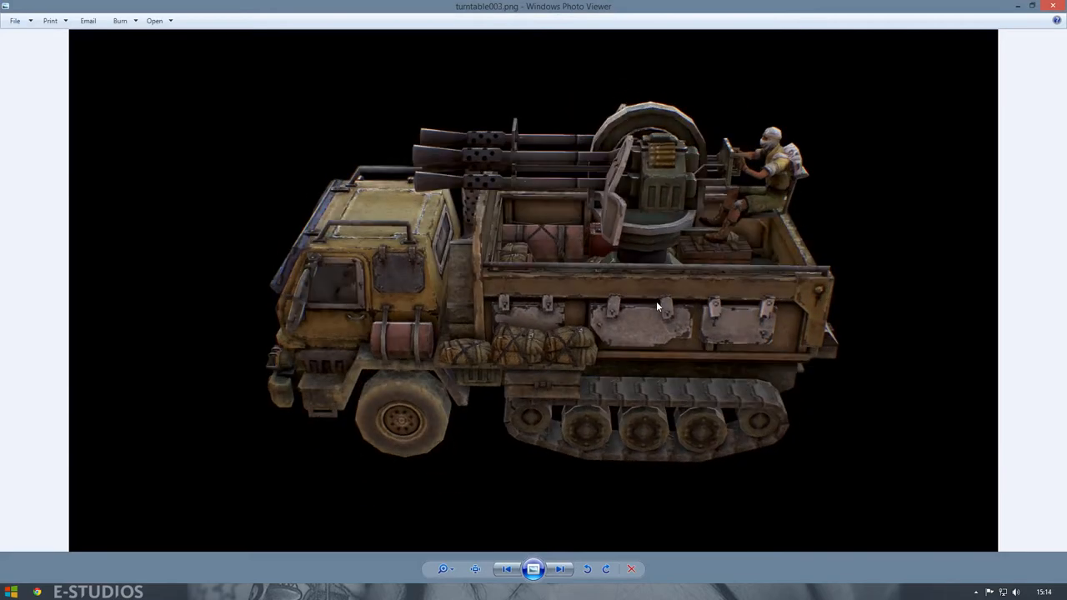
left_click(560, 569)
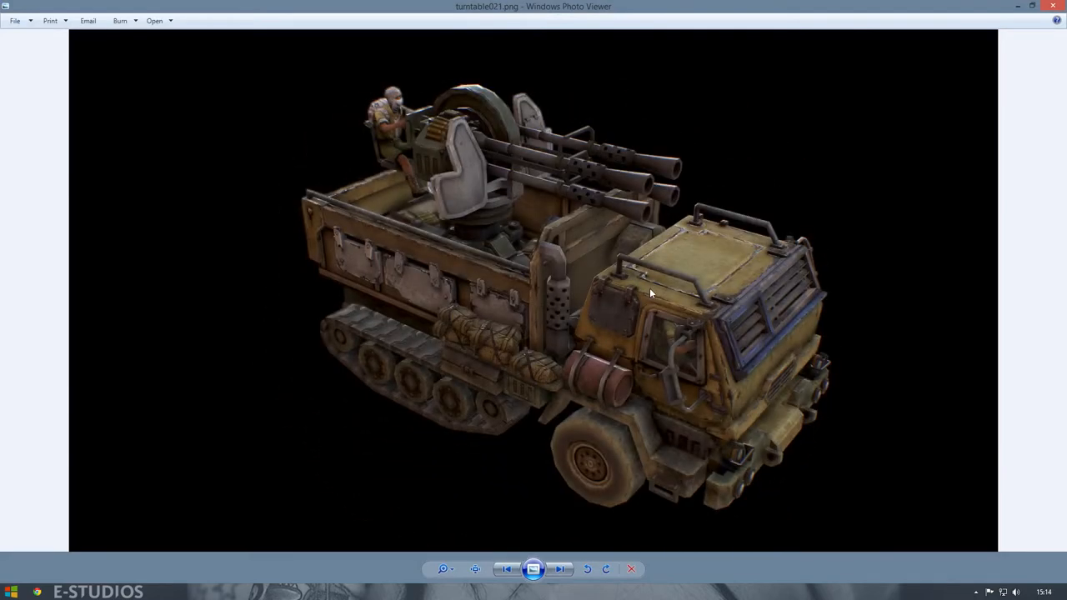
left_click(560, 569)
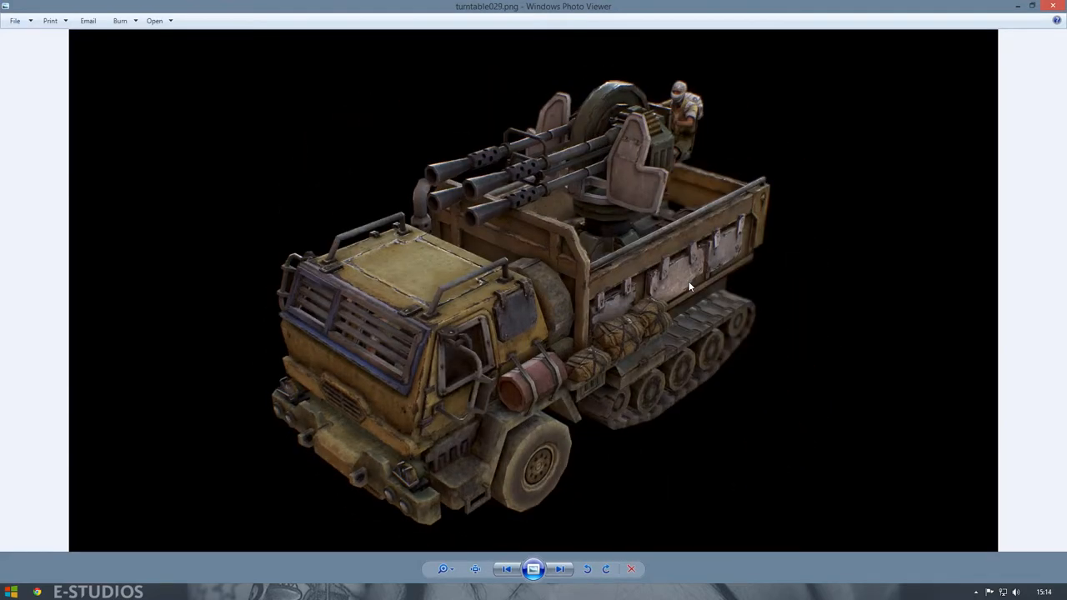
left_click(506, 569)
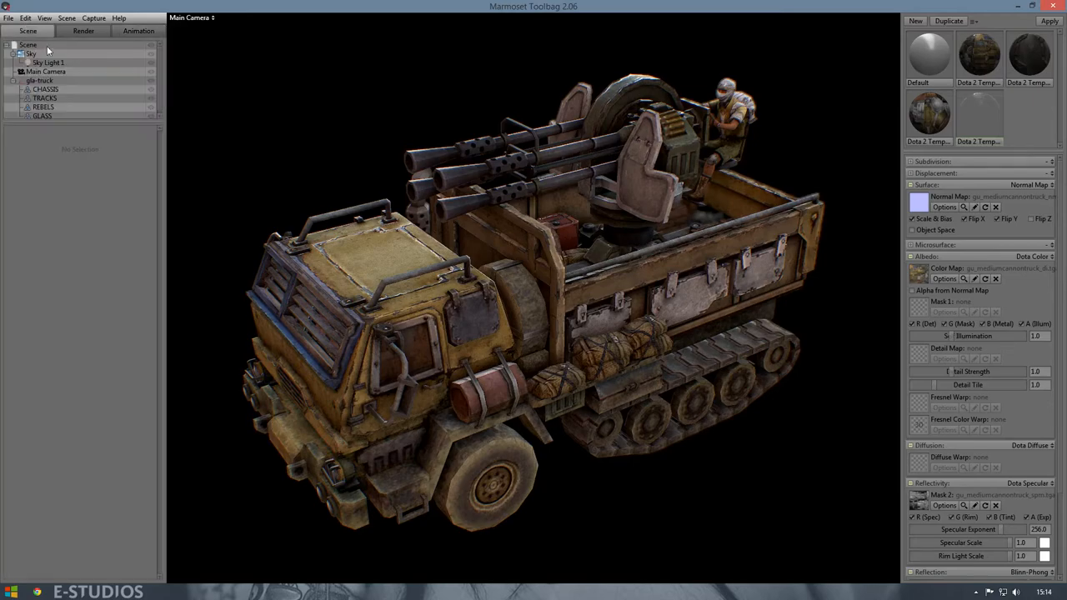
Step: Select Sky to show its lighting settings
left_click(48, 63)
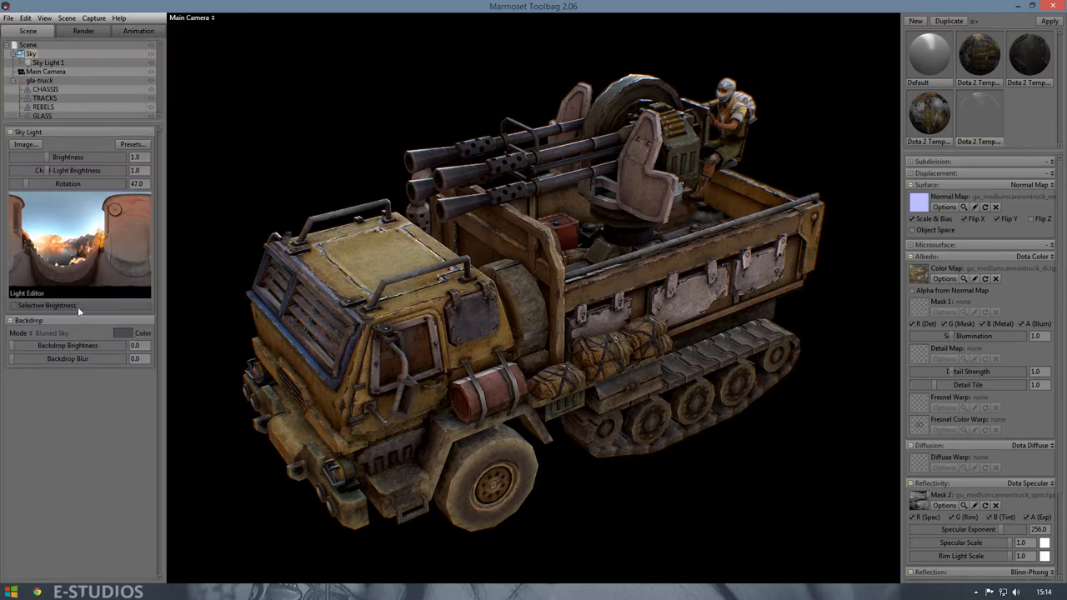
mouse_move(35, 348)
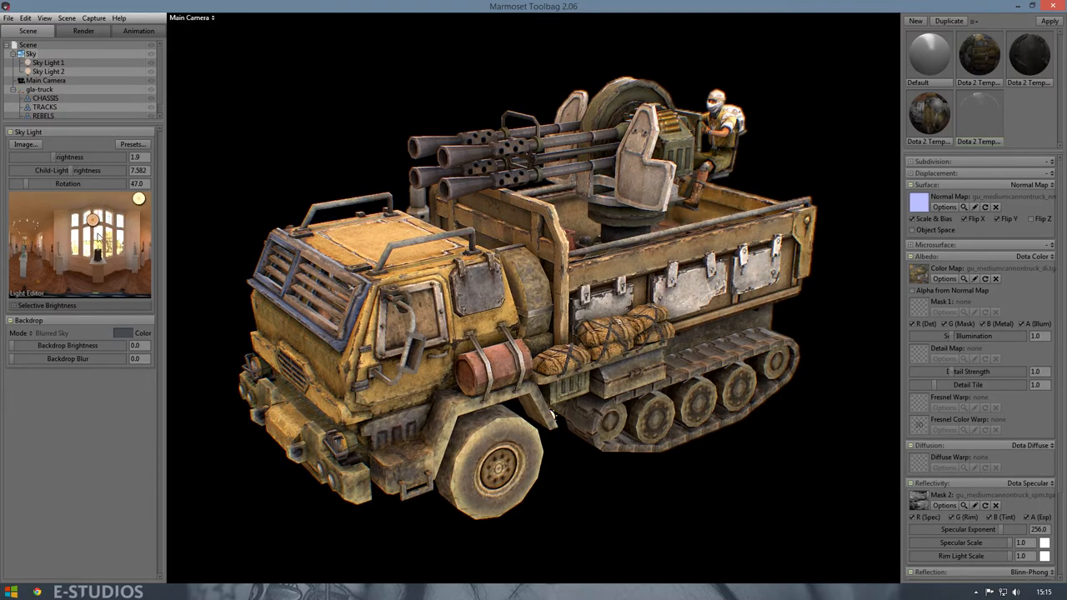
Step: Reposition the second sky light, set brightness to 1.361, and open Capture
left_click_drag(139, 198, 130, 247)
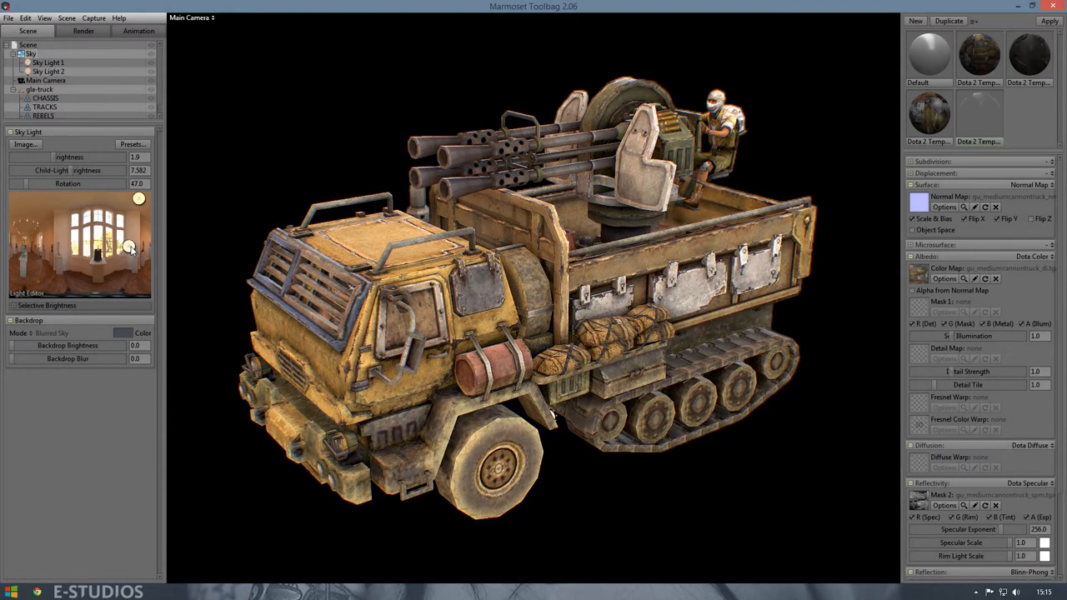
left_click_drag(130, 248, 139, 200)
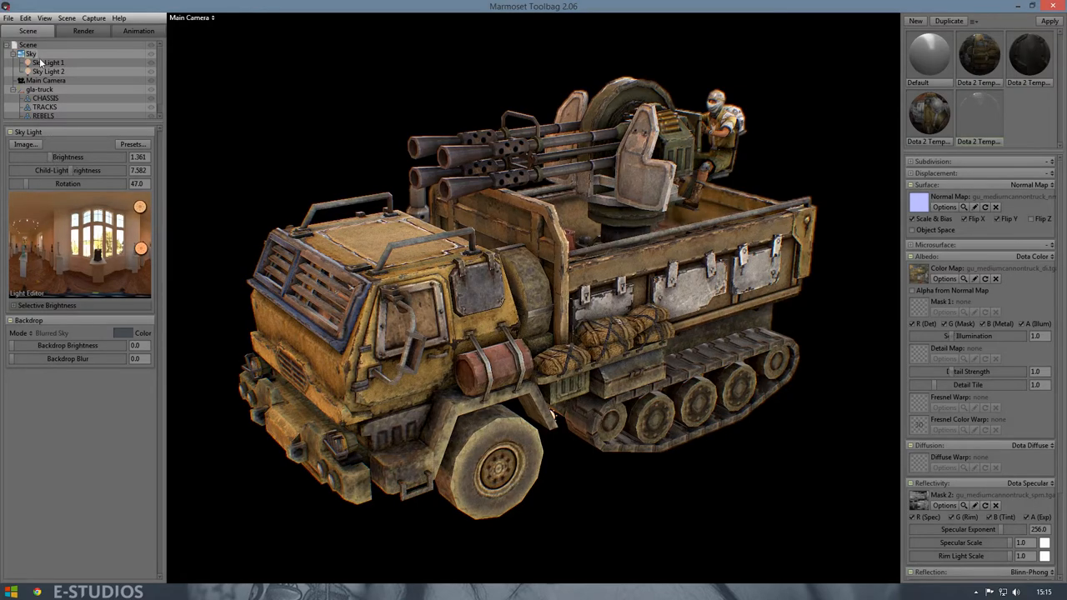
left_click(47, 80)
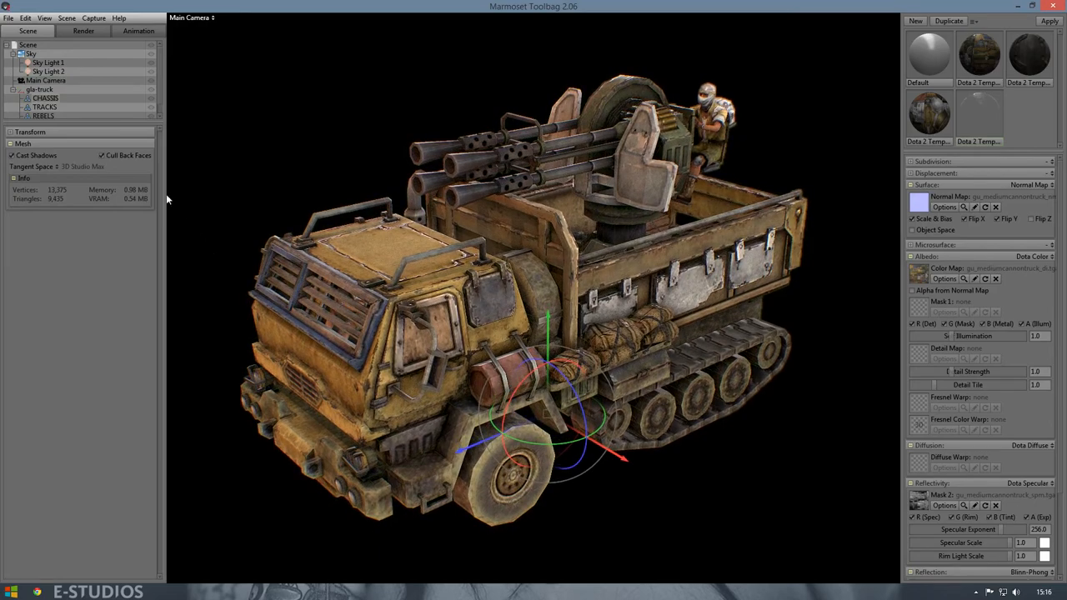
left_click(47, 80)
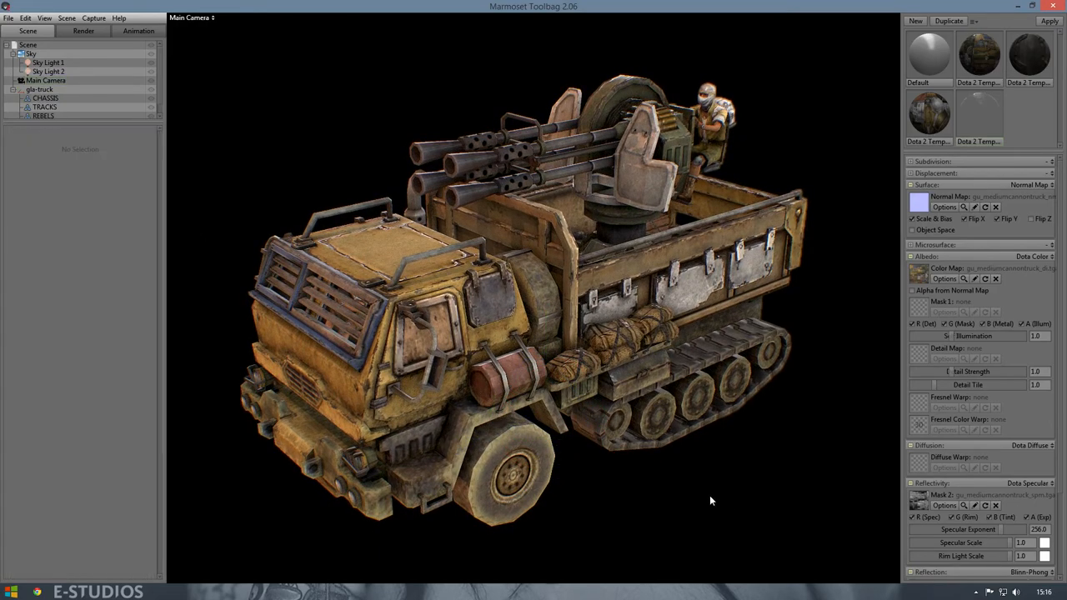
left_click(94, 17)
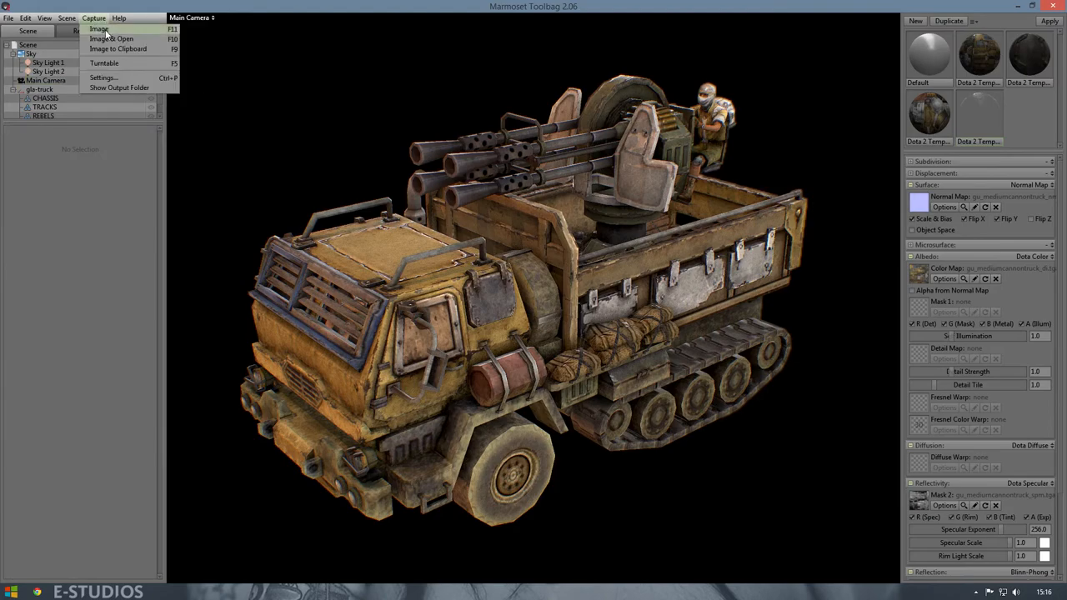